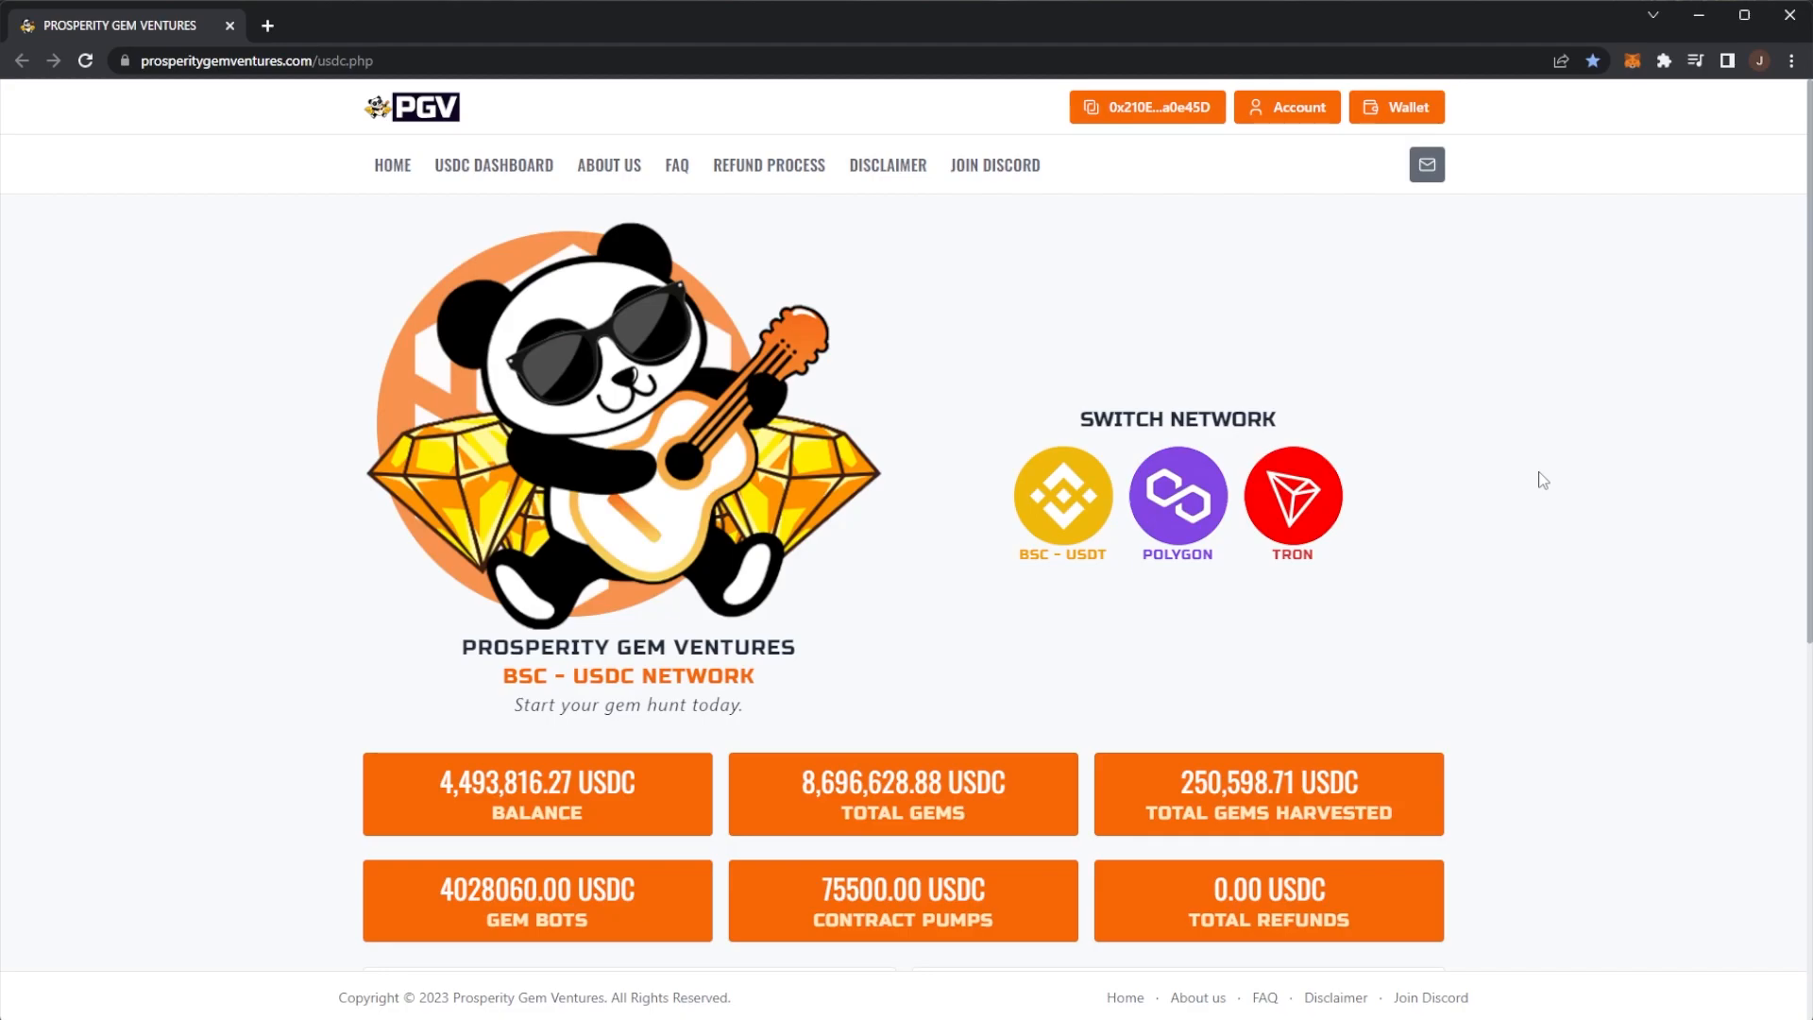
mouse_move(1481, 261)
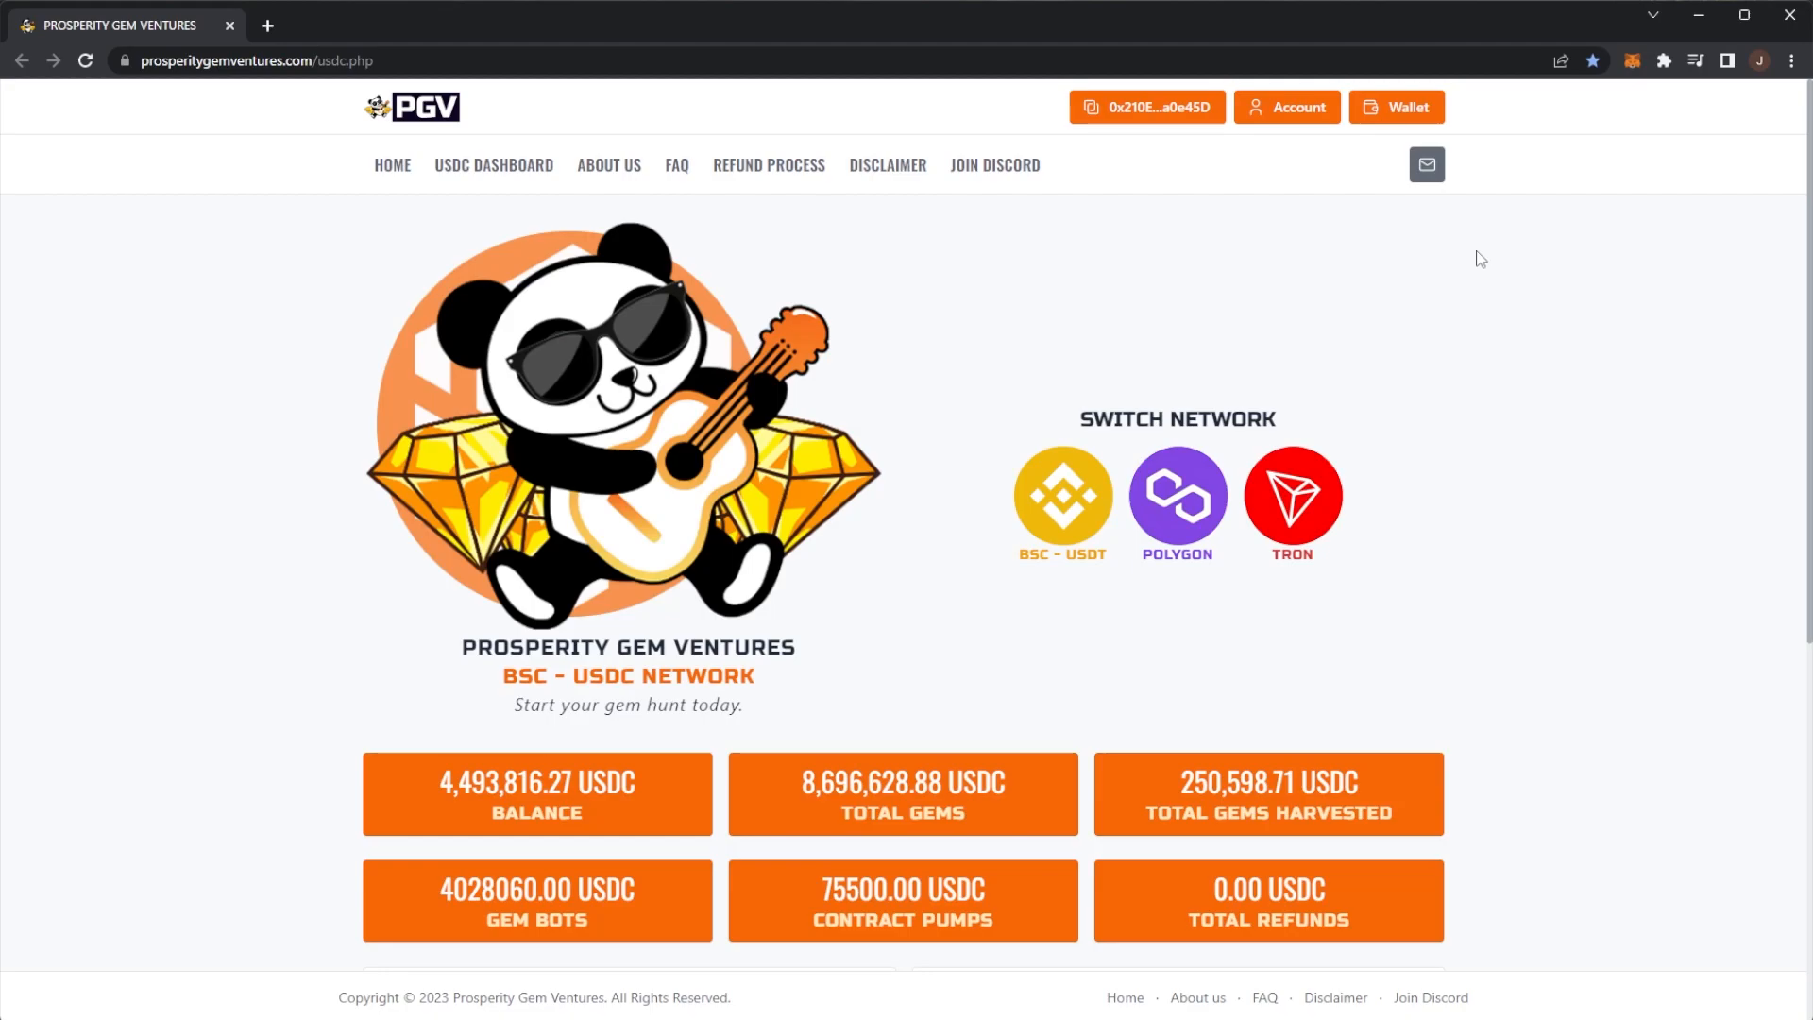
mouse_move(1356, 227)
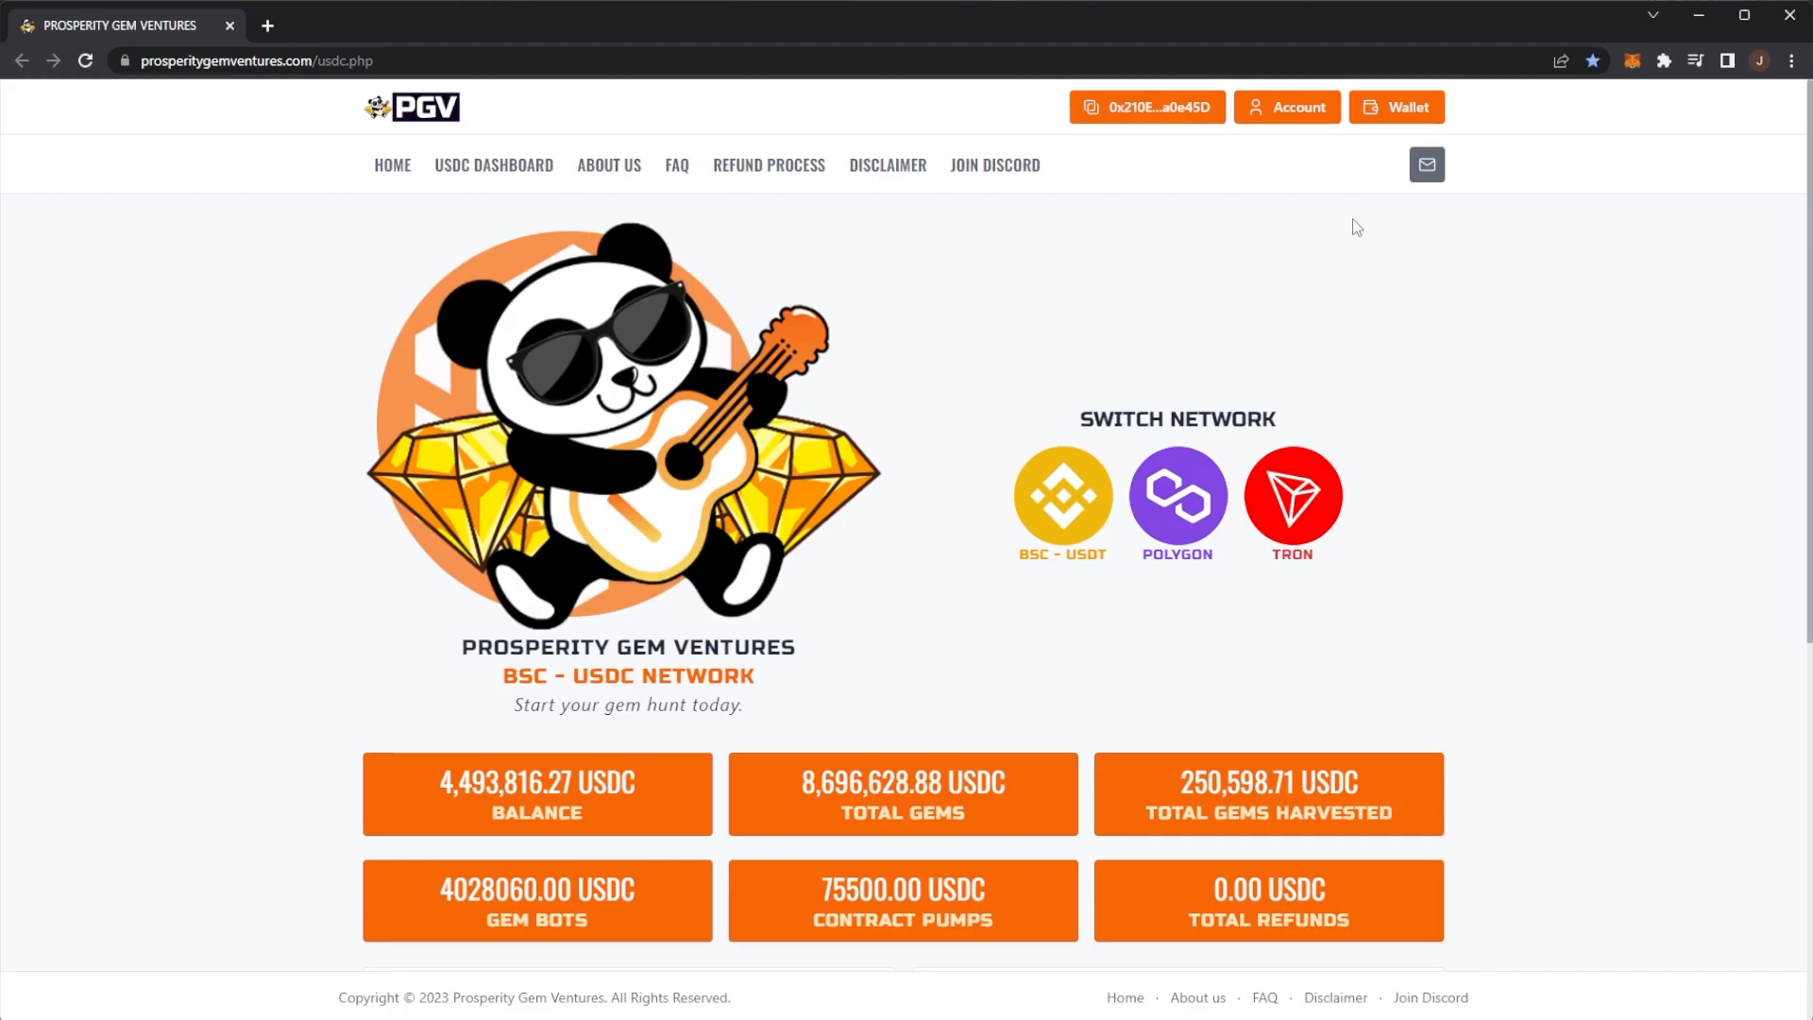
mouse_move(1246, 348)
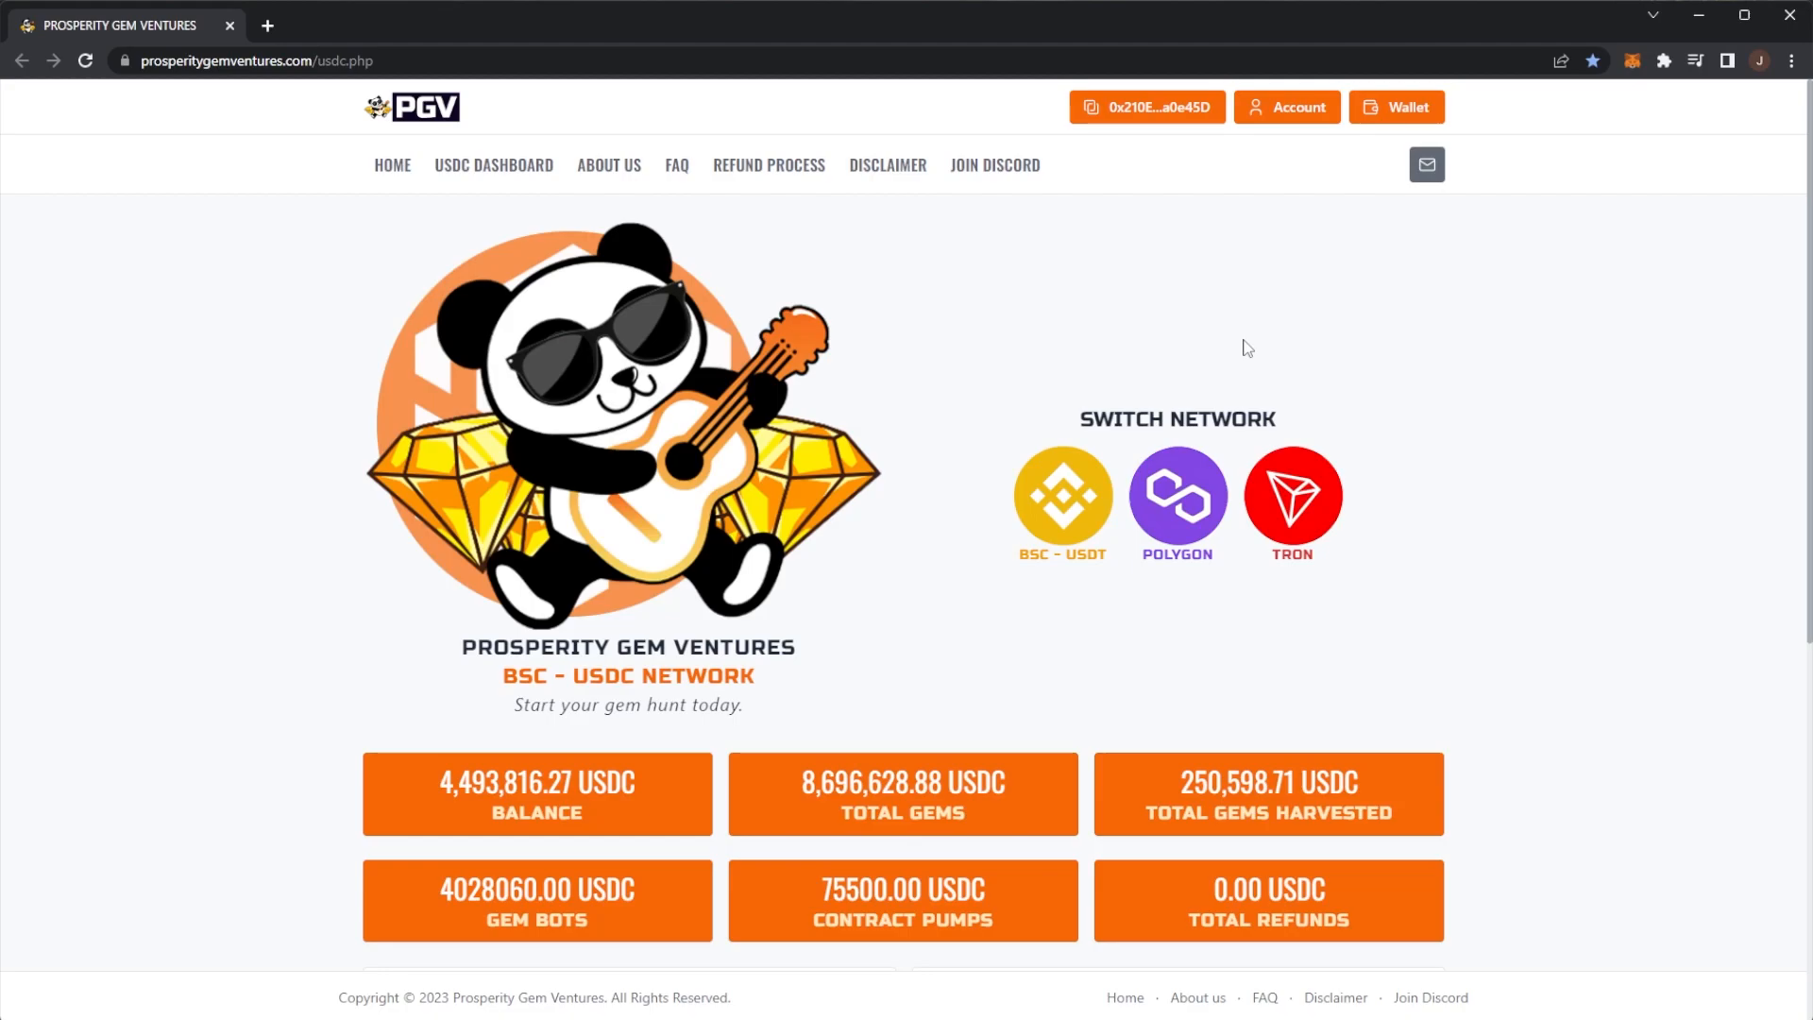
mouse_move(1107, 257)
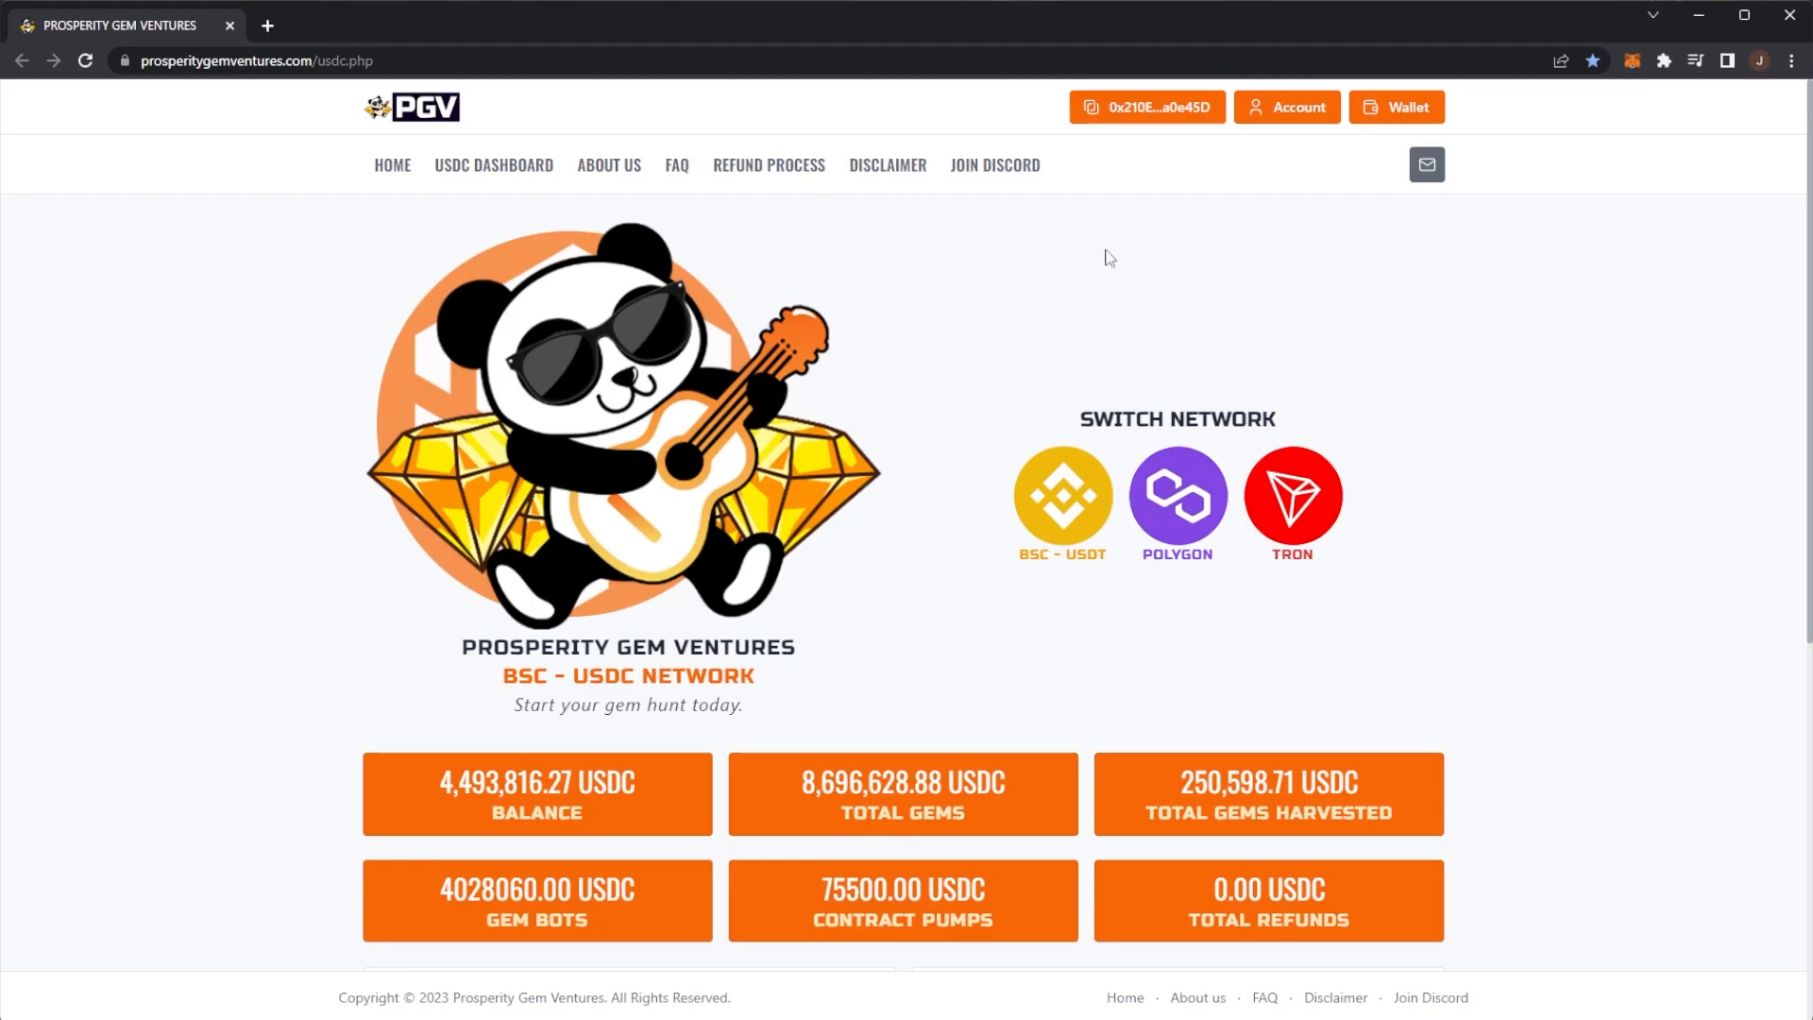
mouse_move(1117, 244)
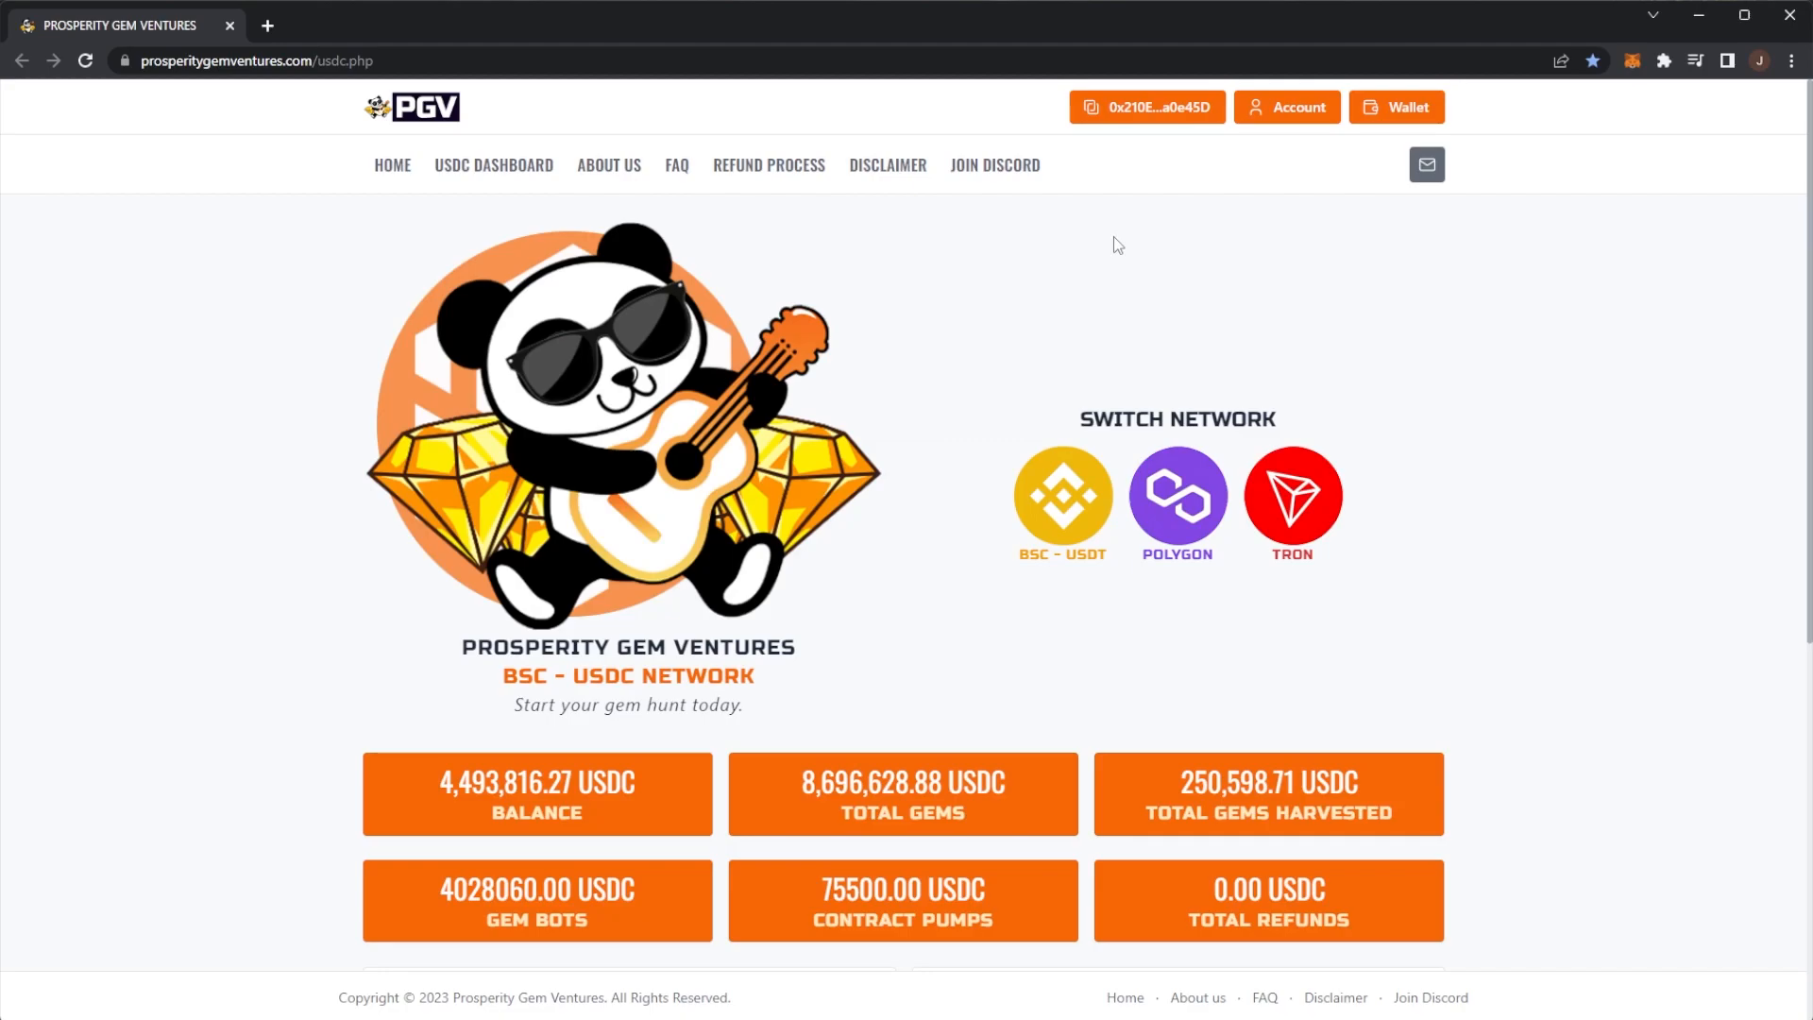
- Scroll down to the Harvest panel and highlight the 378.474091 USDC claimable gems amount
scroll("down", 3)
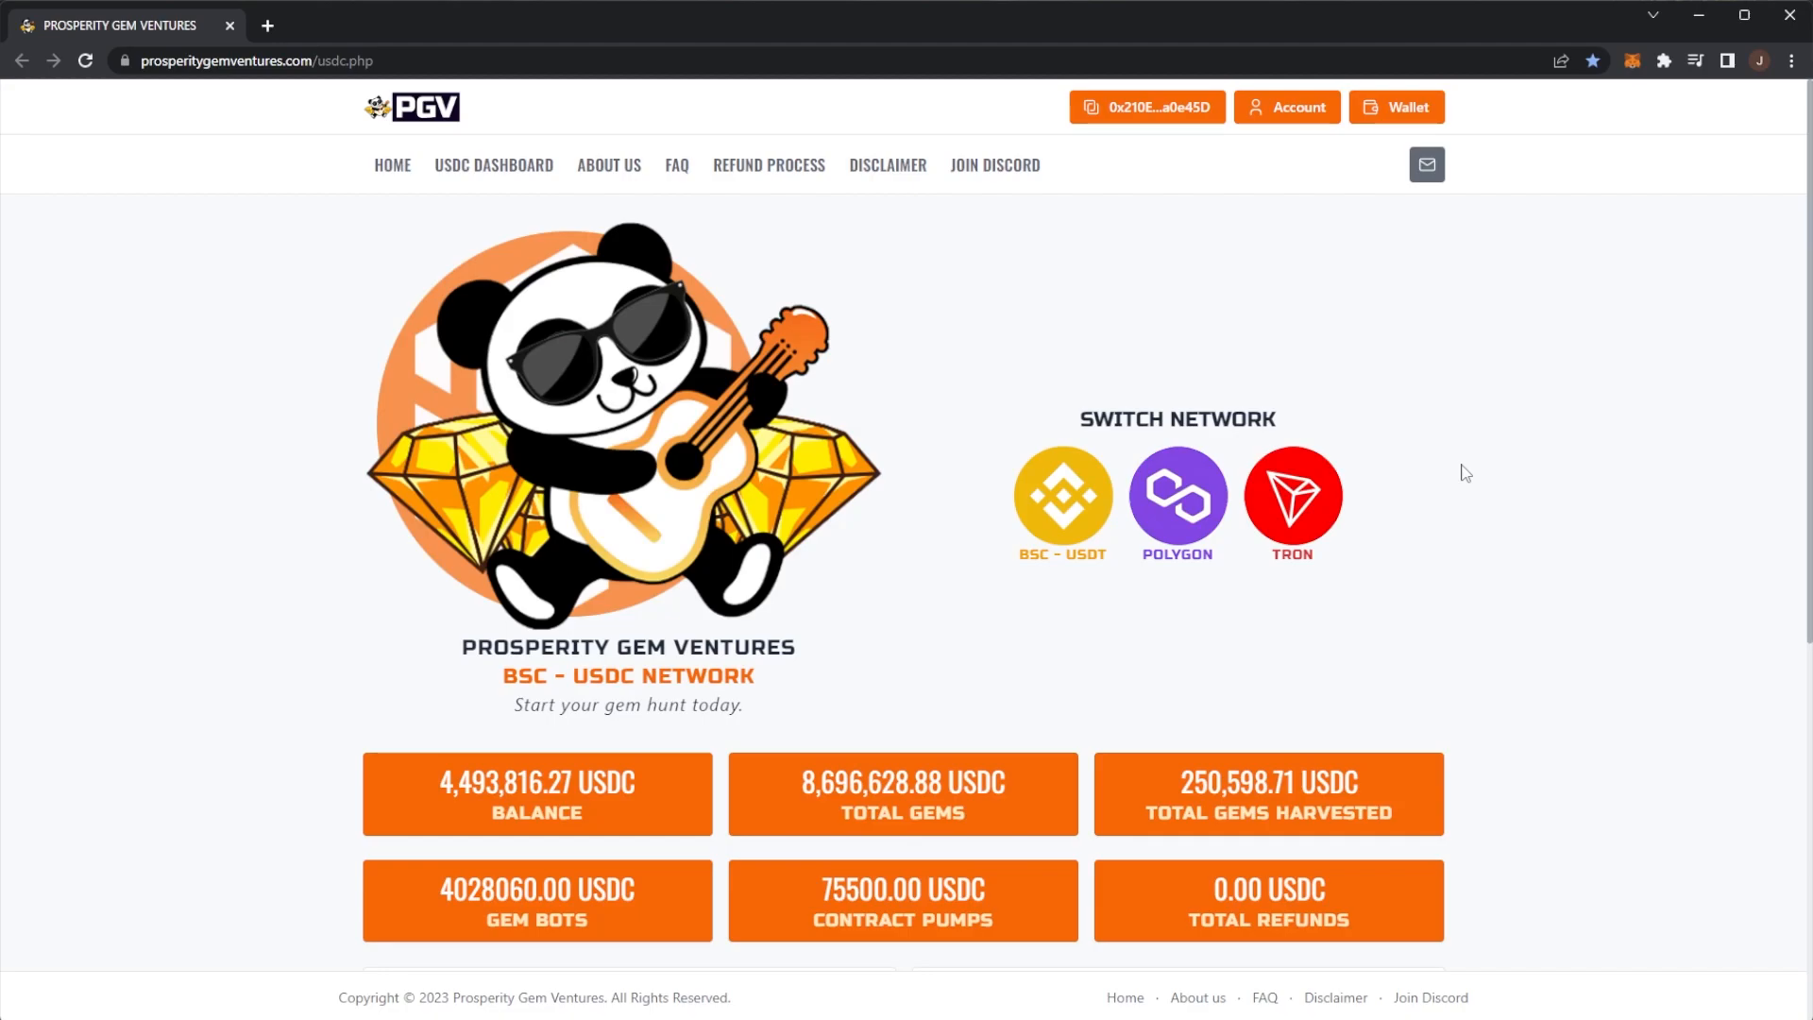
scroll("down", 3)
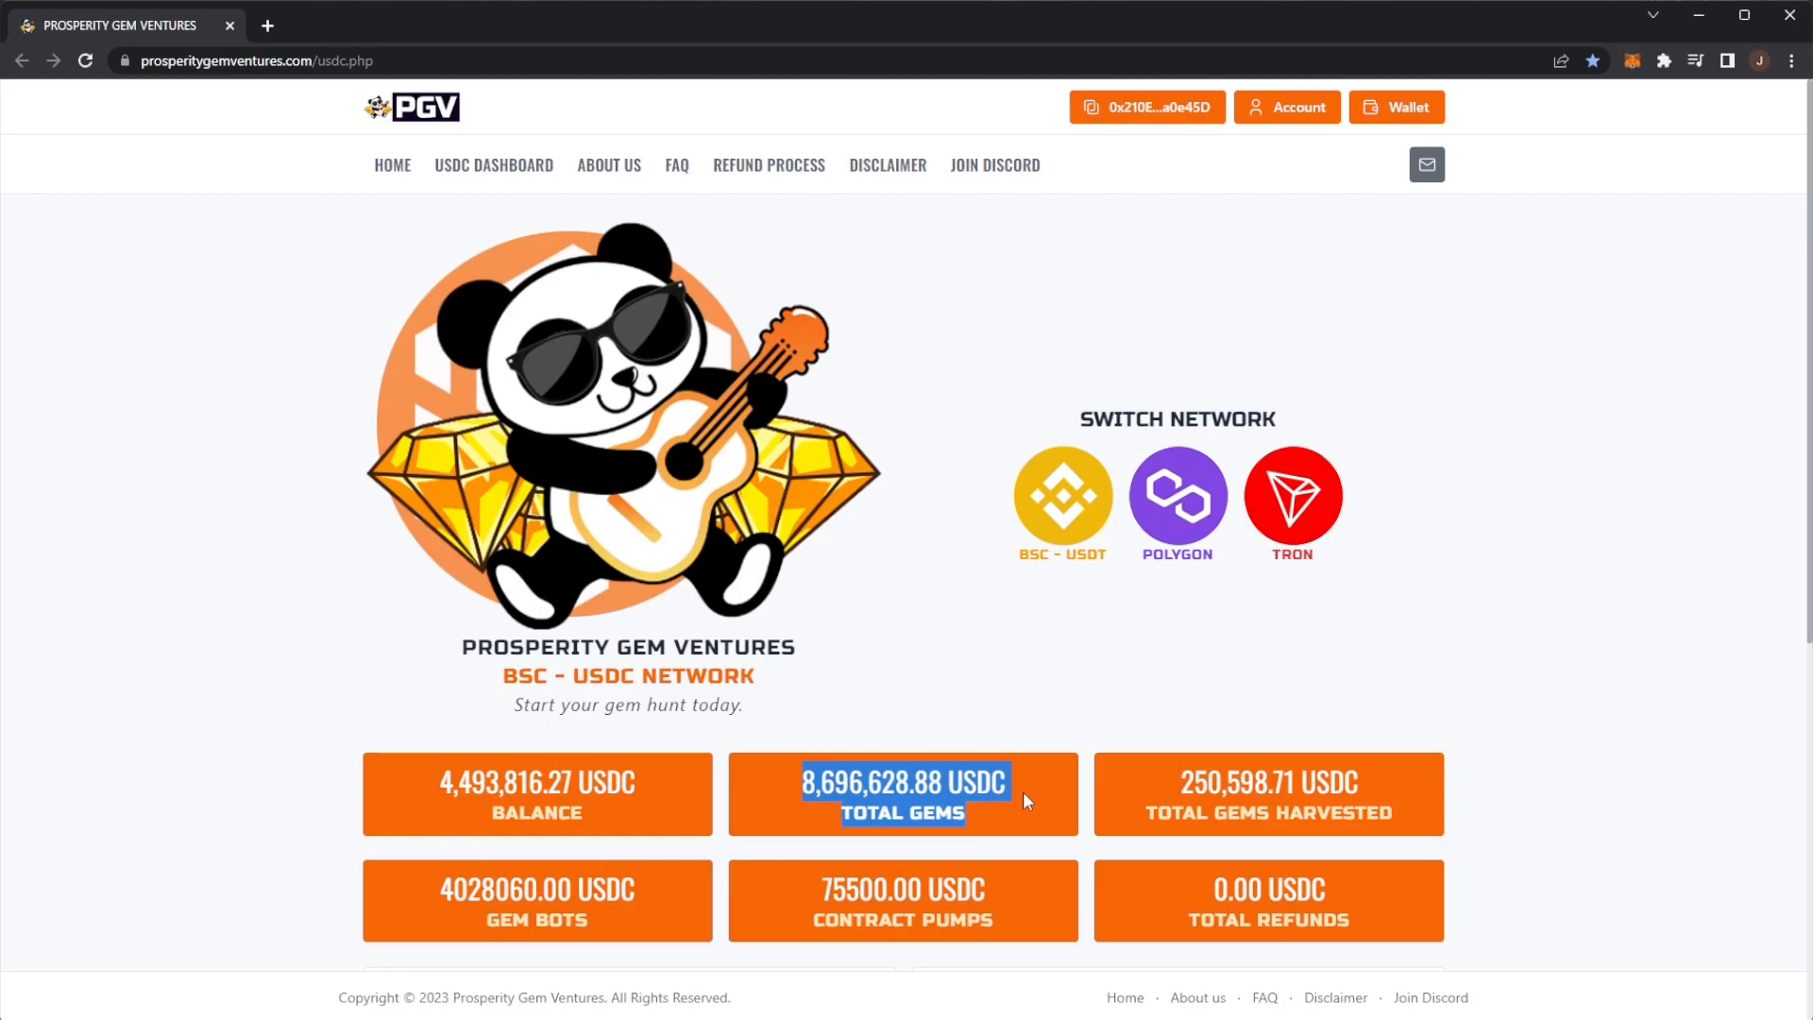
mouse_move(1035, 829)
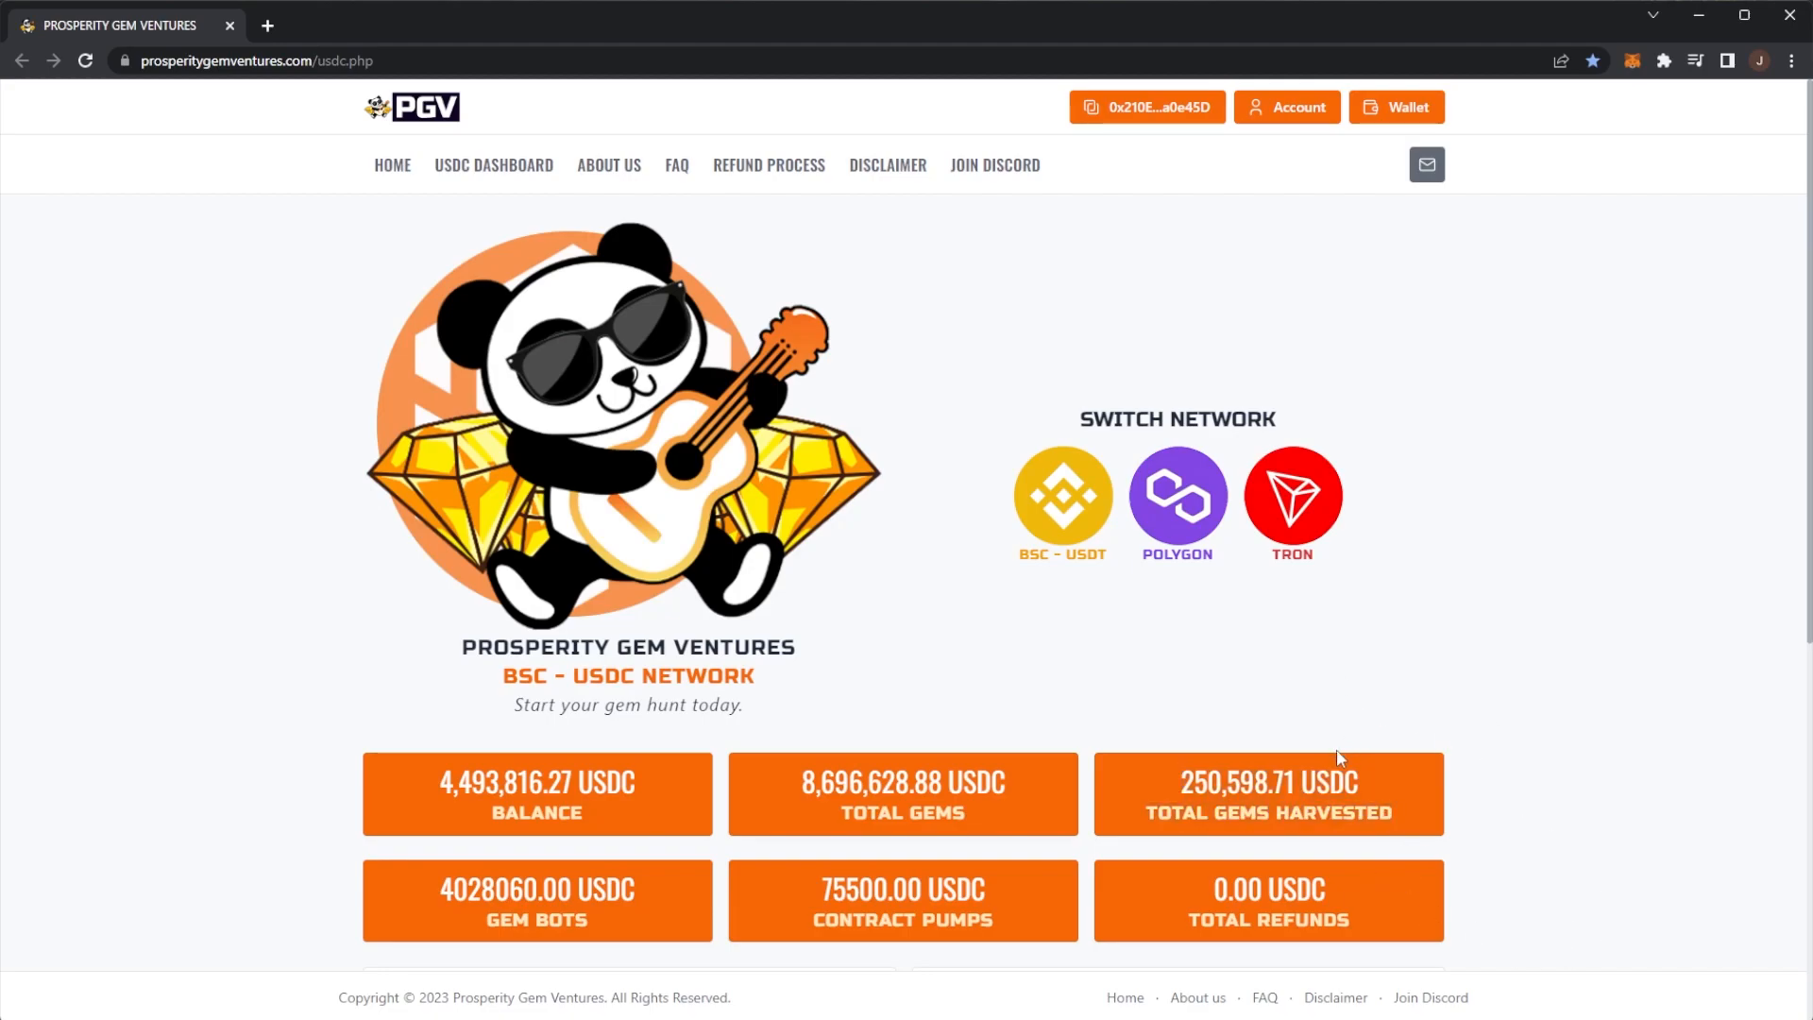
scroll("down", 3)
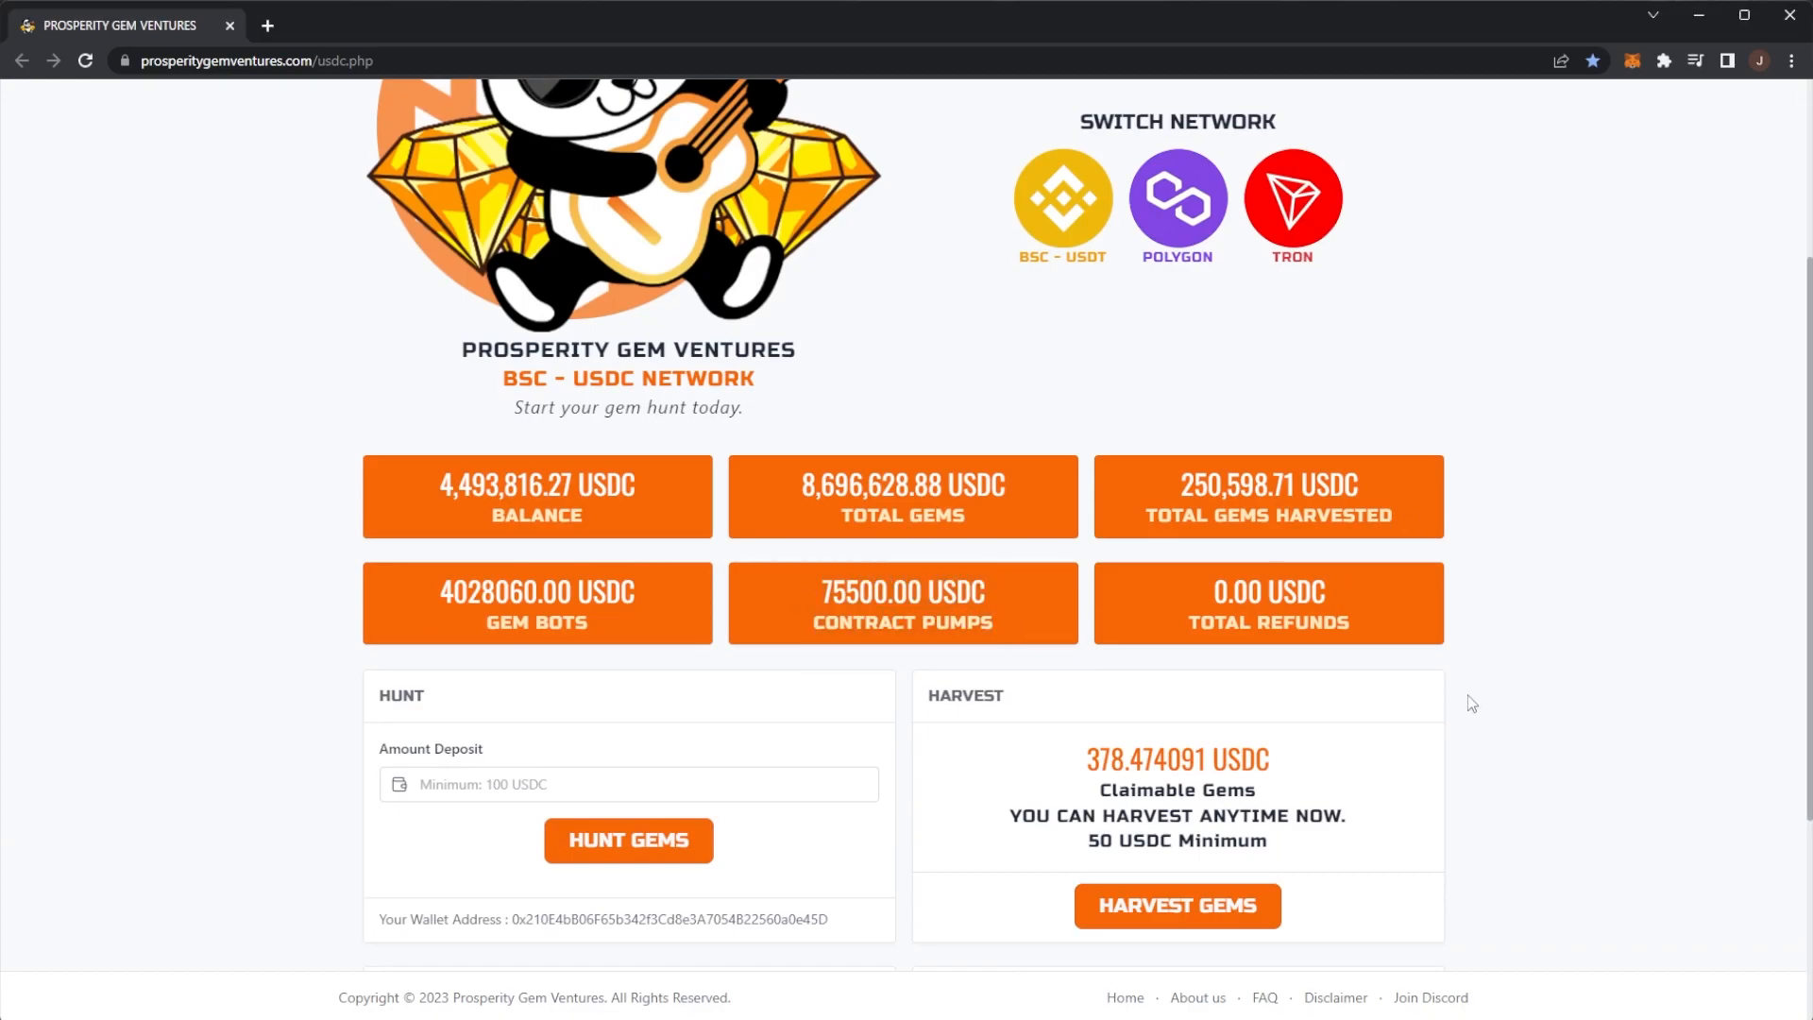
left_click_drag(1087, 758, 1283, 815)
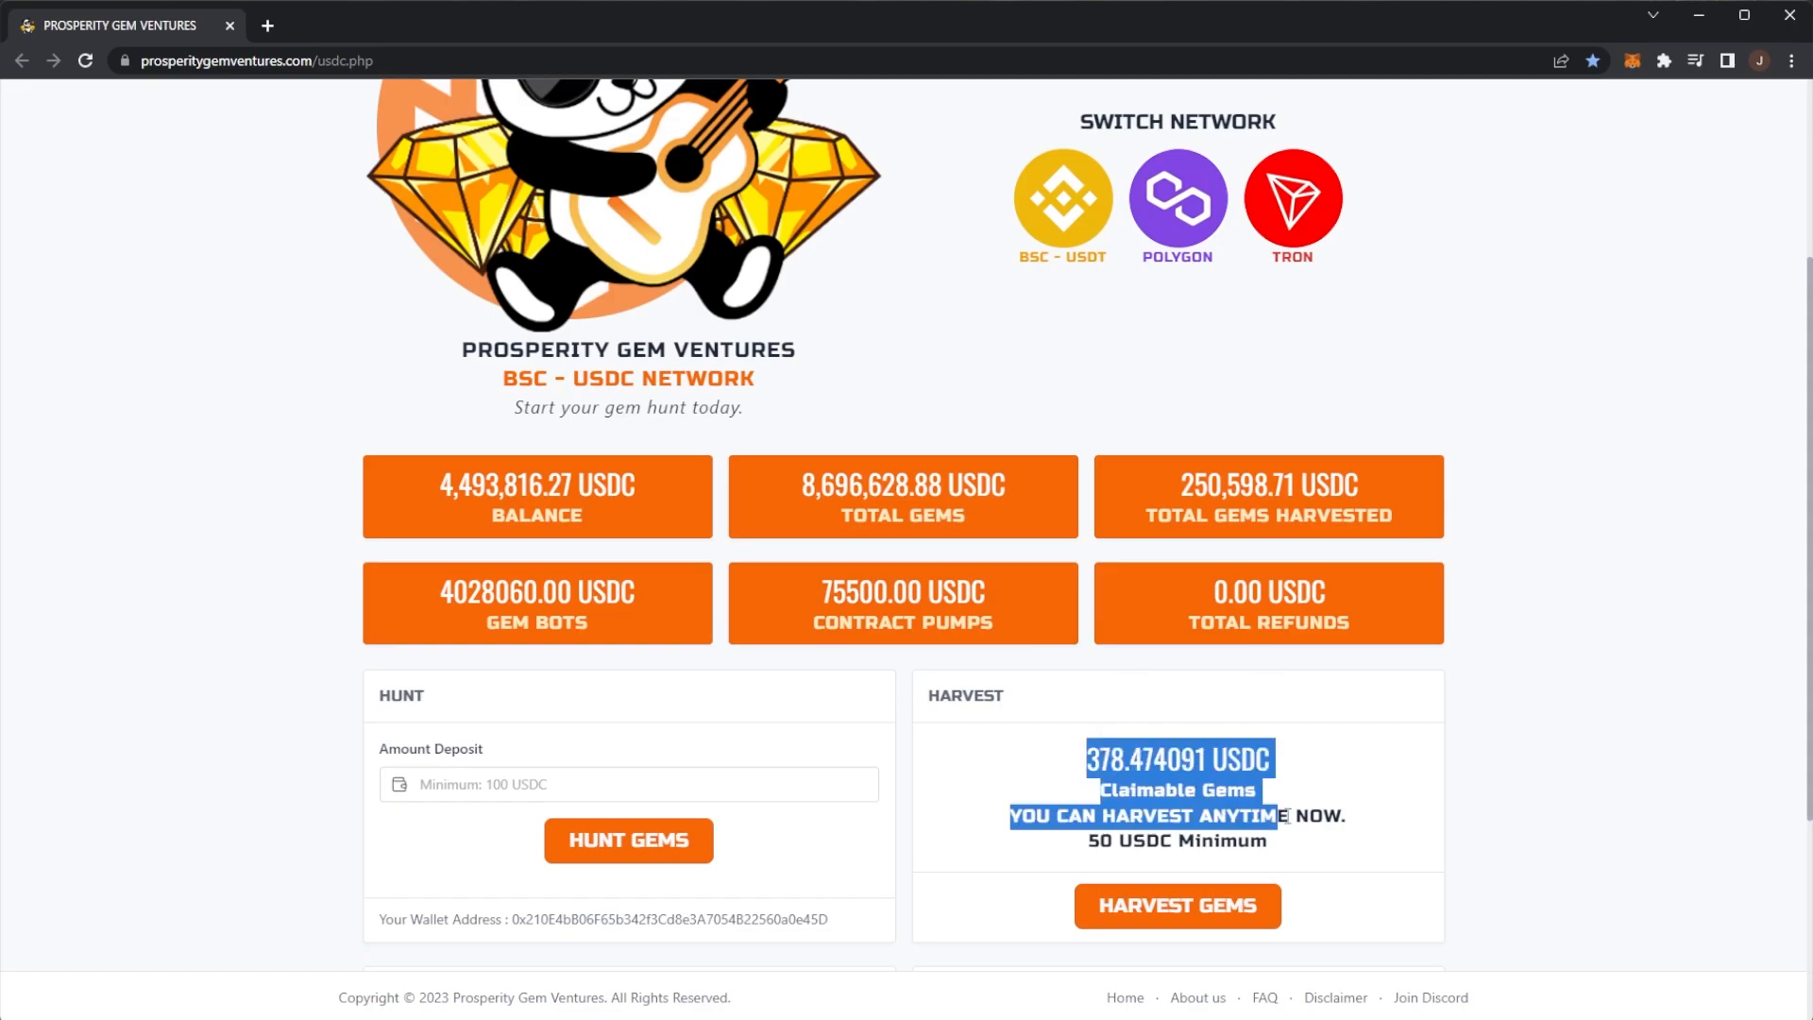
scroll("down", 3)
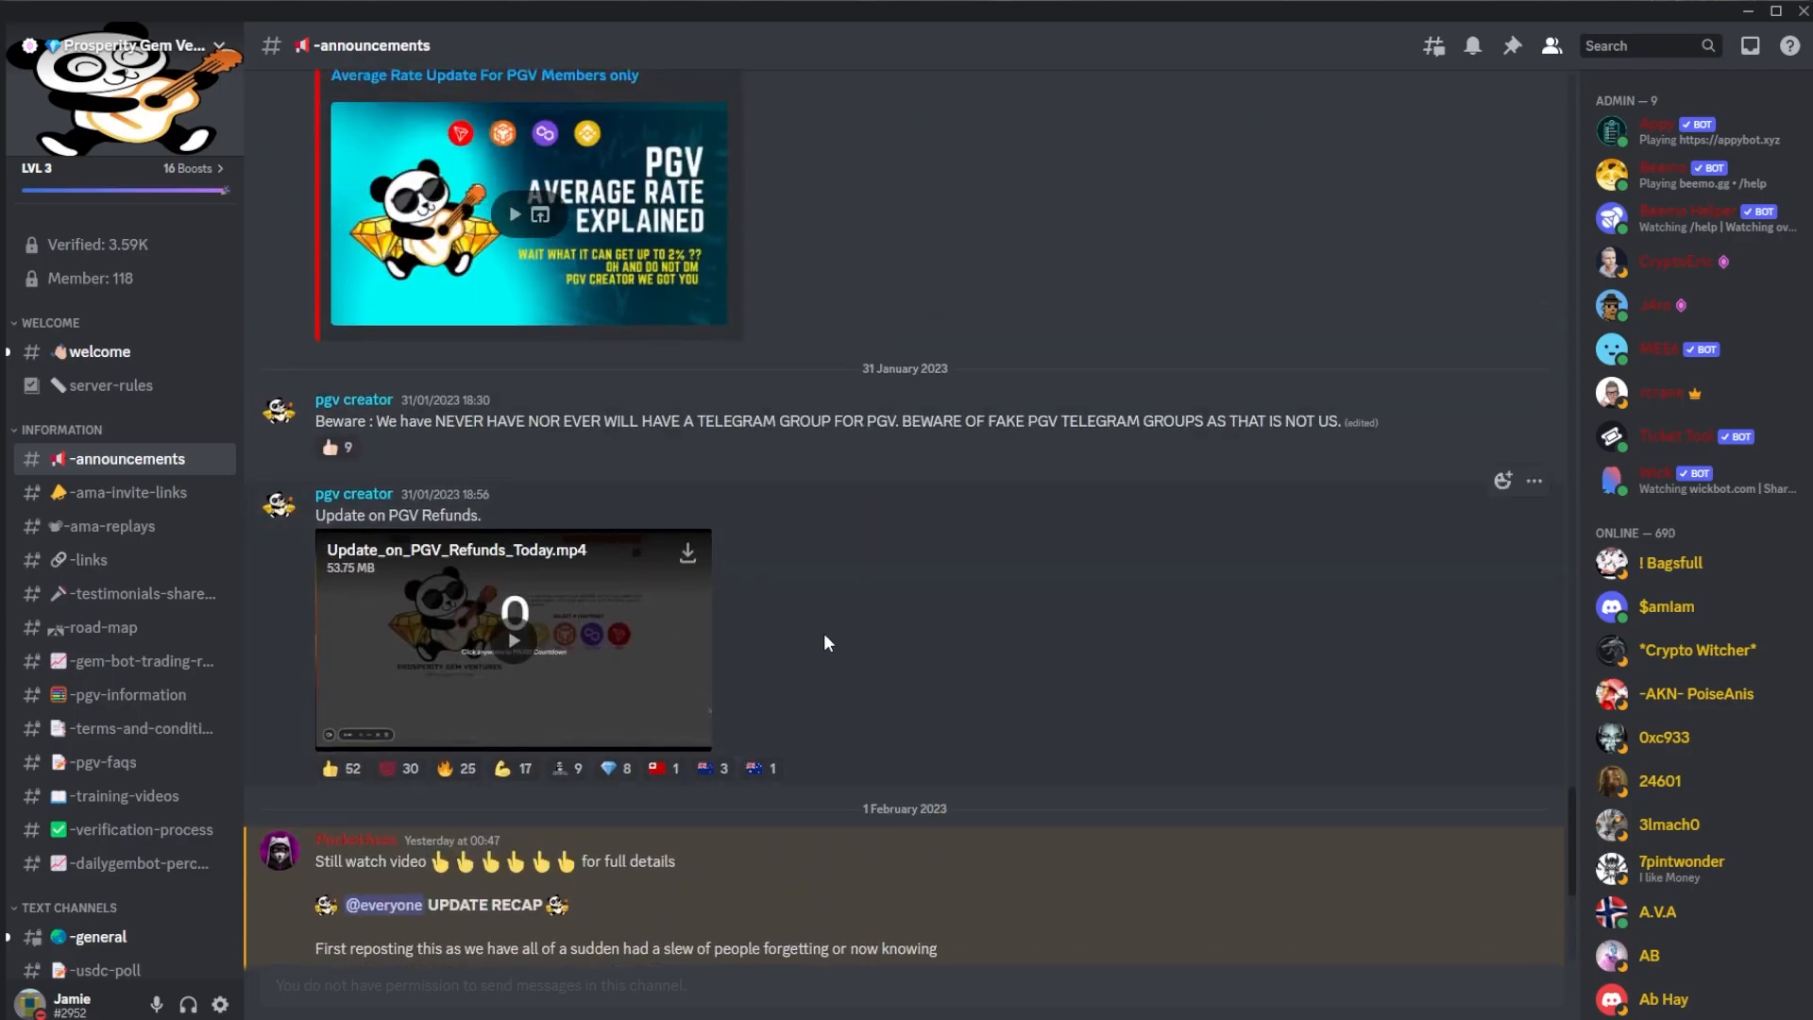
- Scroll #-announcements to the update recap and select the latest BSC USDT refund notice text
scroll("down", 3)
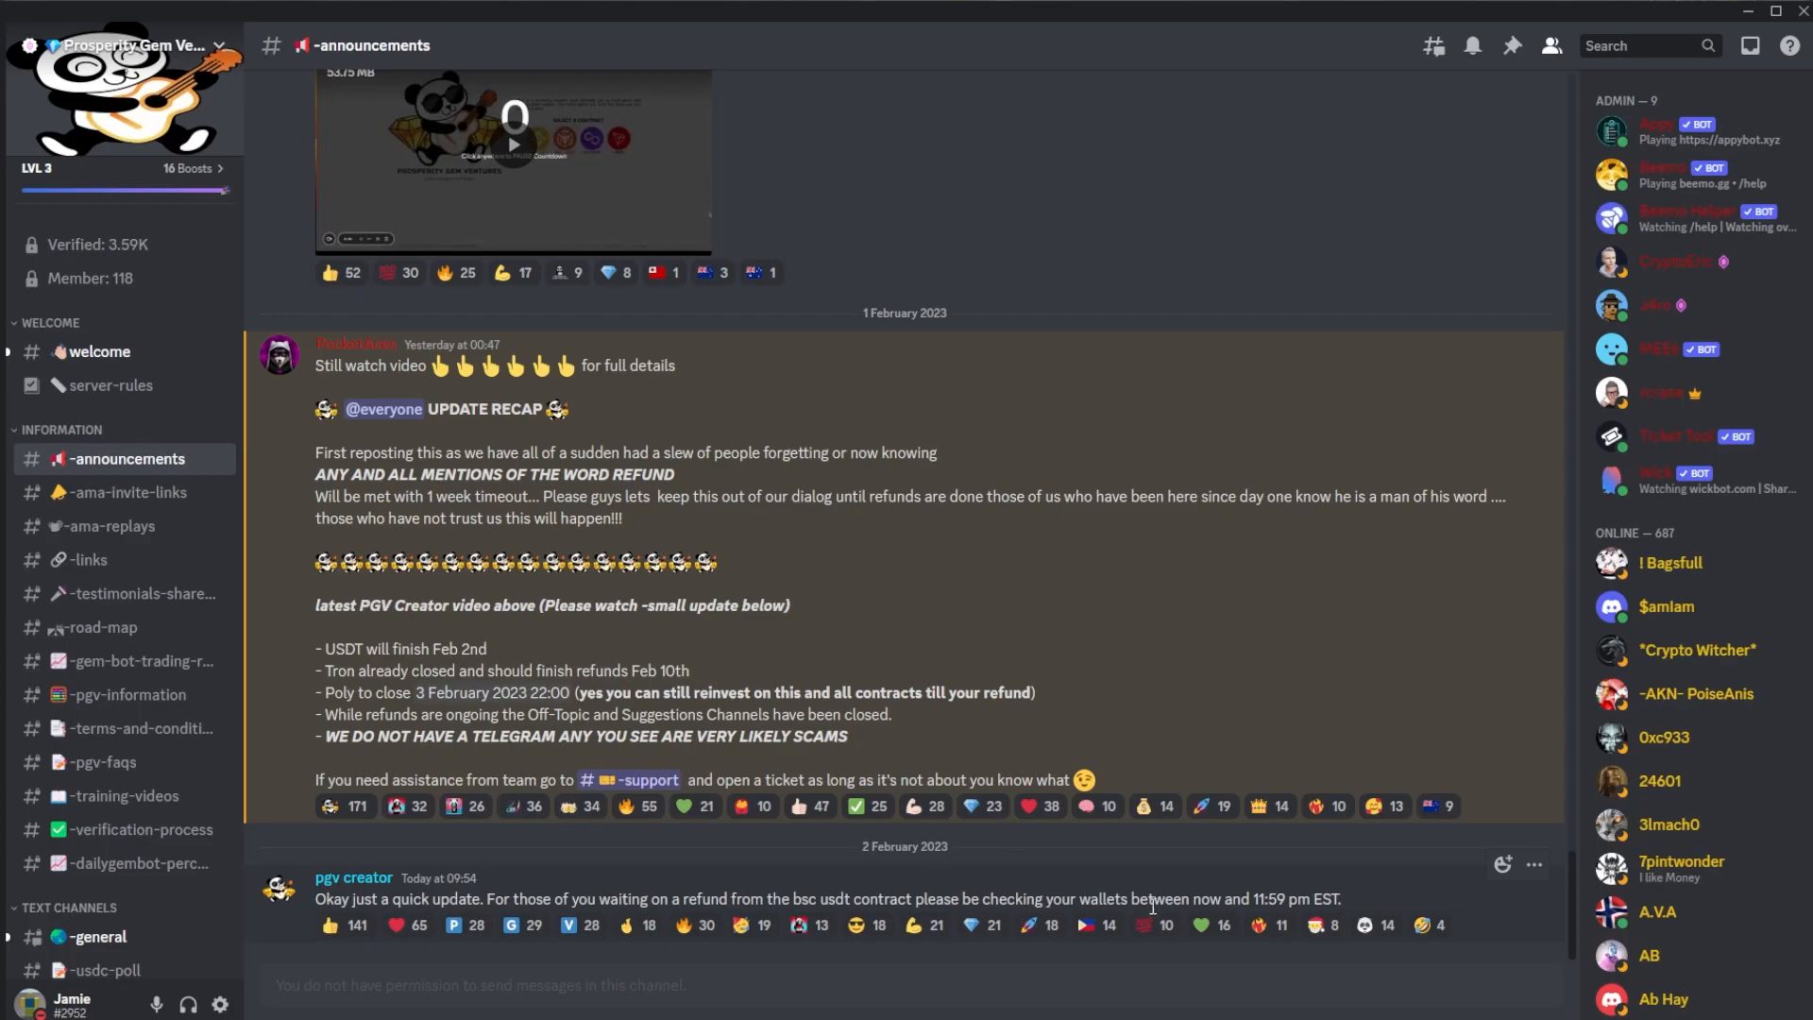
left_click_drag(1251, 898, 1341, 898)
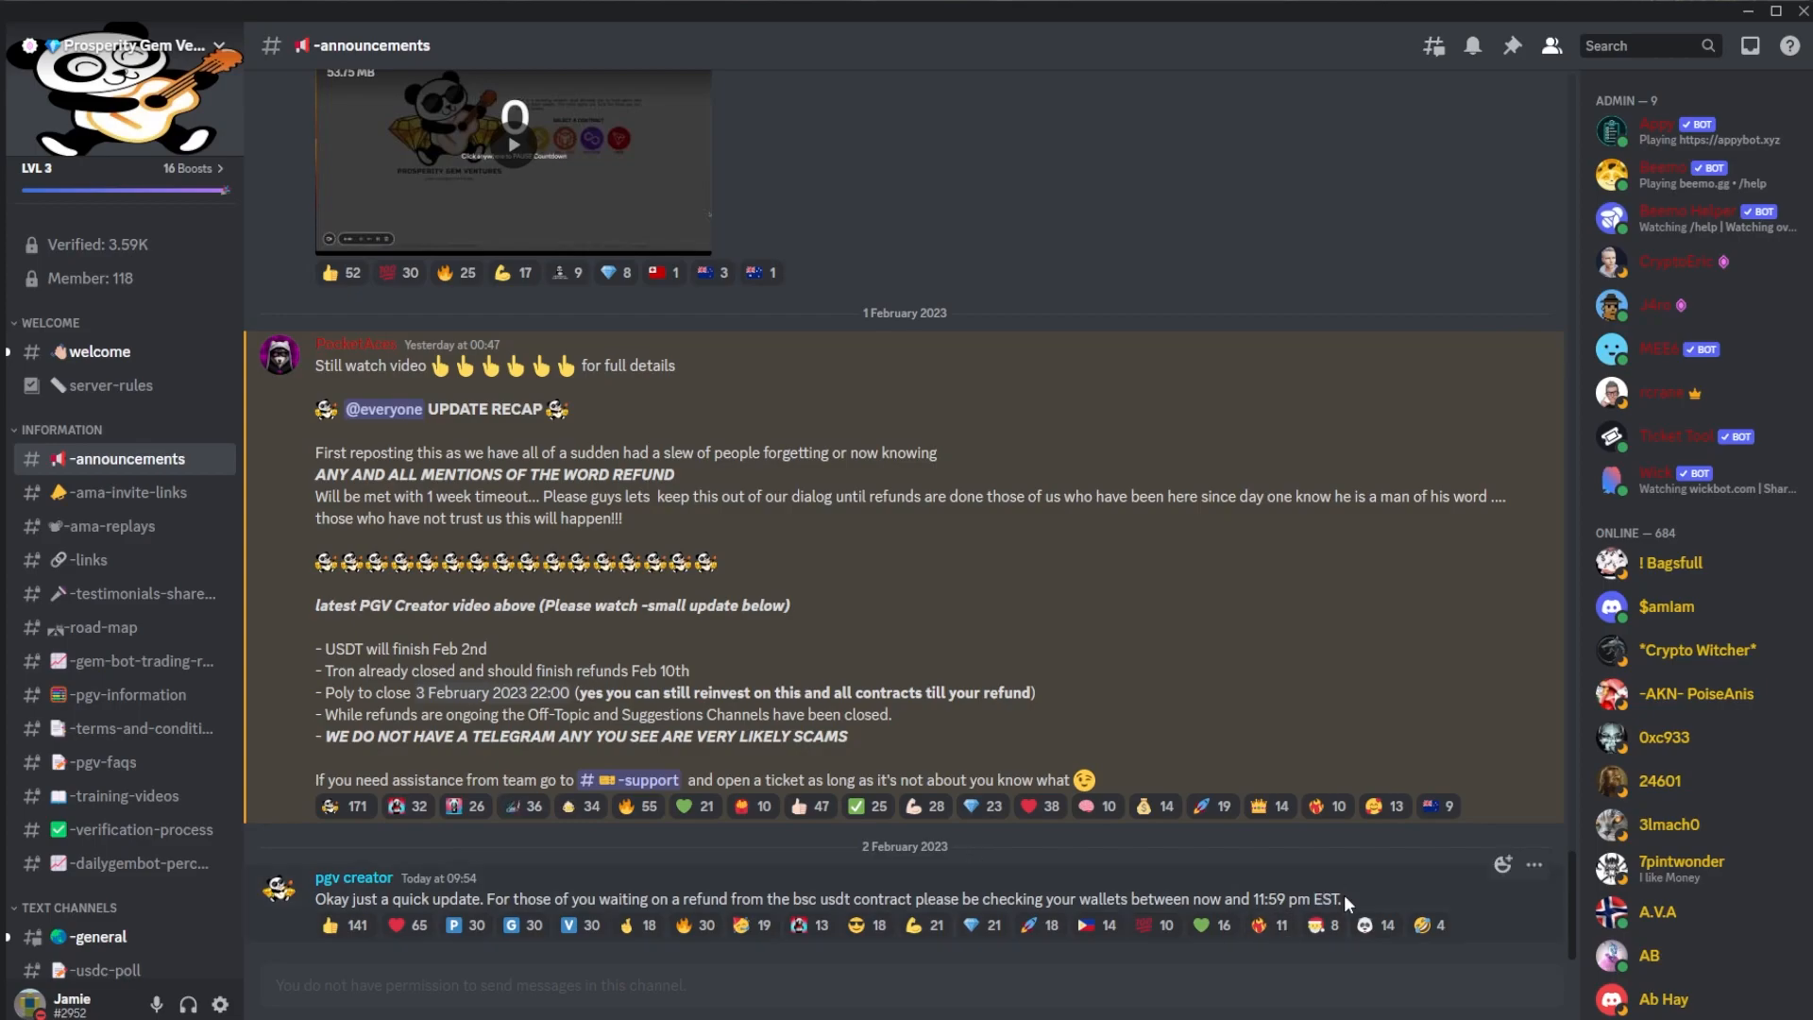
triple_click(827, 898)
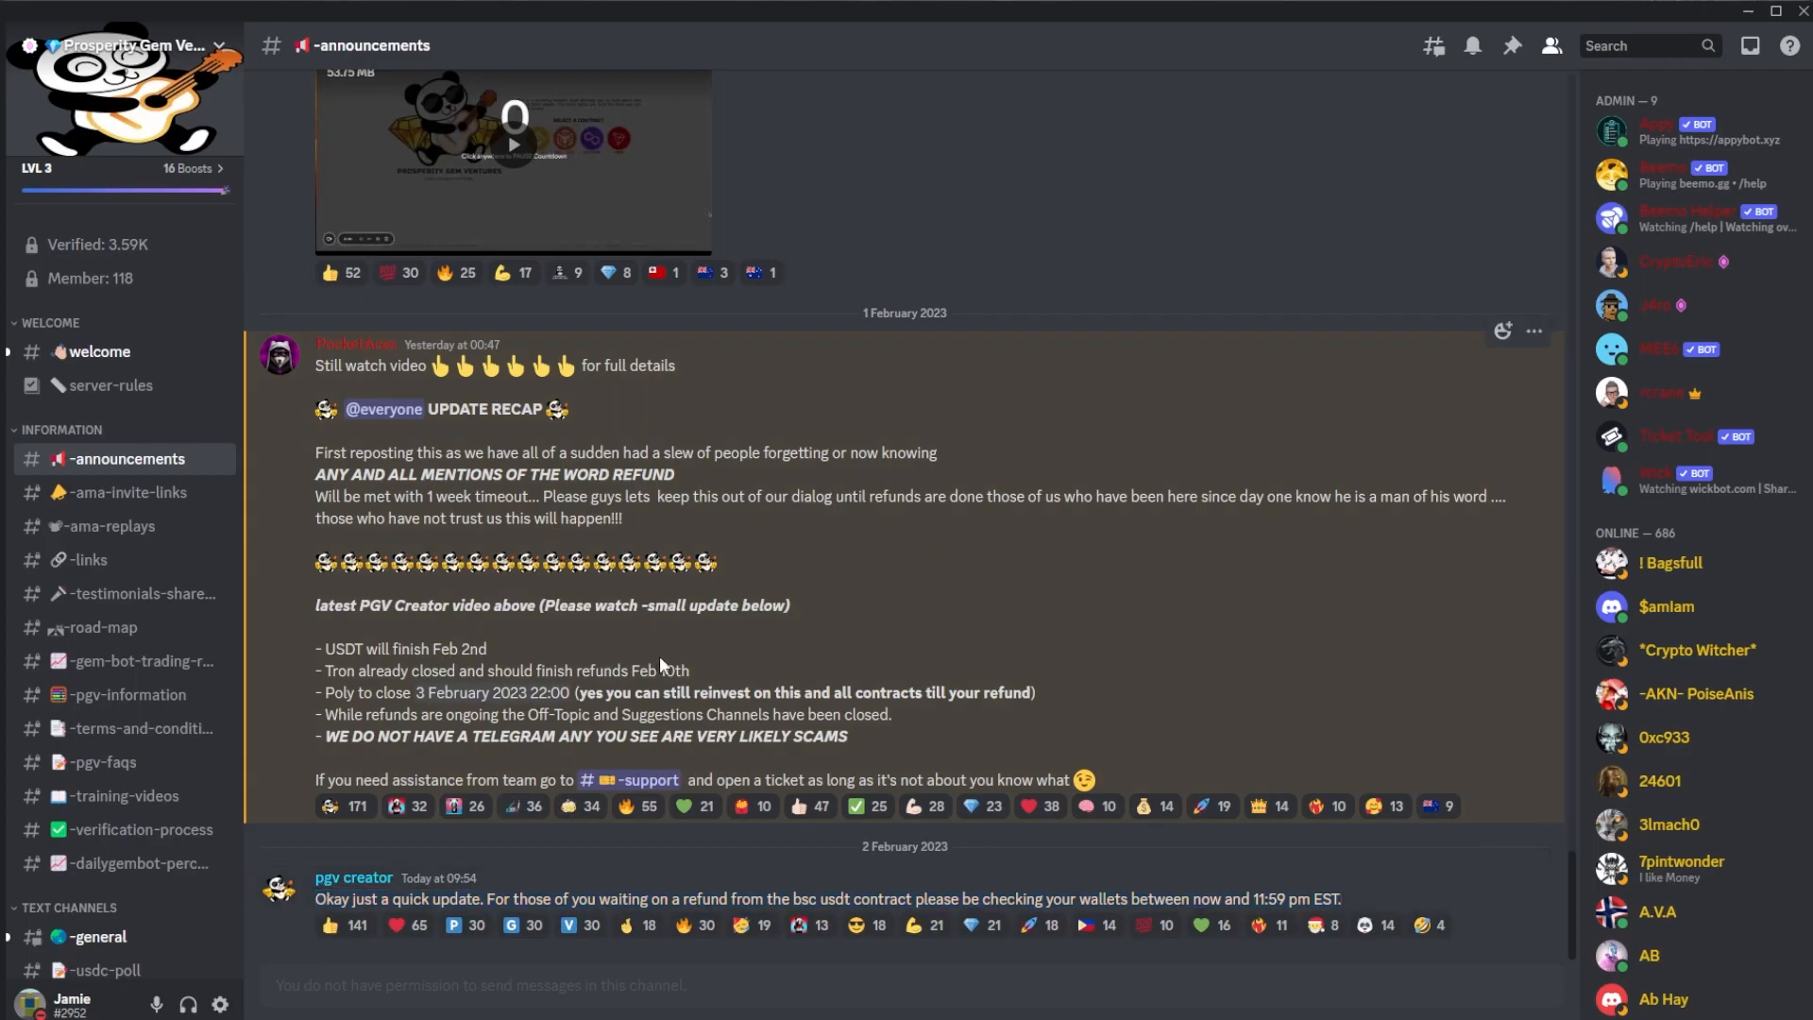
mouse_move(723, 682)
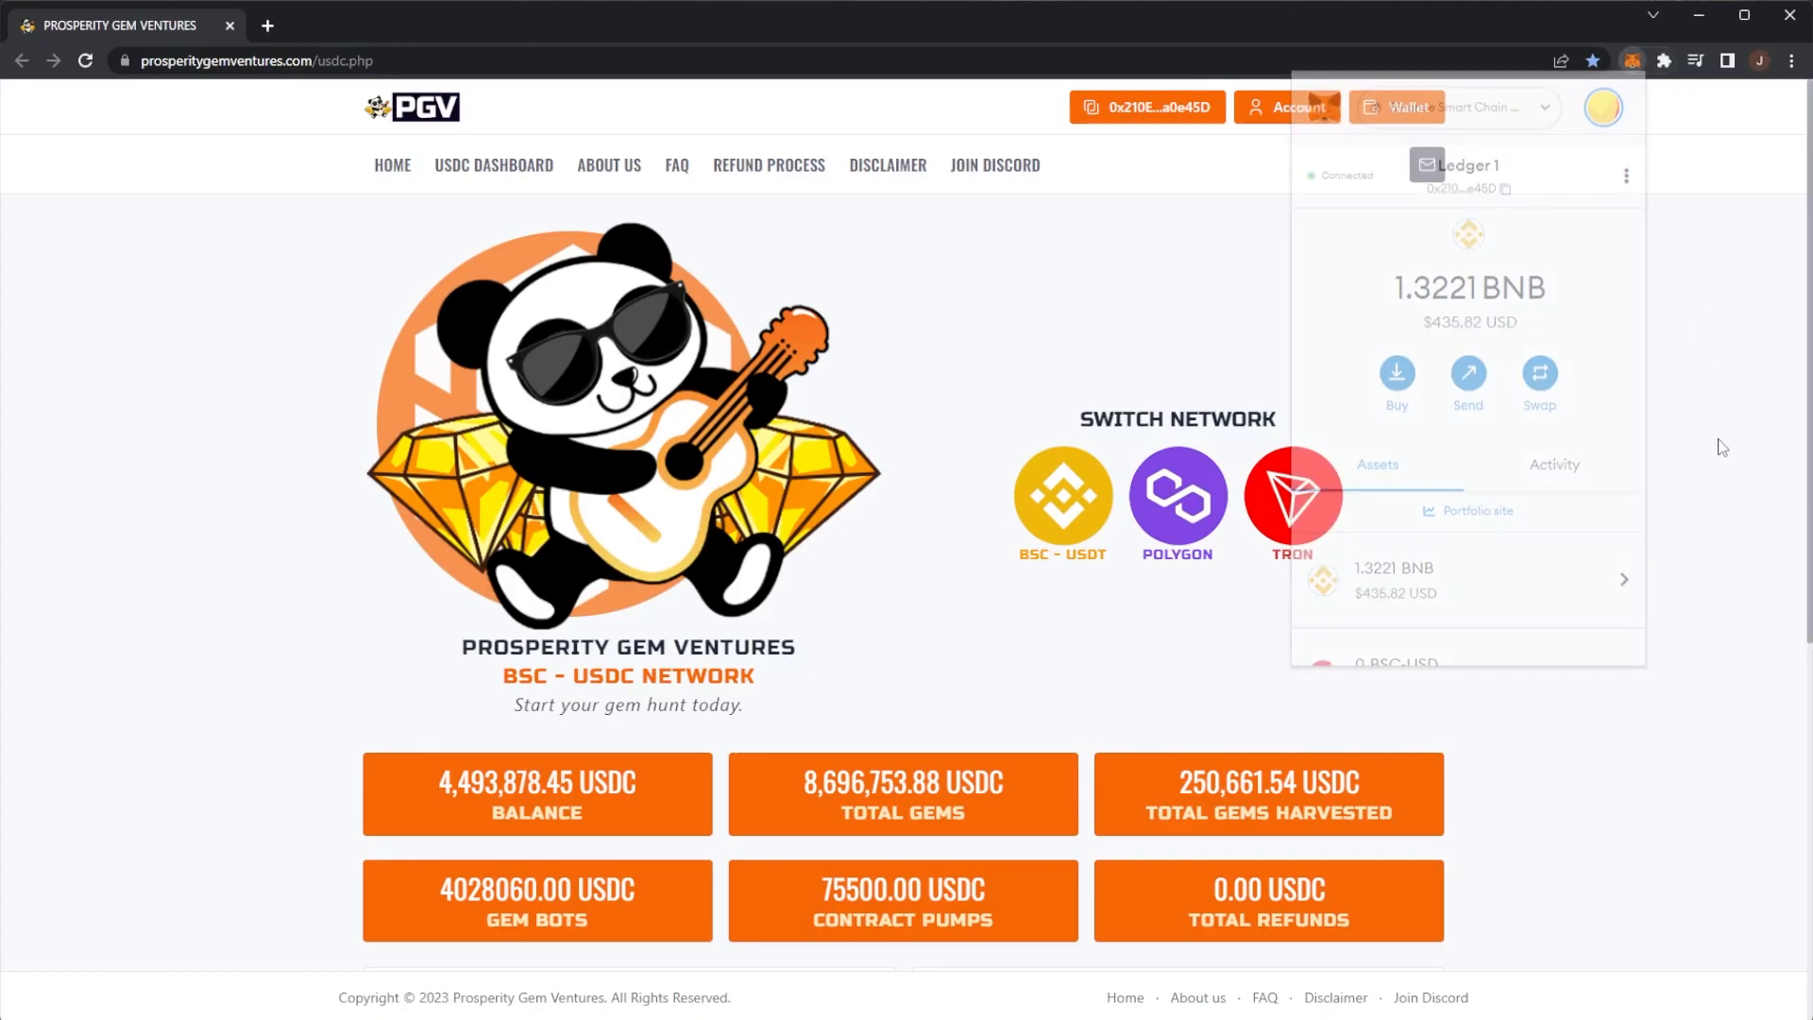
- Scroll the announcements channel back to the refund notice after checking the 1.3221 BNB balance
scroll("down", 3)
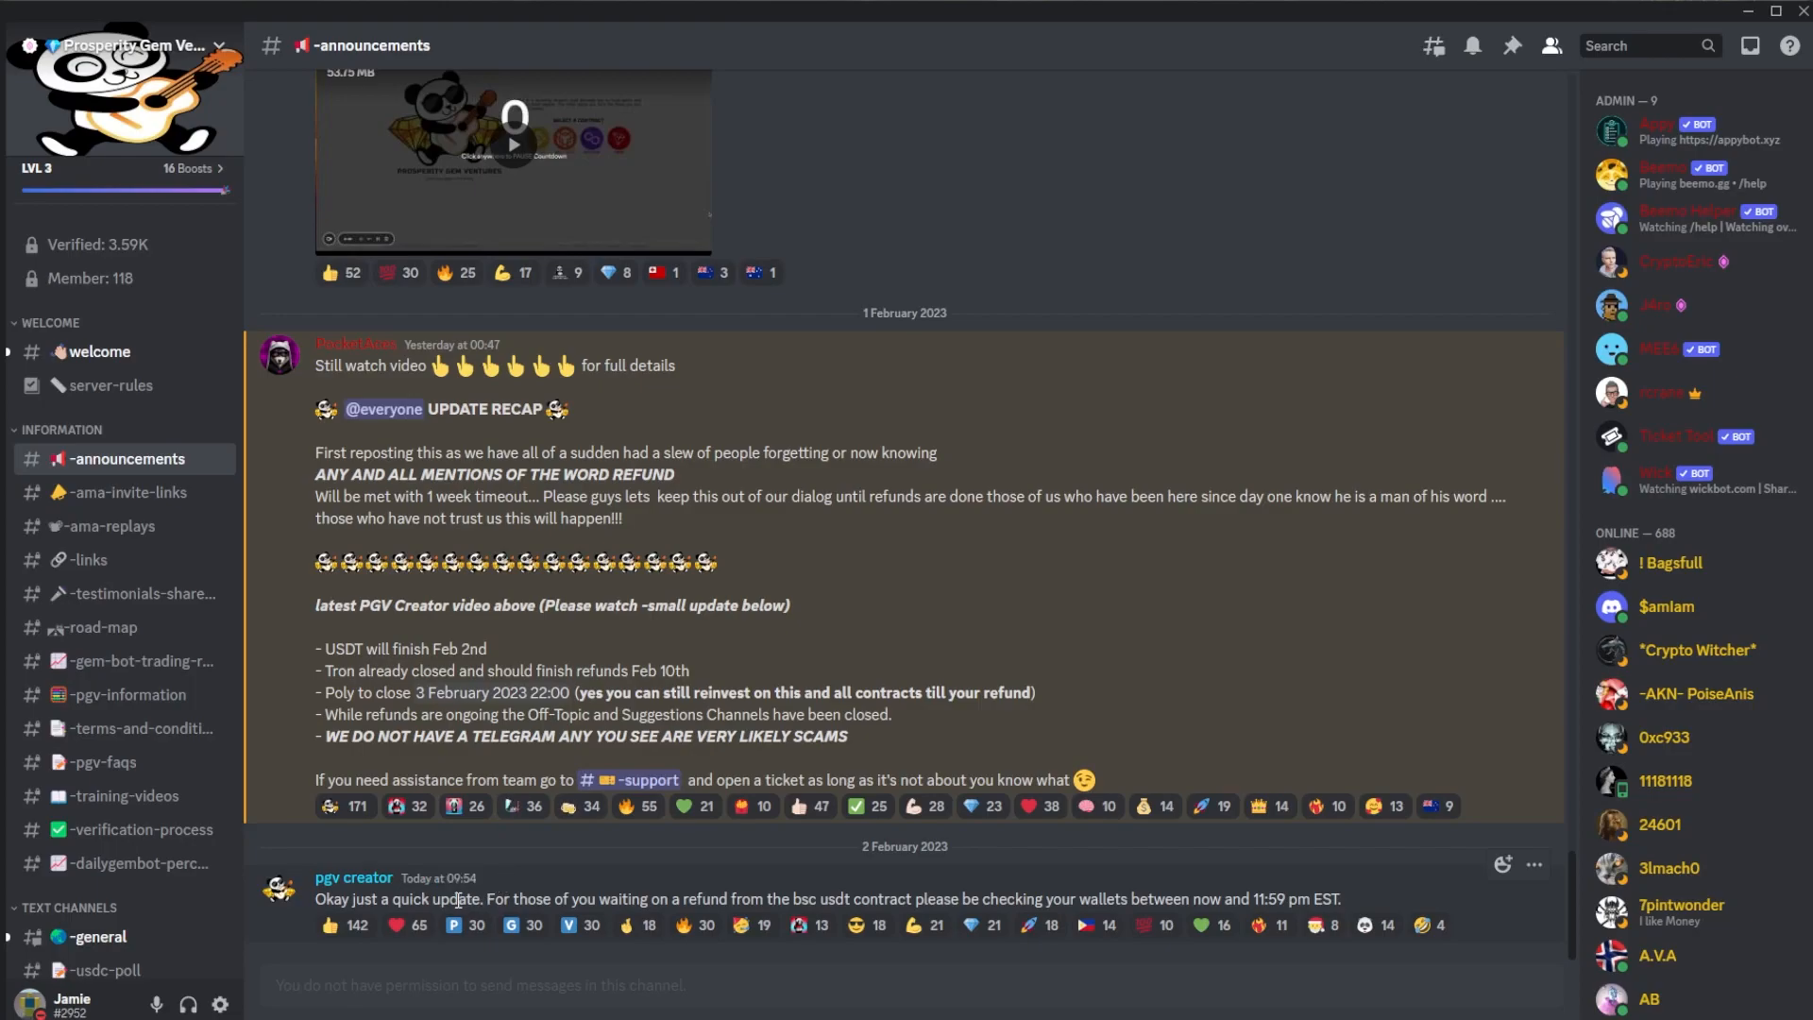
- Scroll through #-dailygembot-percentages to January's daily rates and the 0.6% running average
left_click_drag(896, 898, 1340, 898)
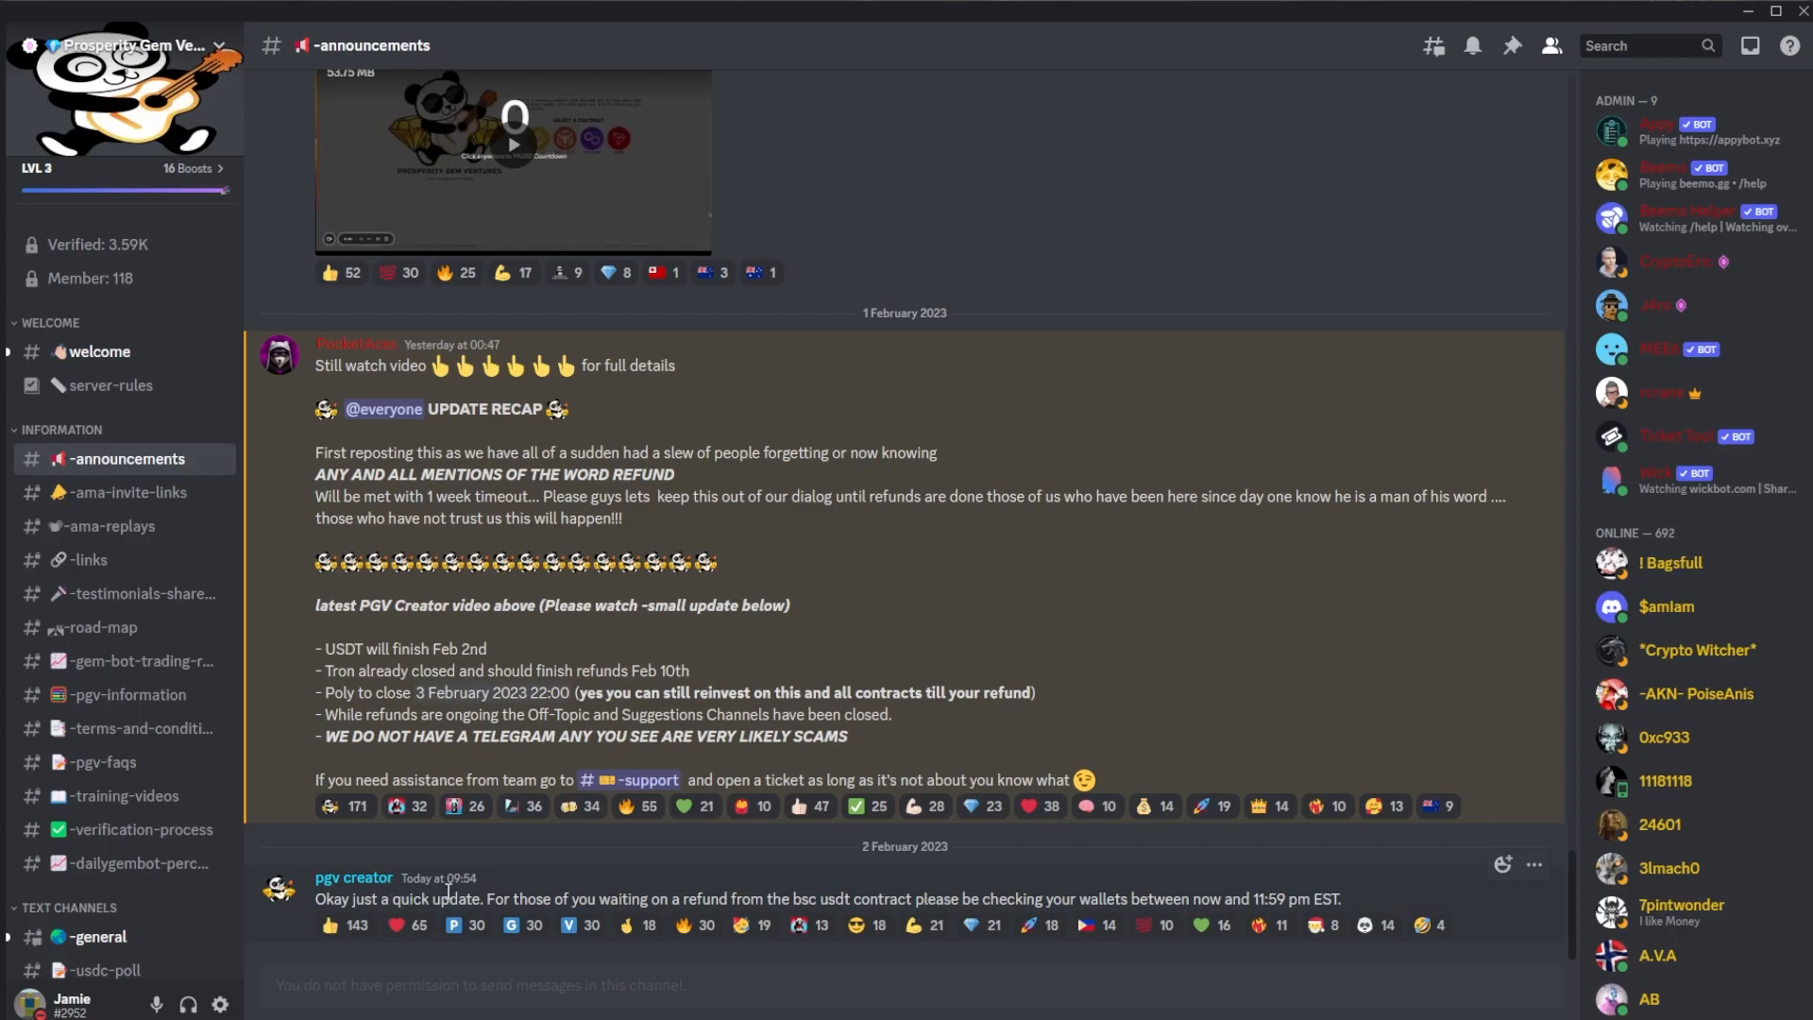
scroll("down", 3)
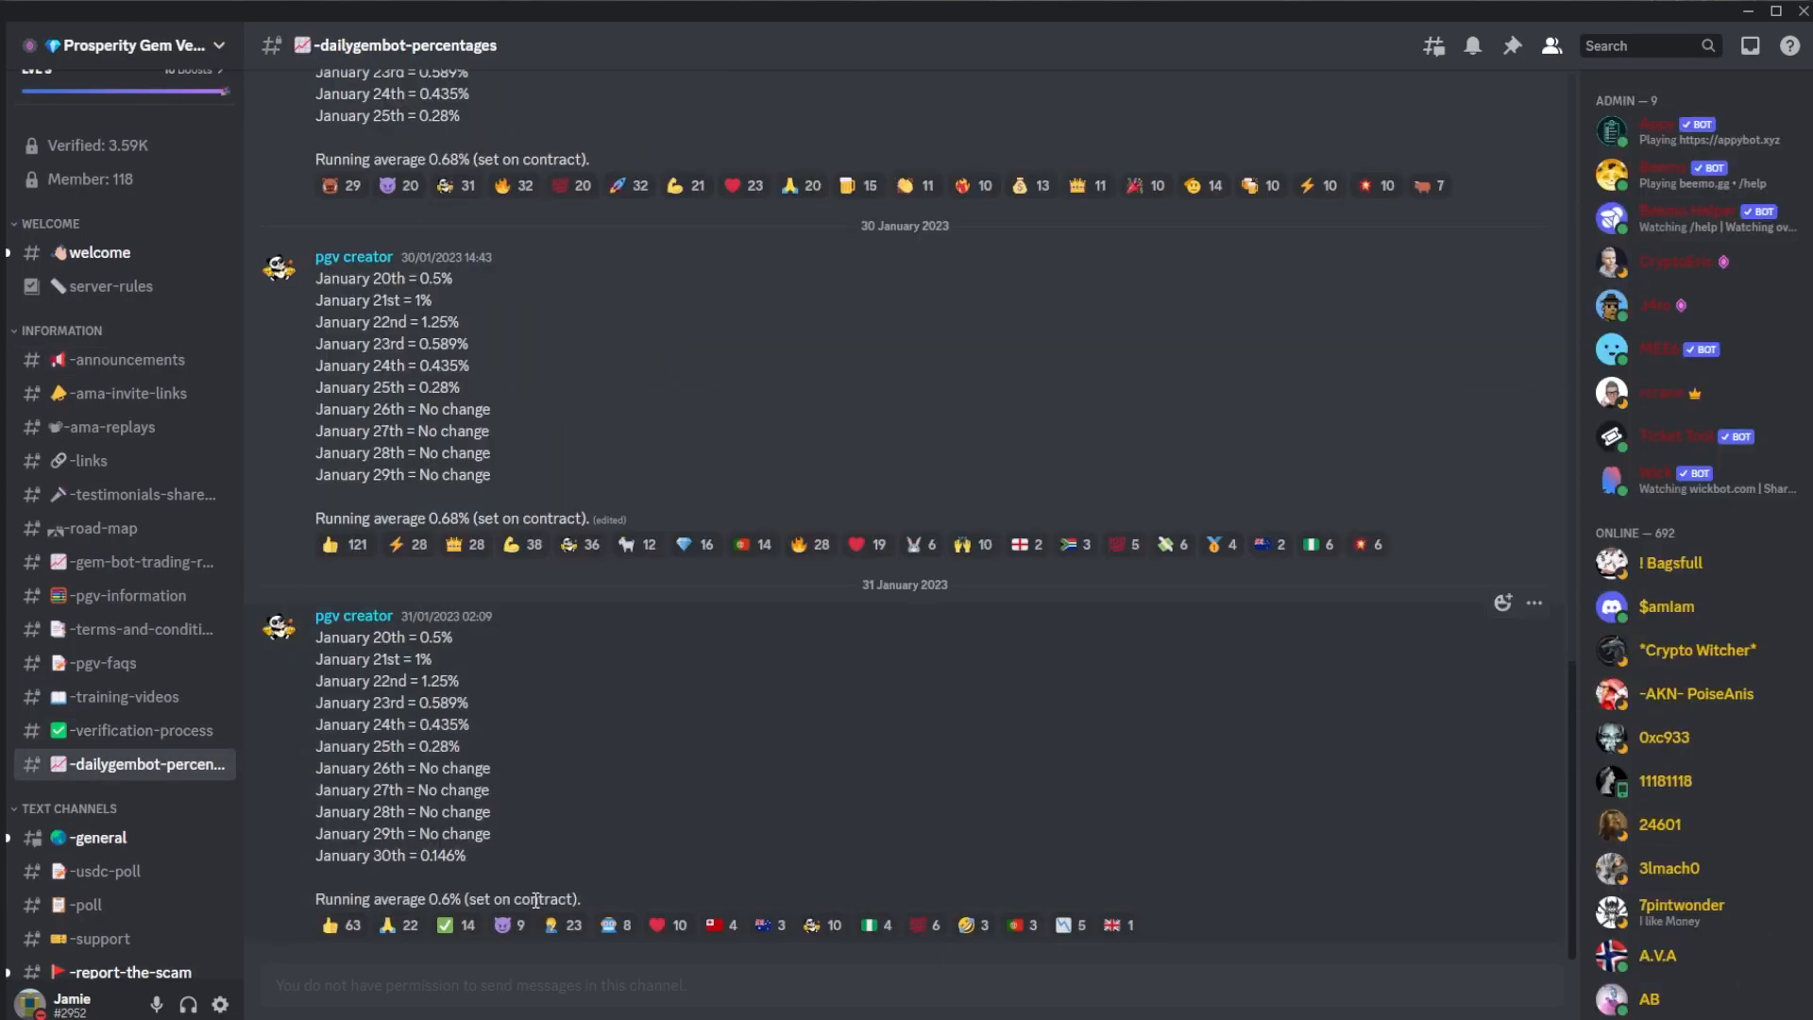
mouse_move(495, 810)
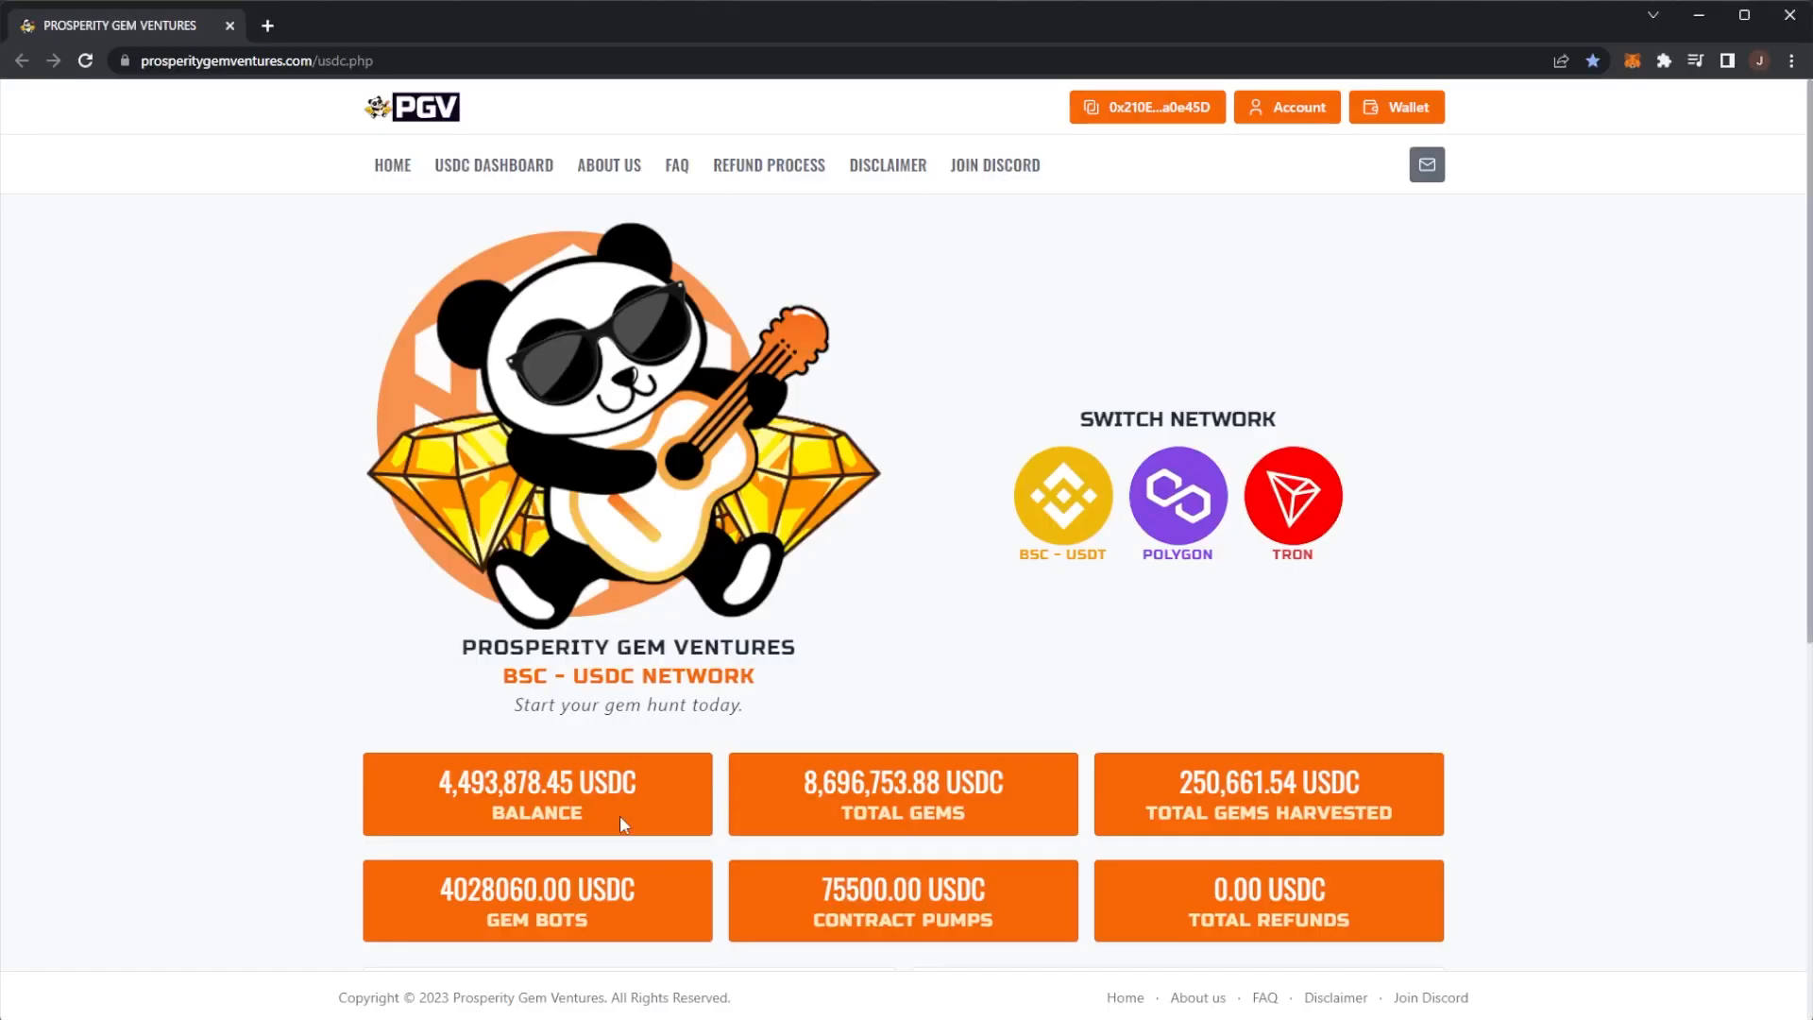
mouse_move(613, 922)
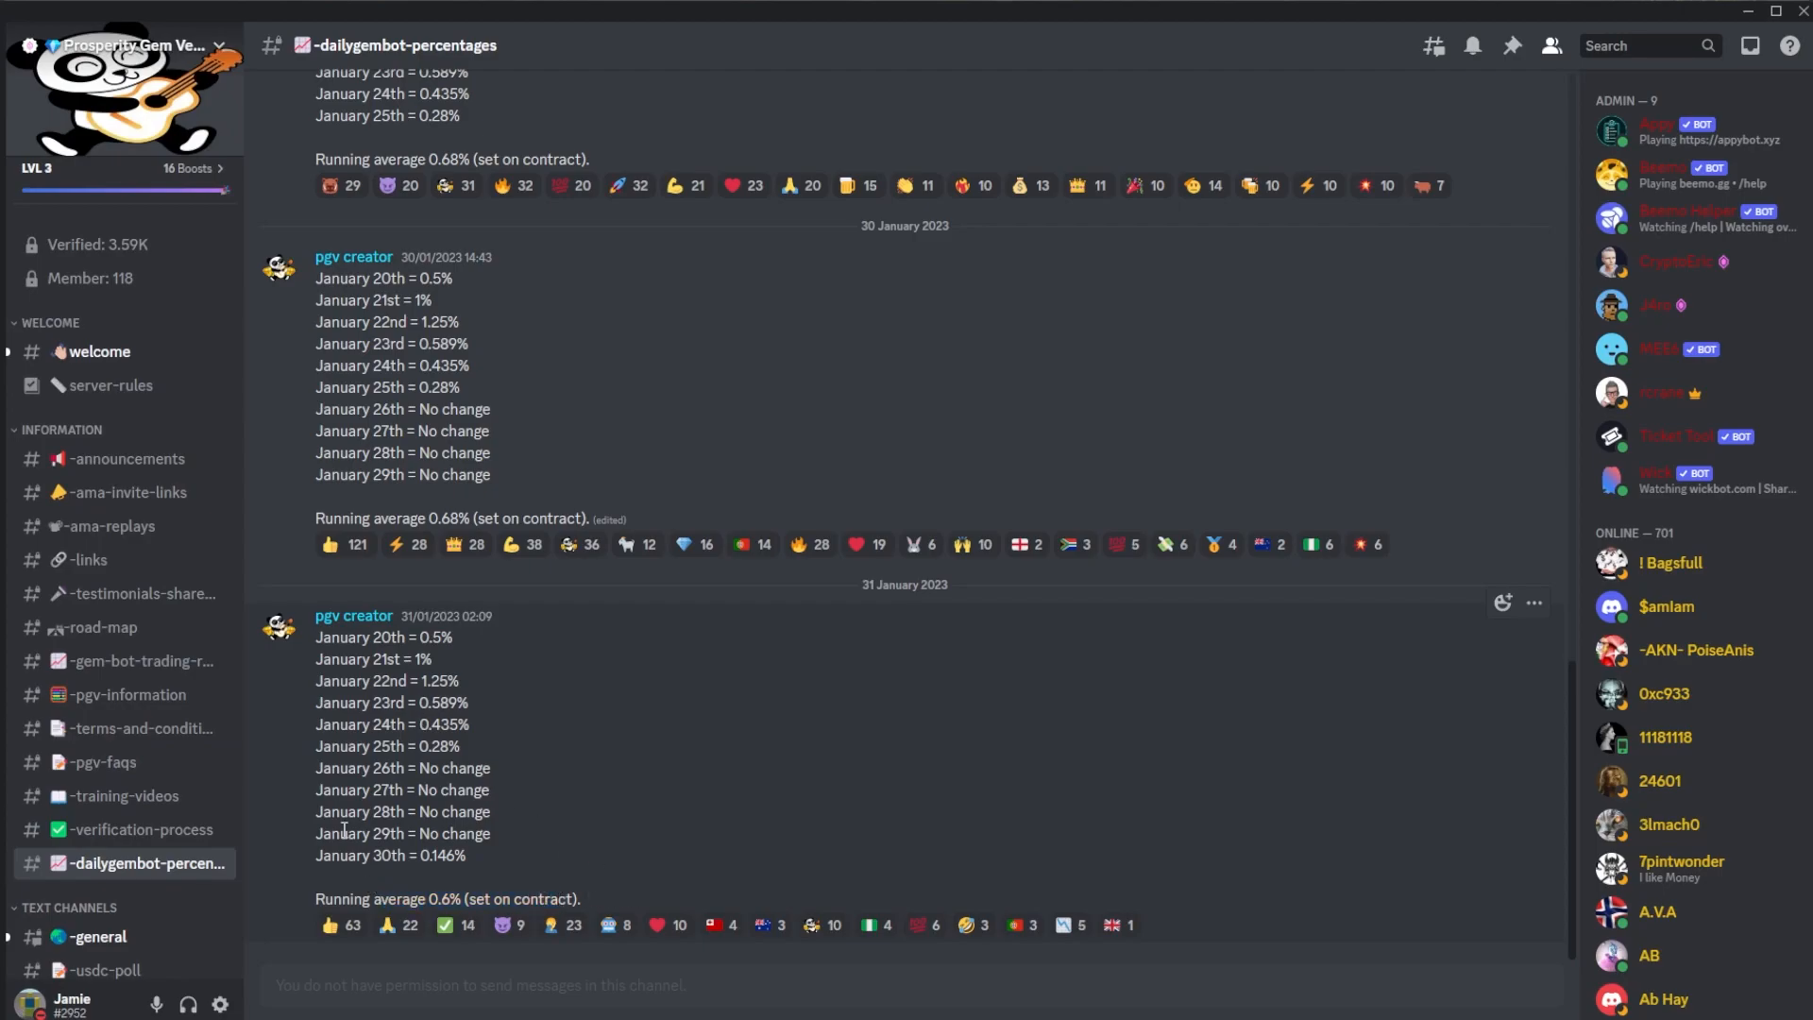
mouse_move(609, 885)
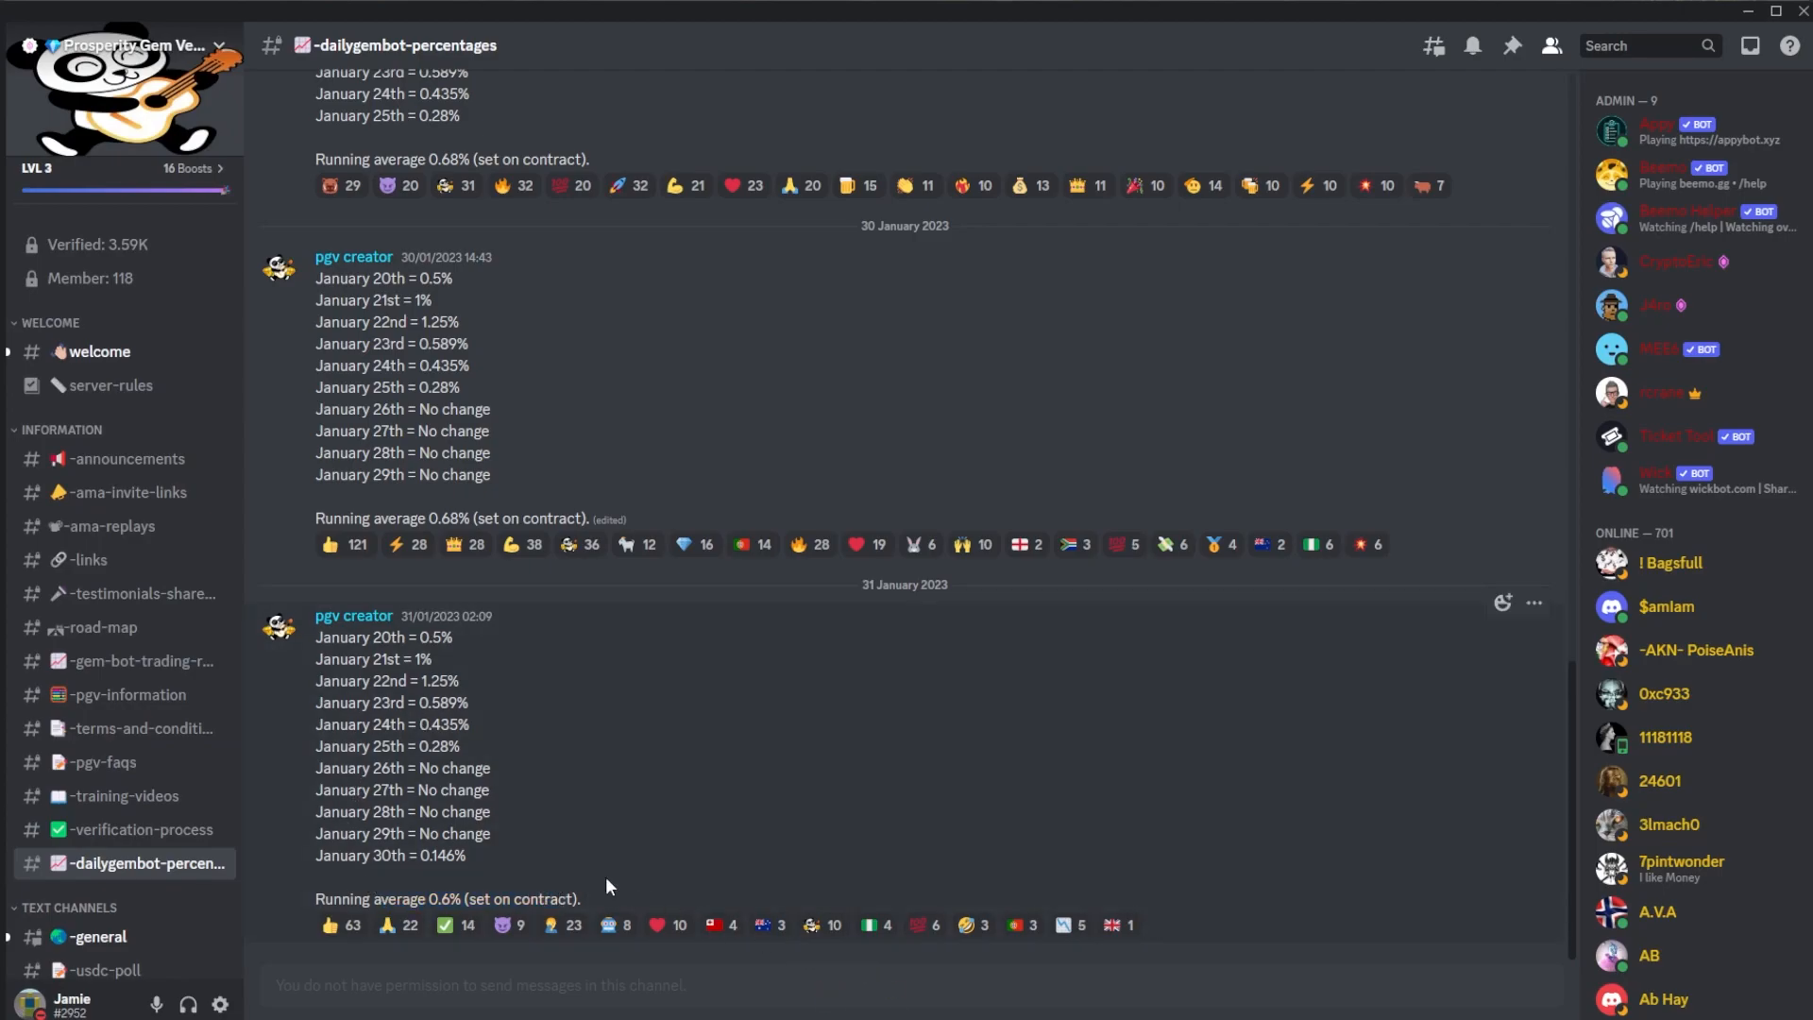
mouse_move(598, 885)
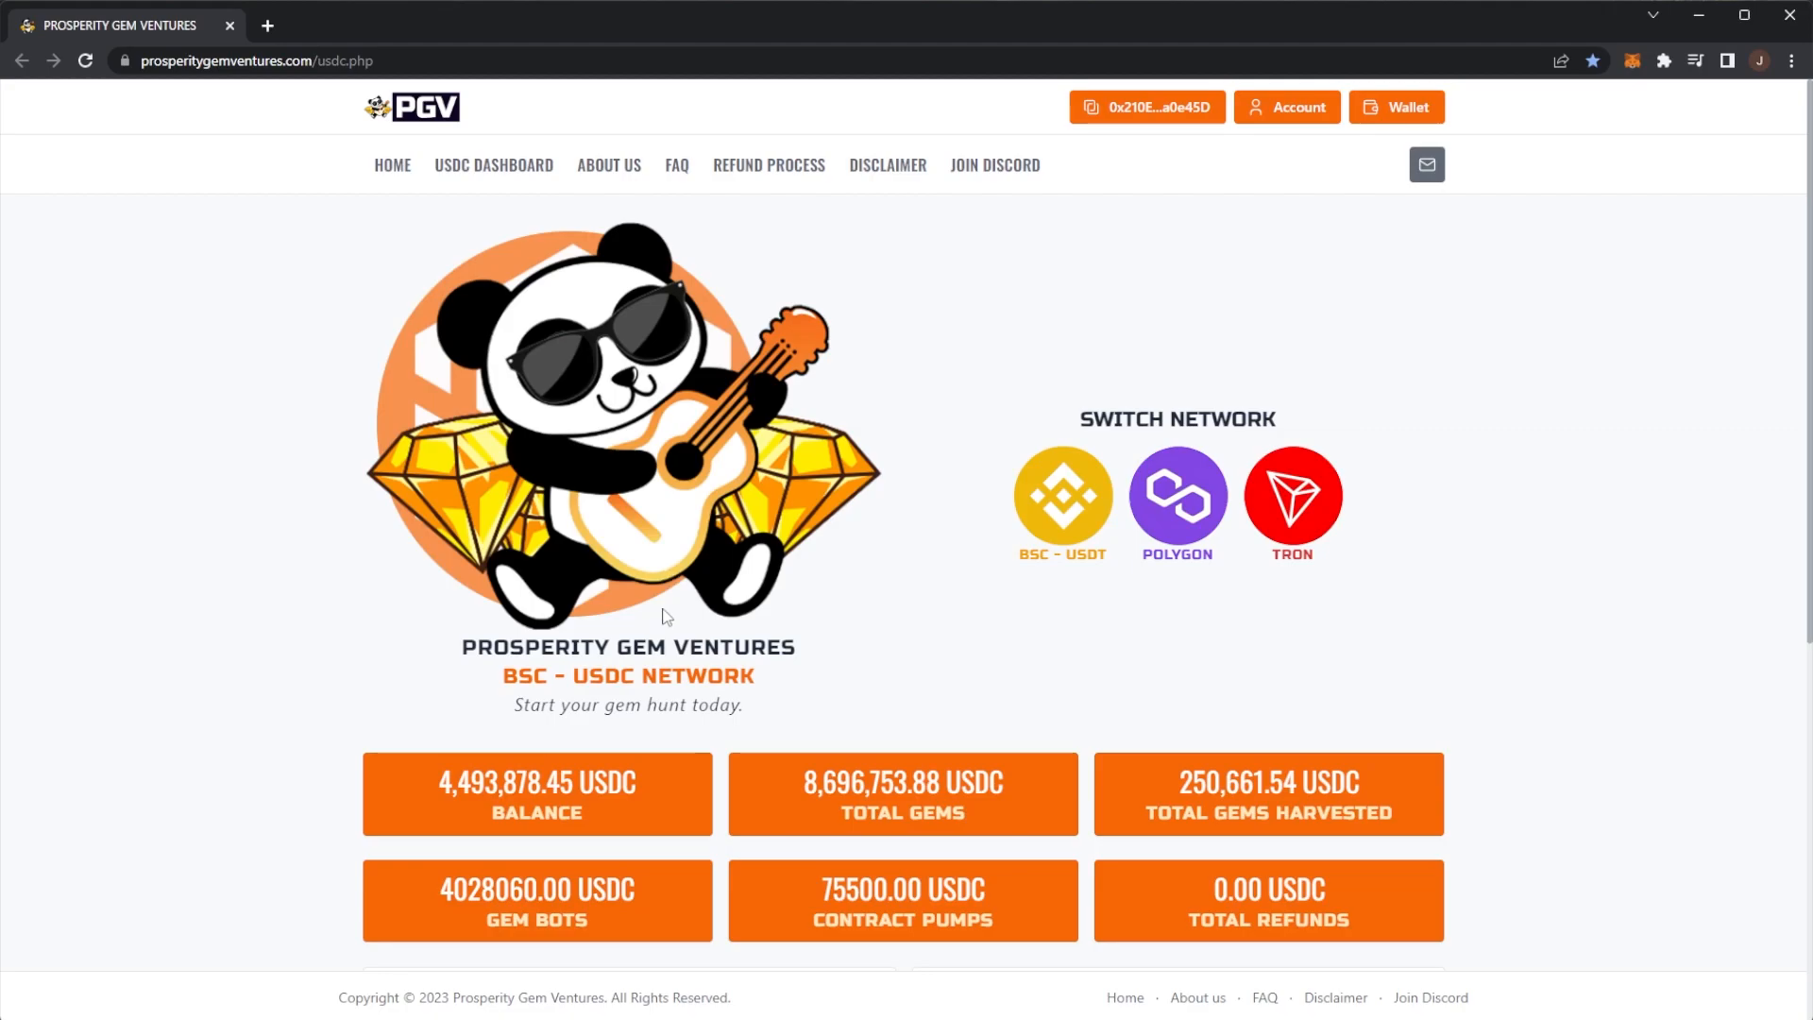
mouse_move(1015, 635)
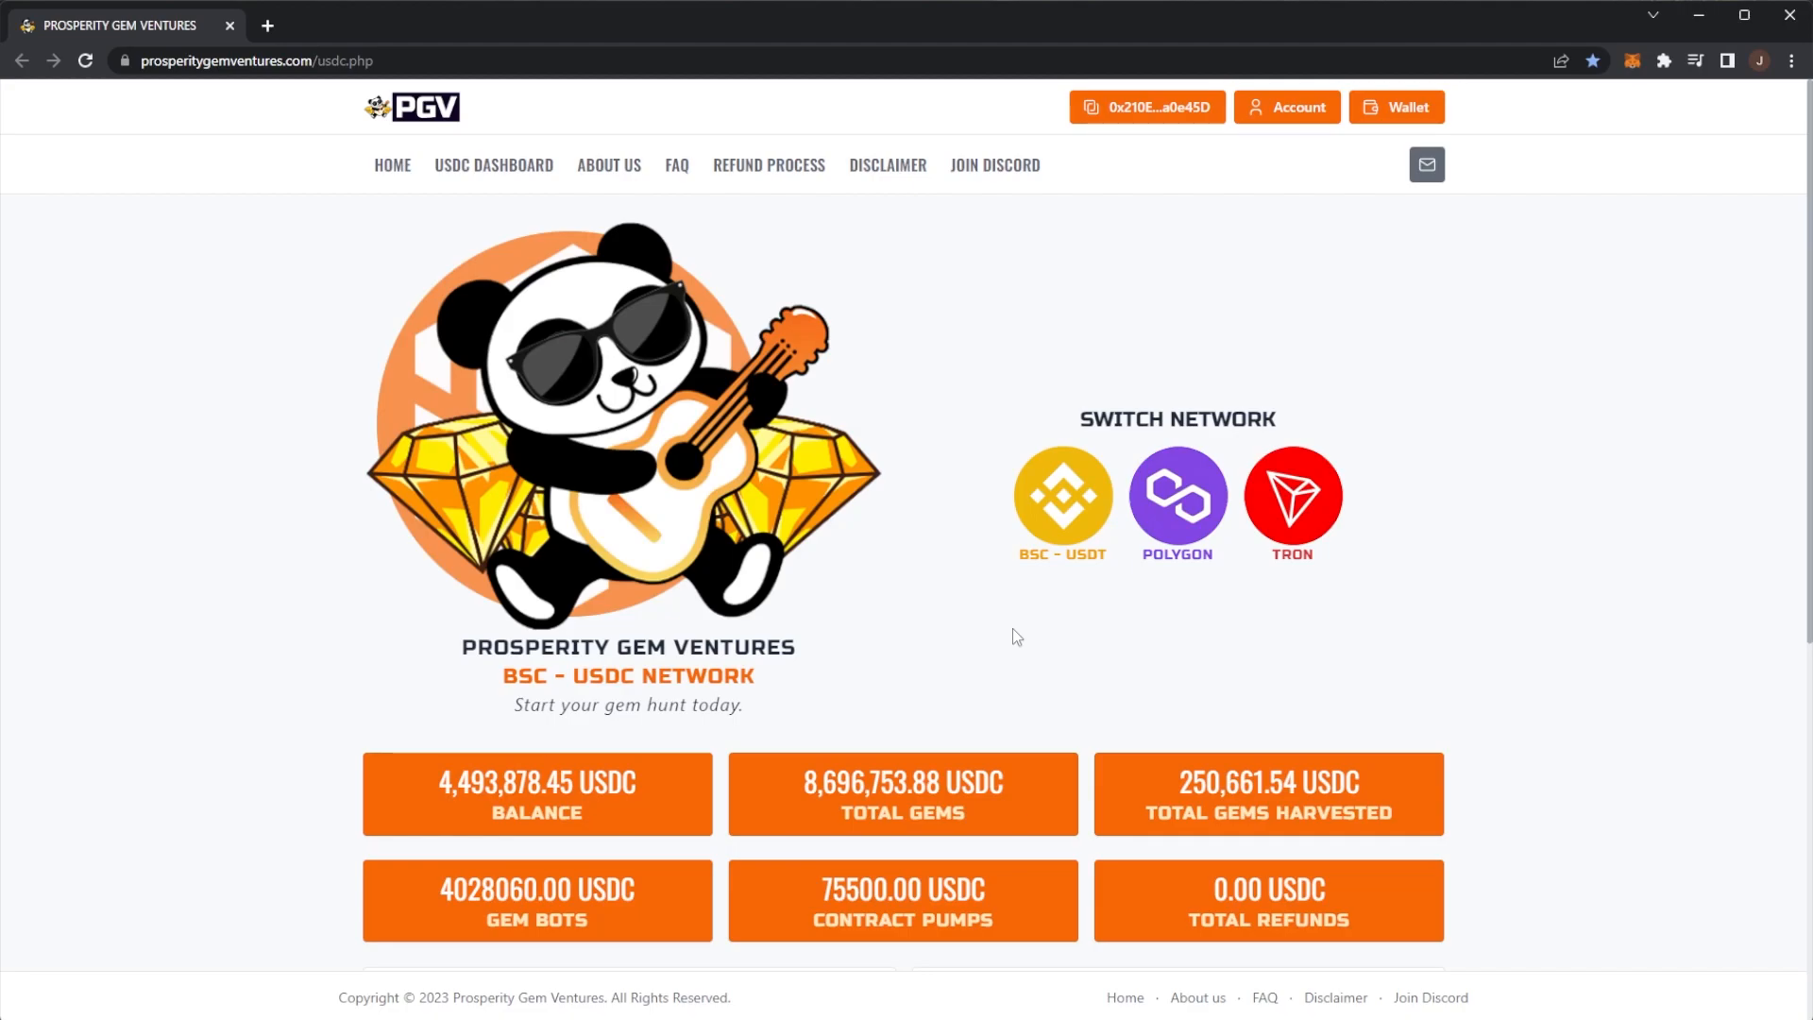
mouse_move(1062, 499)
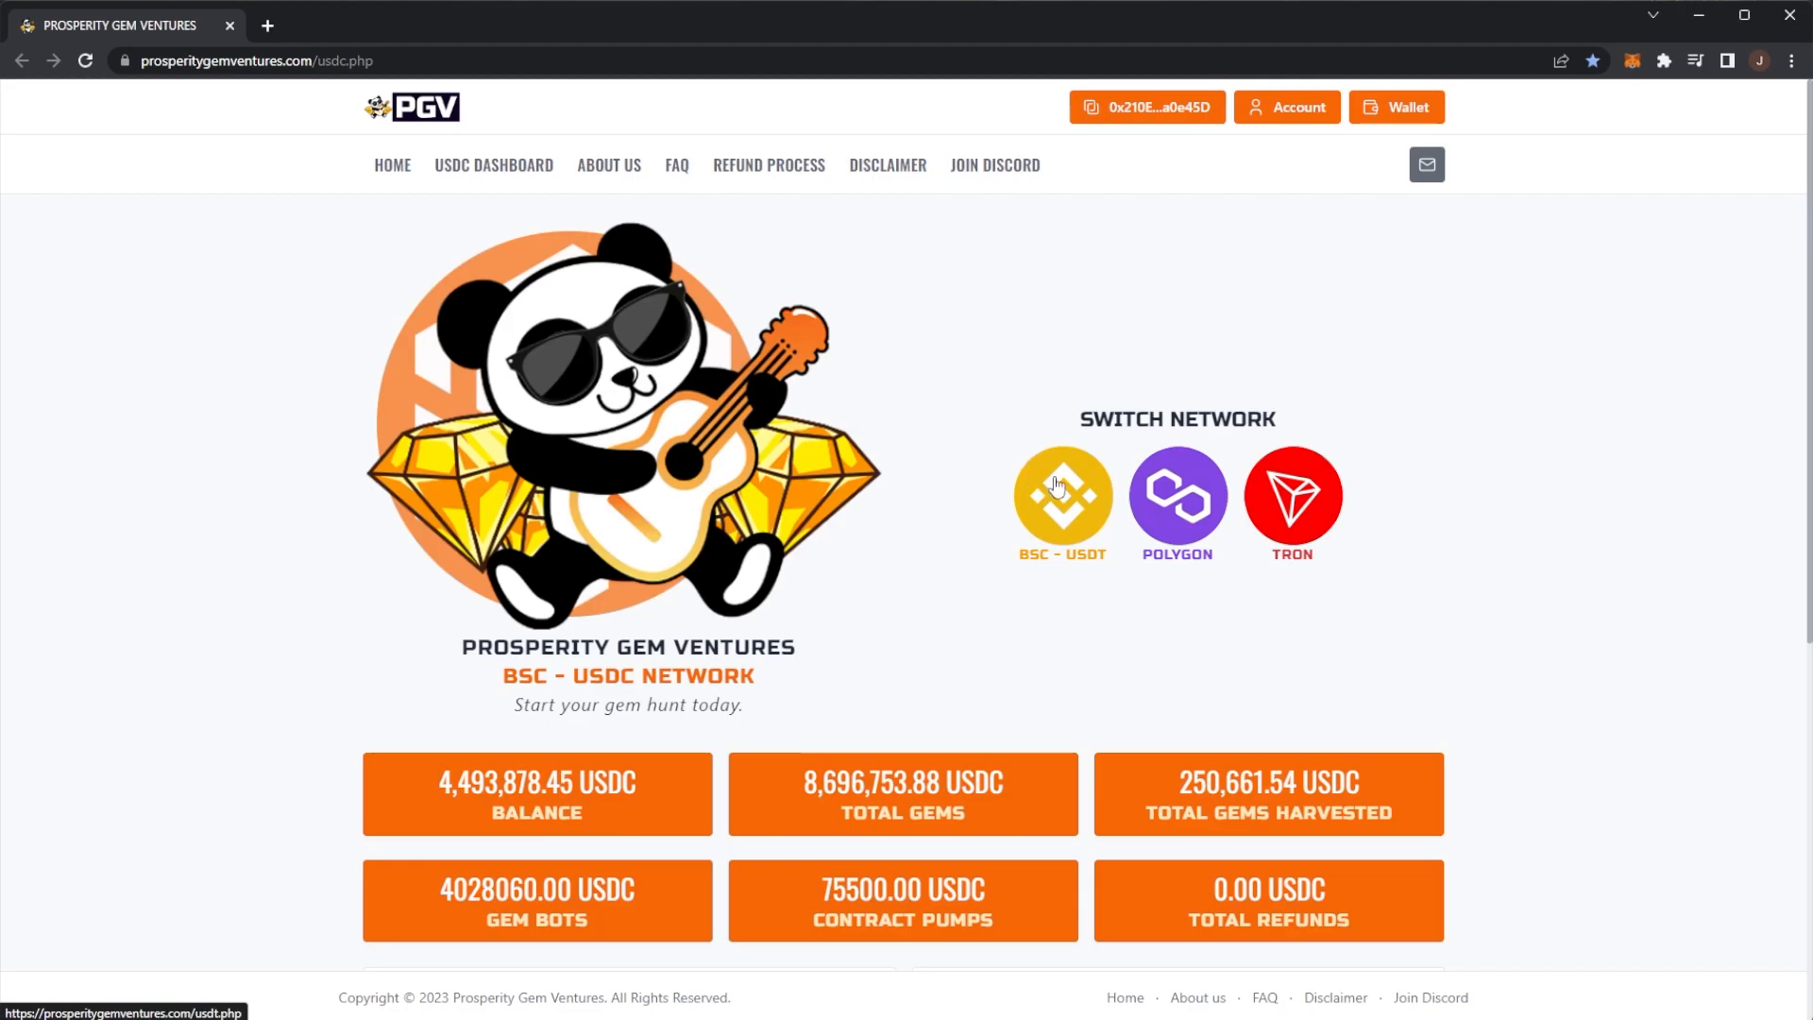
mouse_move(1057, 515)
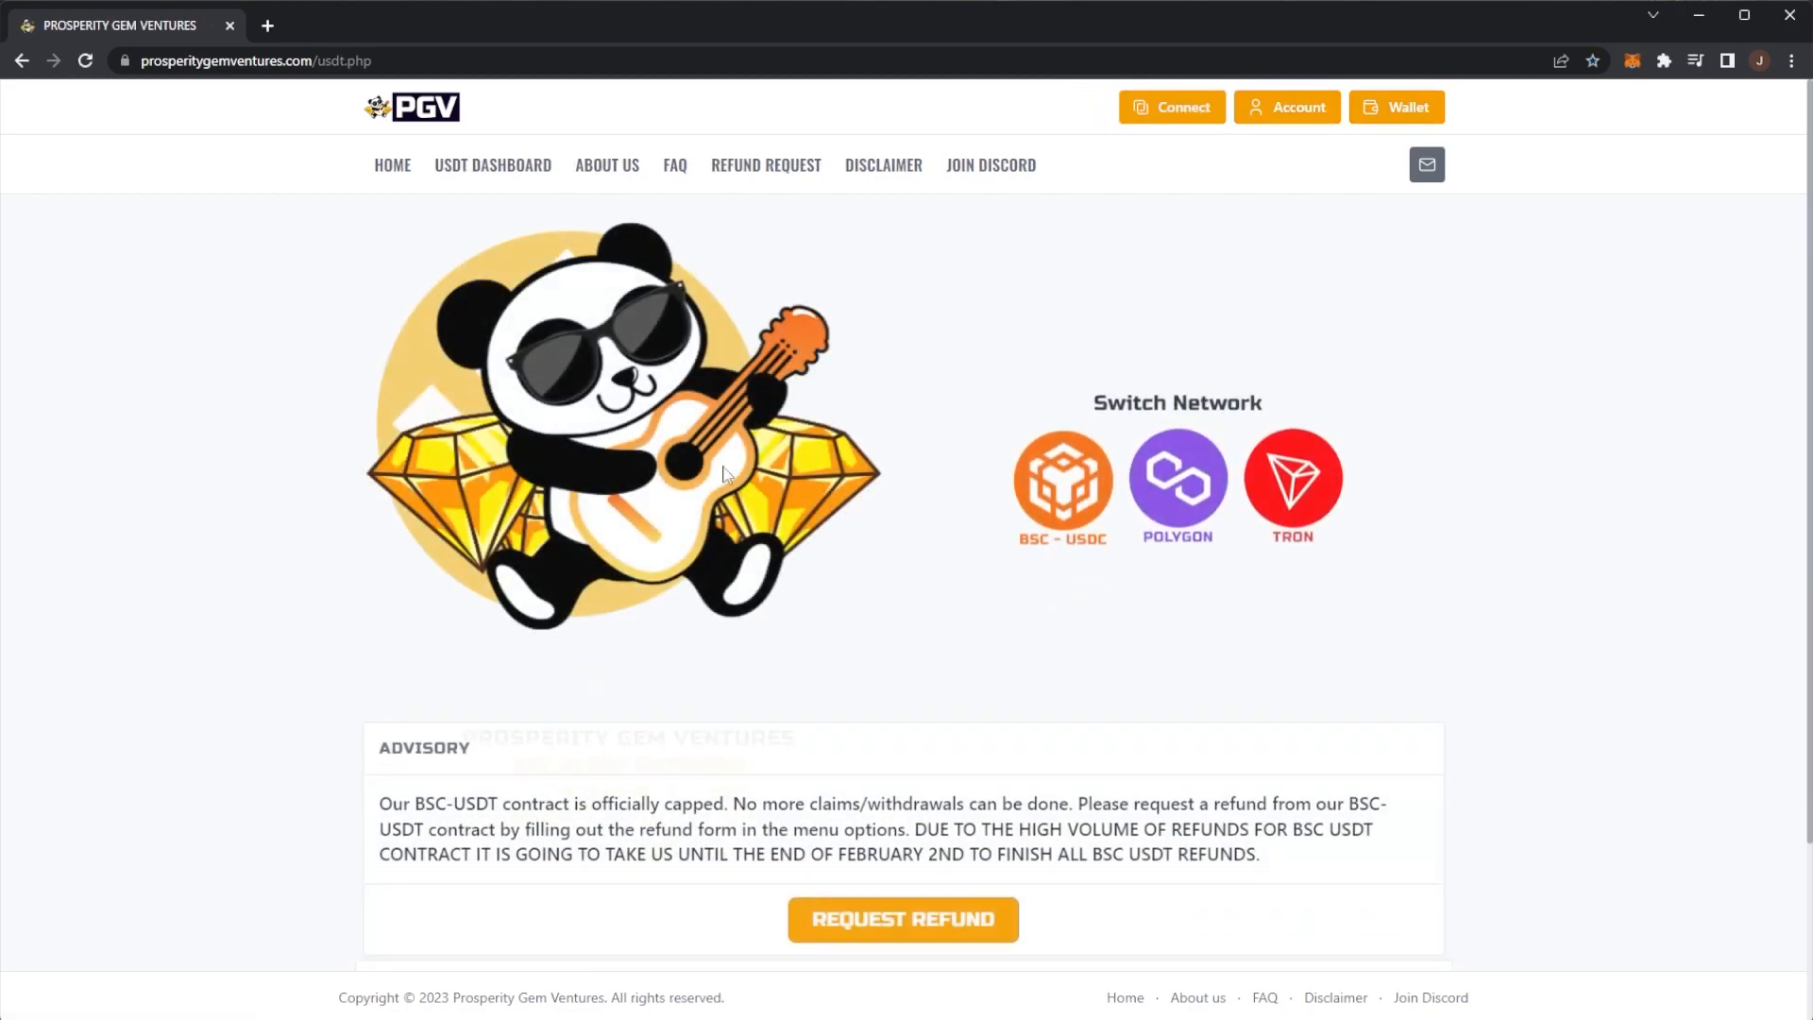
- Scroll the BSC-USDT page down to the capped-contract advisory and contract address
scroll("down", 3)
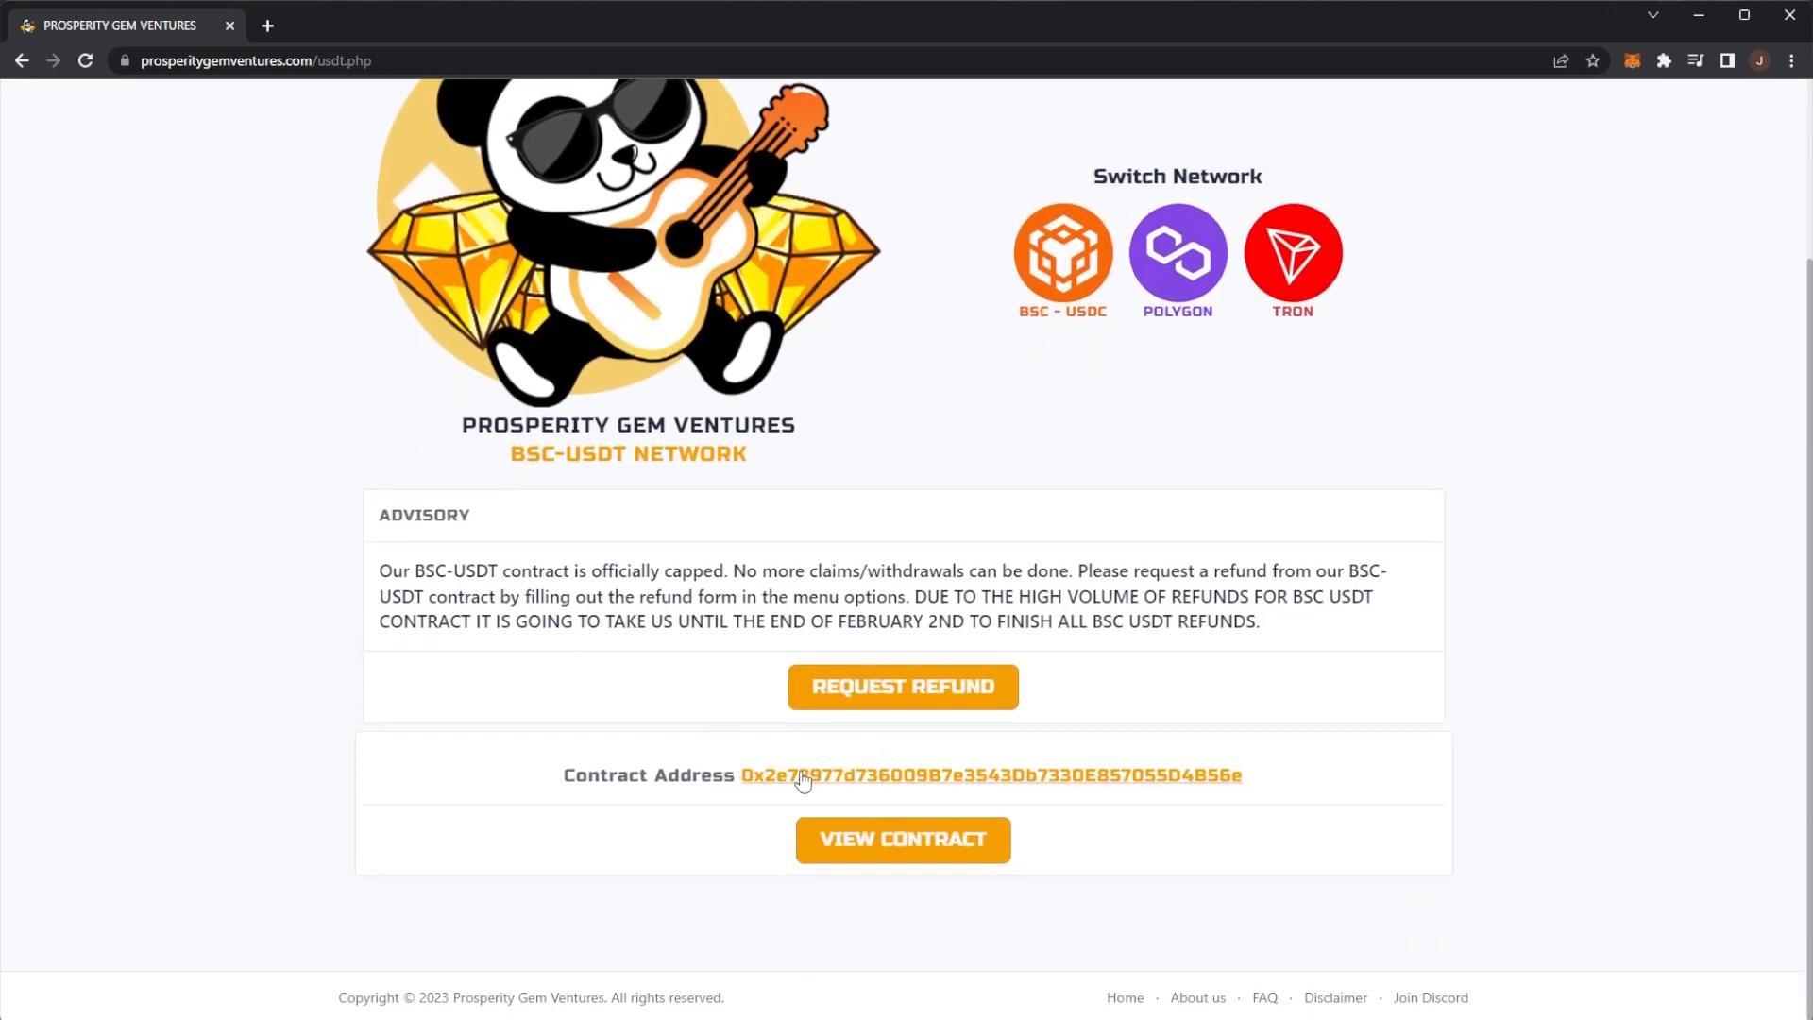
left_click(902, 839)
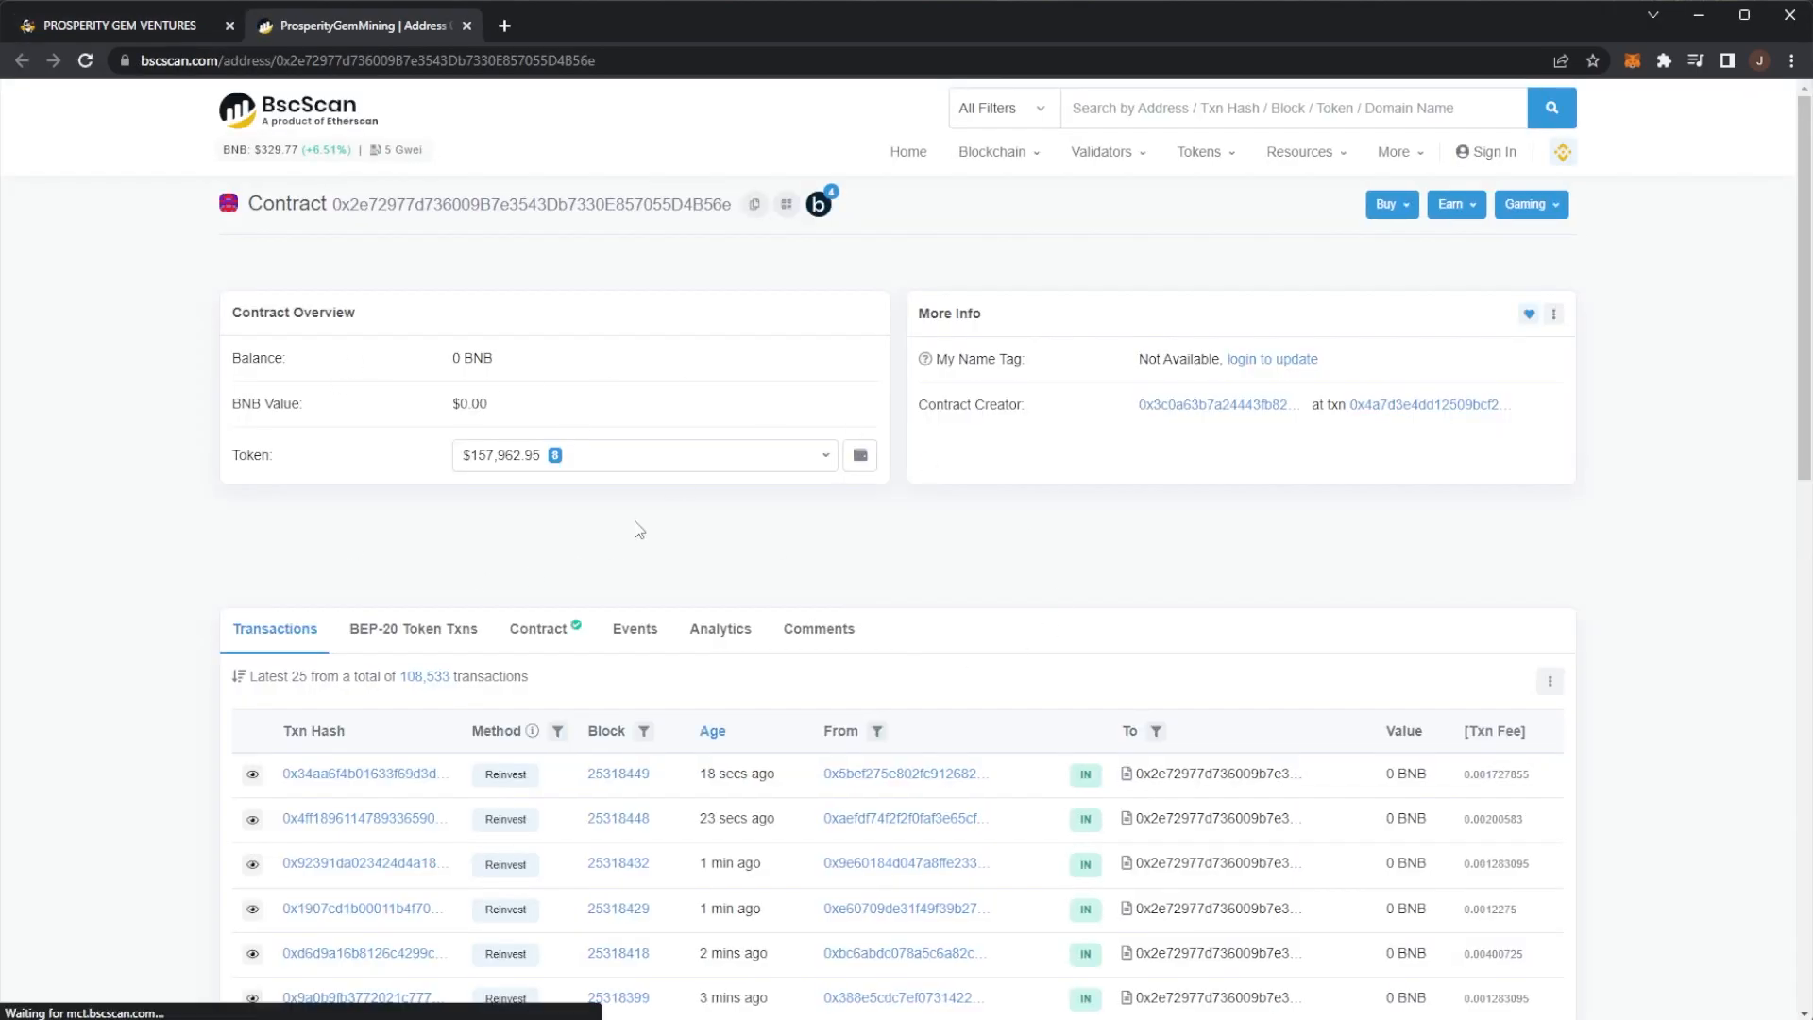
scroll("down", 3)
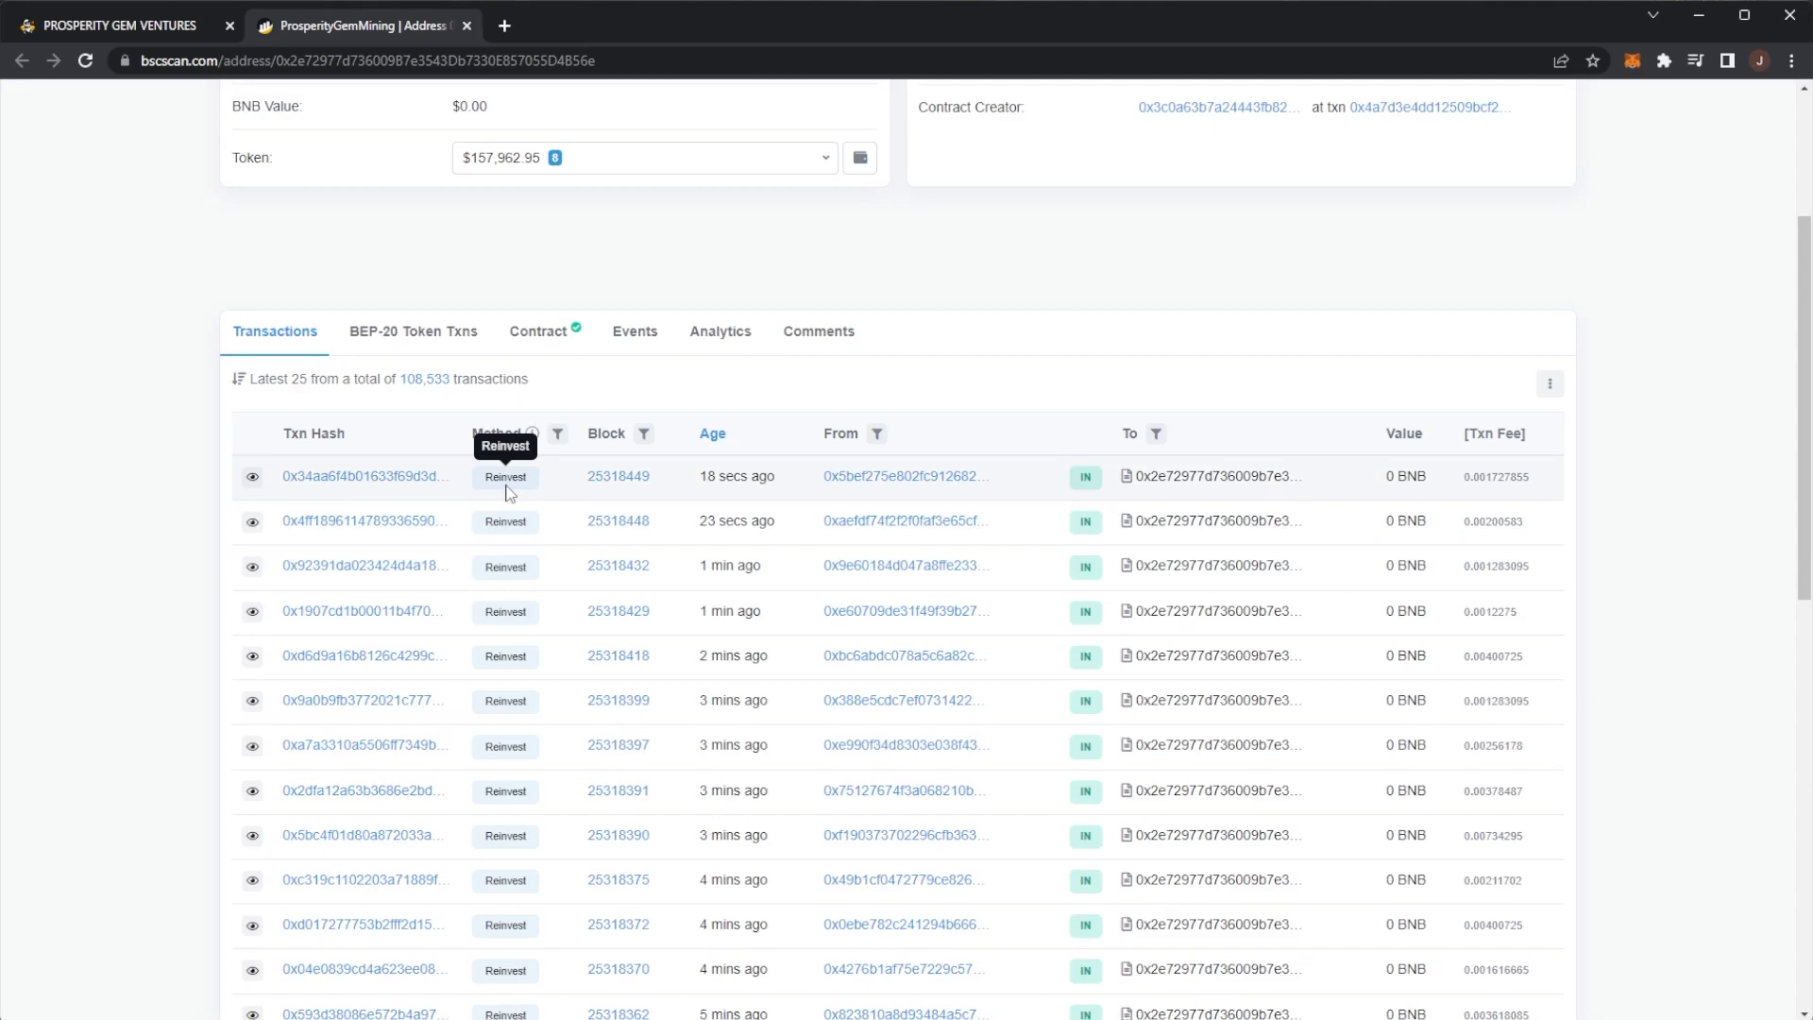
scroll("down", 3)
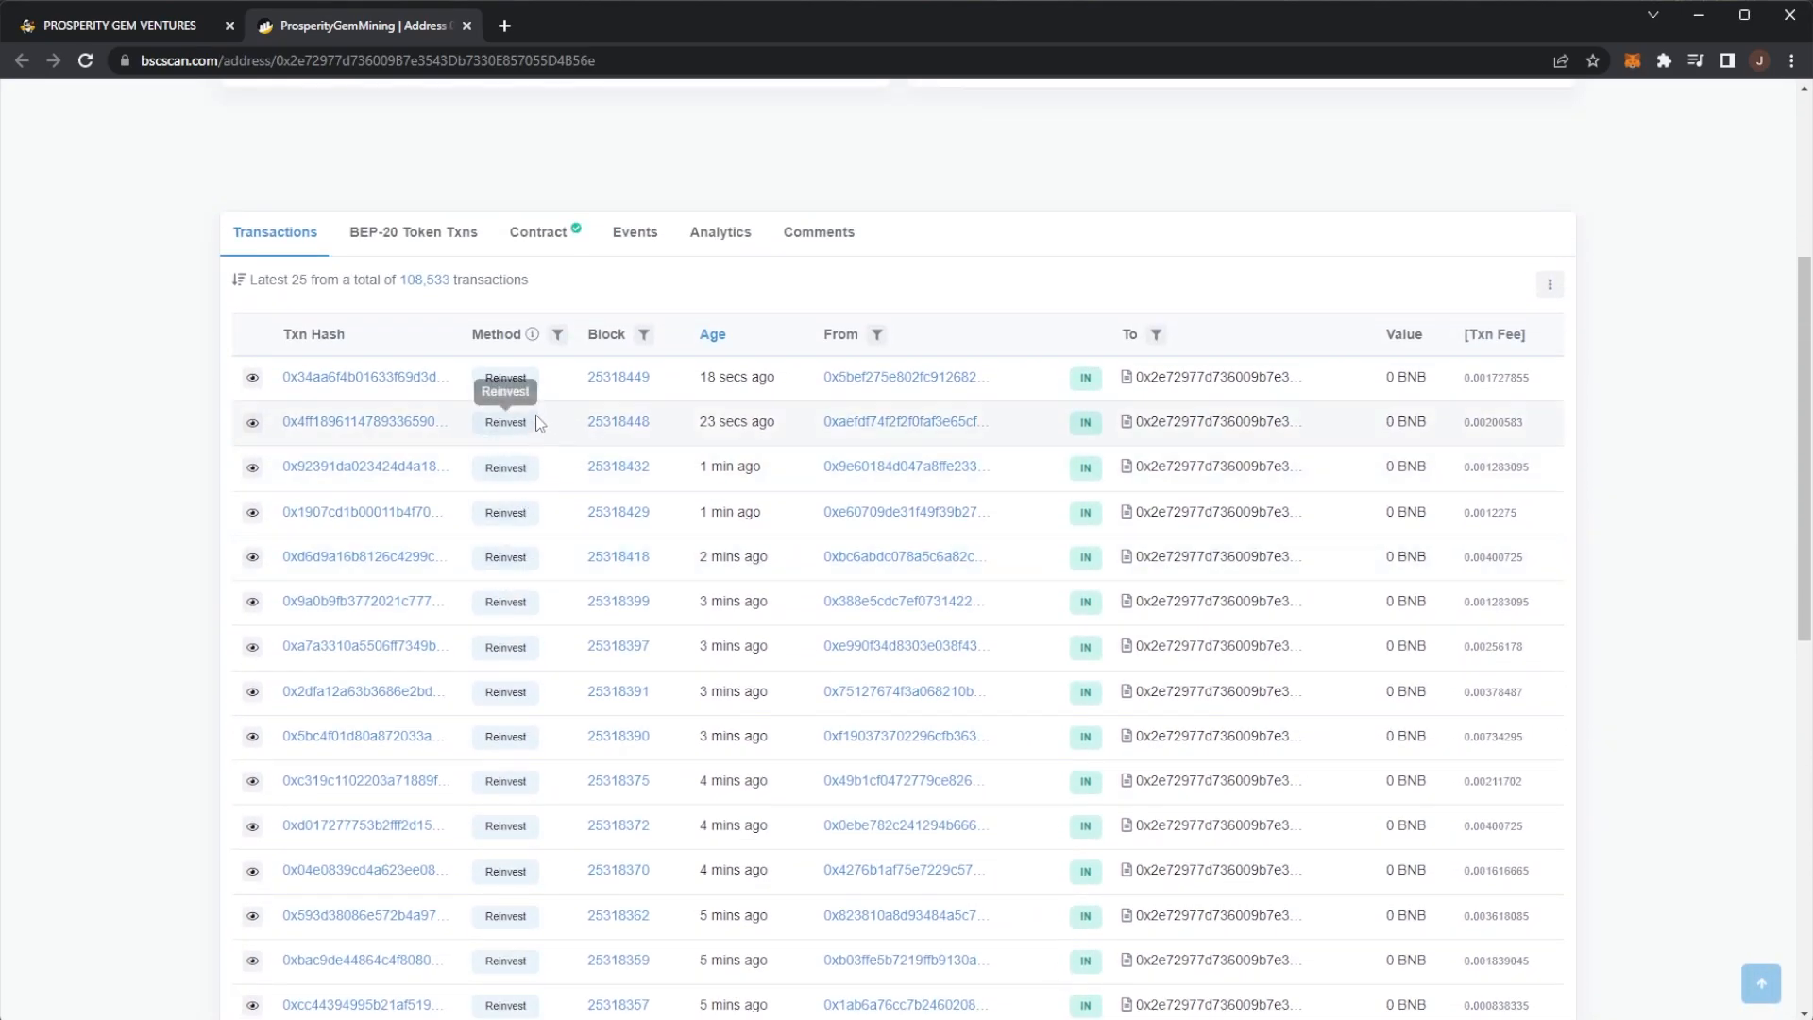
scroll("up", 3)
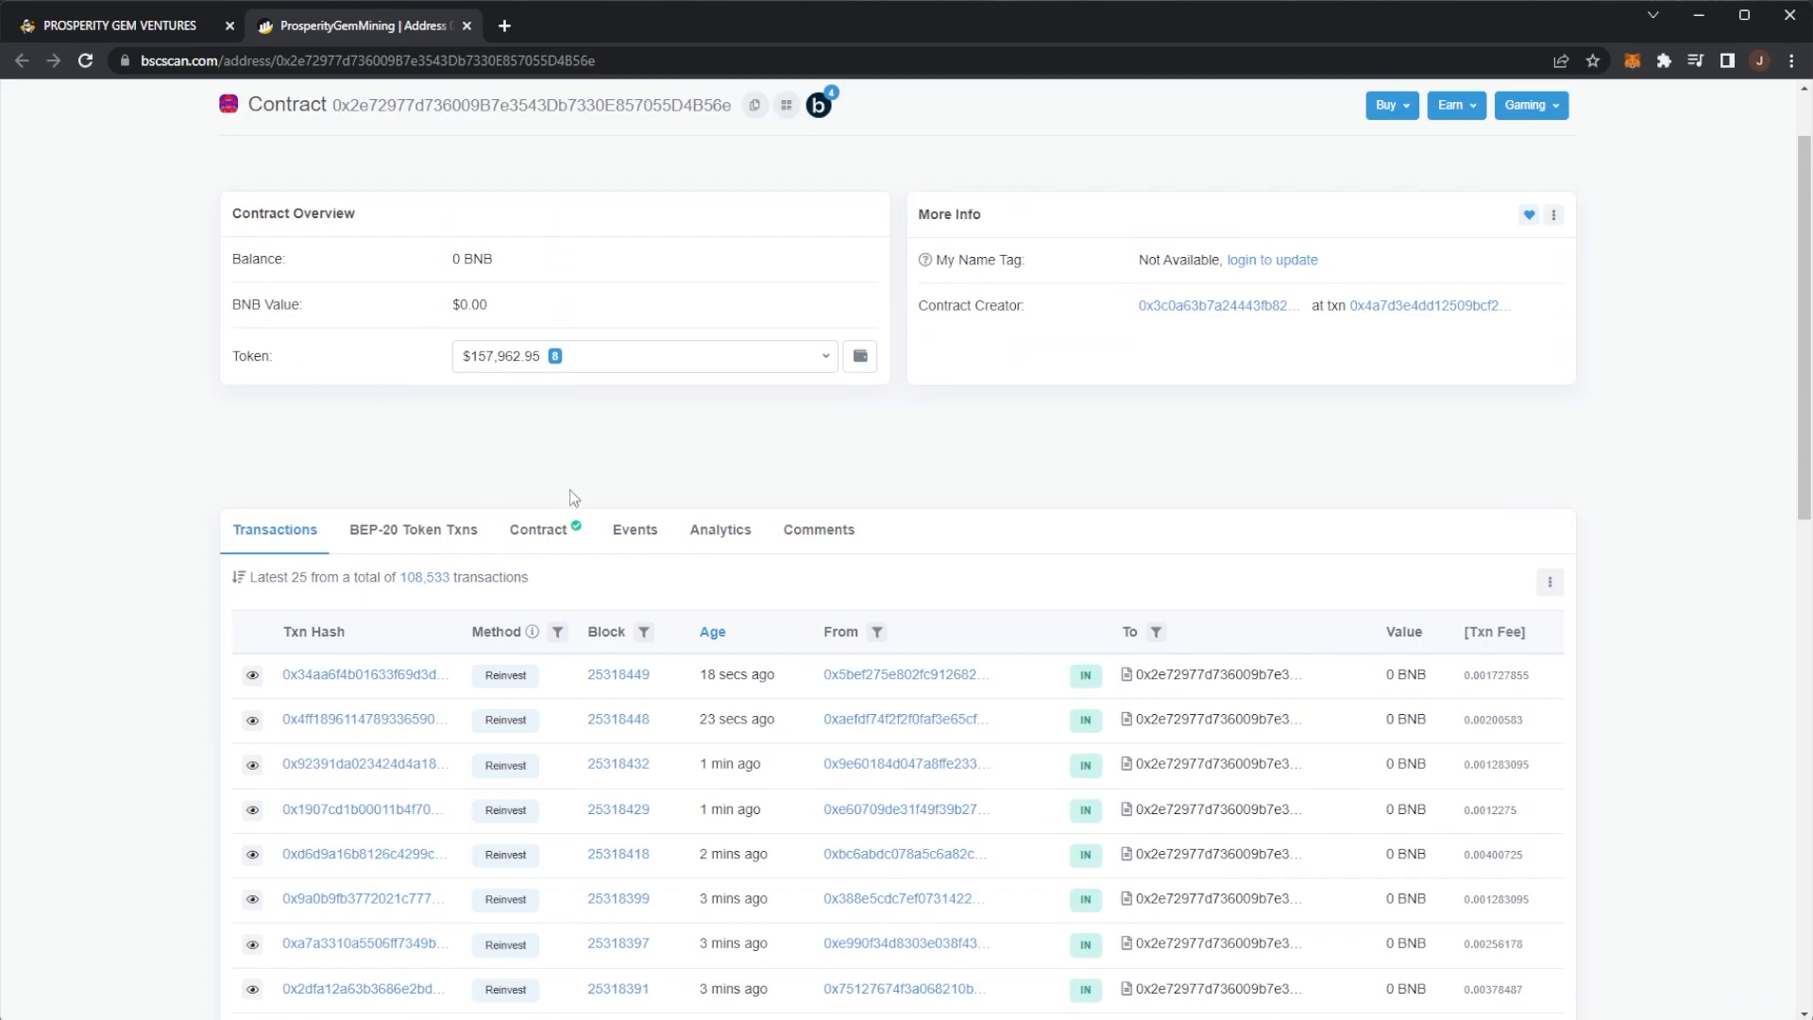
left_click(536, 530)
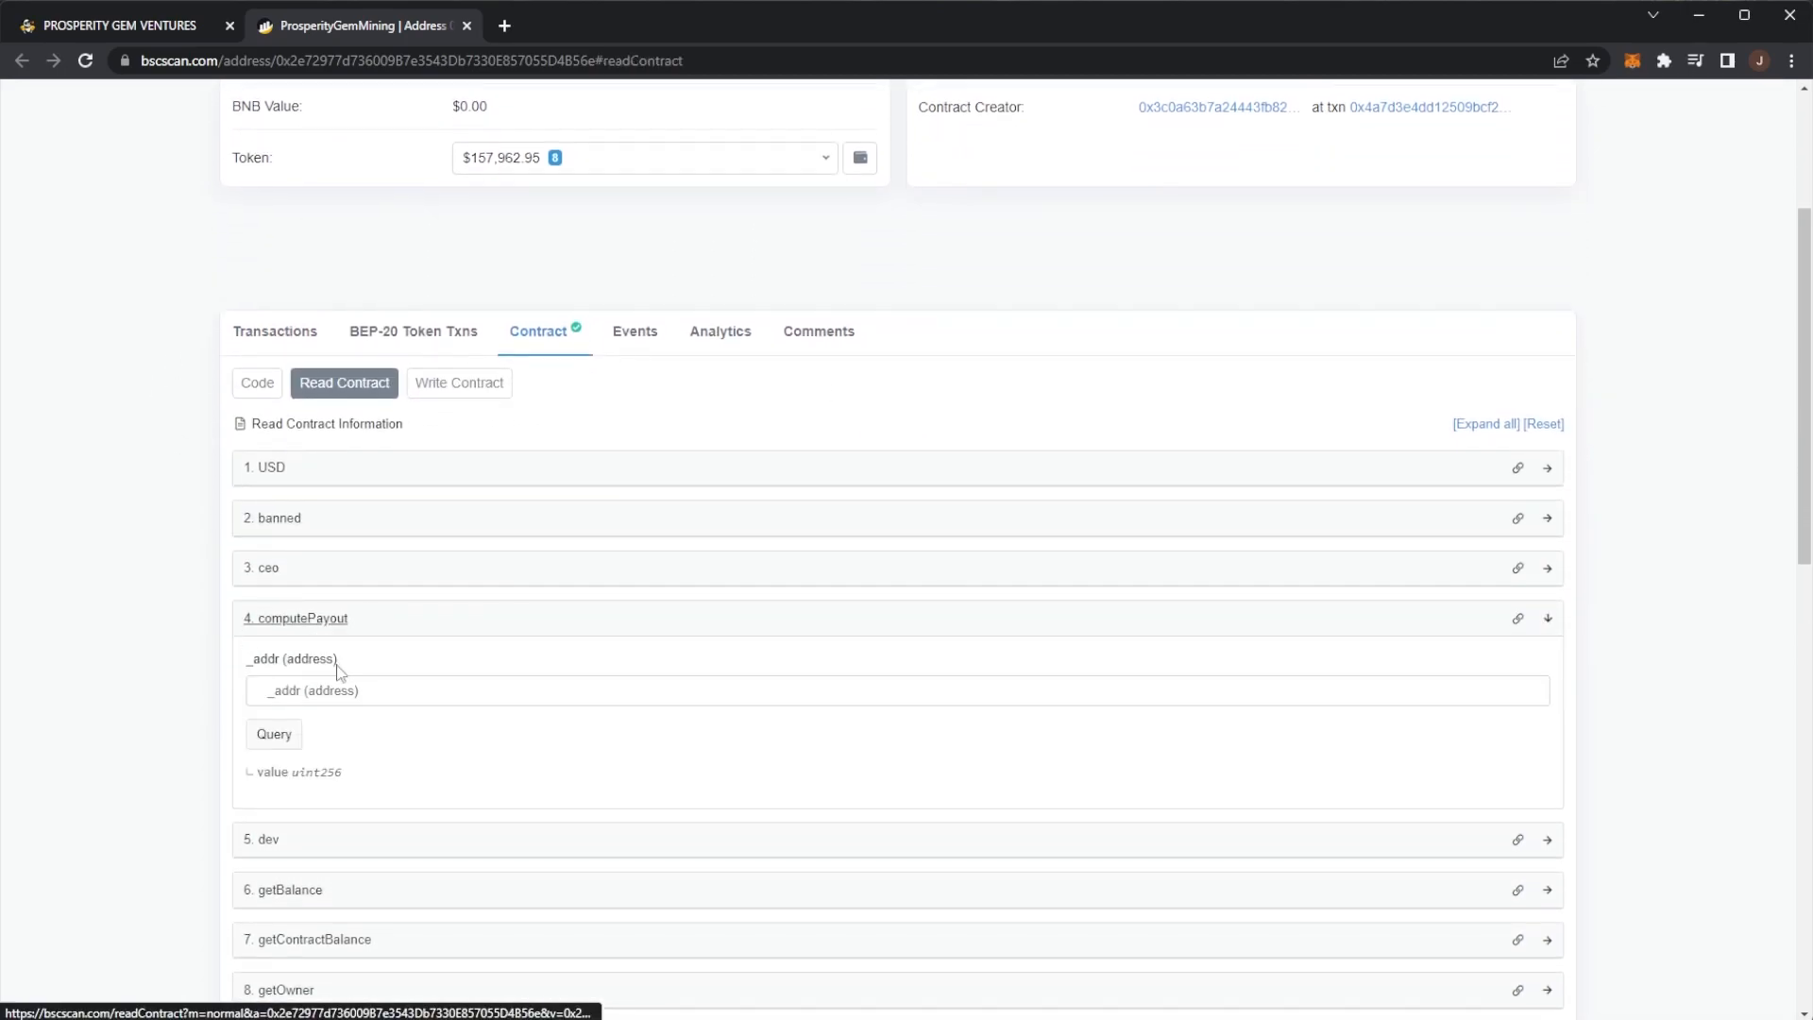
mouse_move(1726, 260)
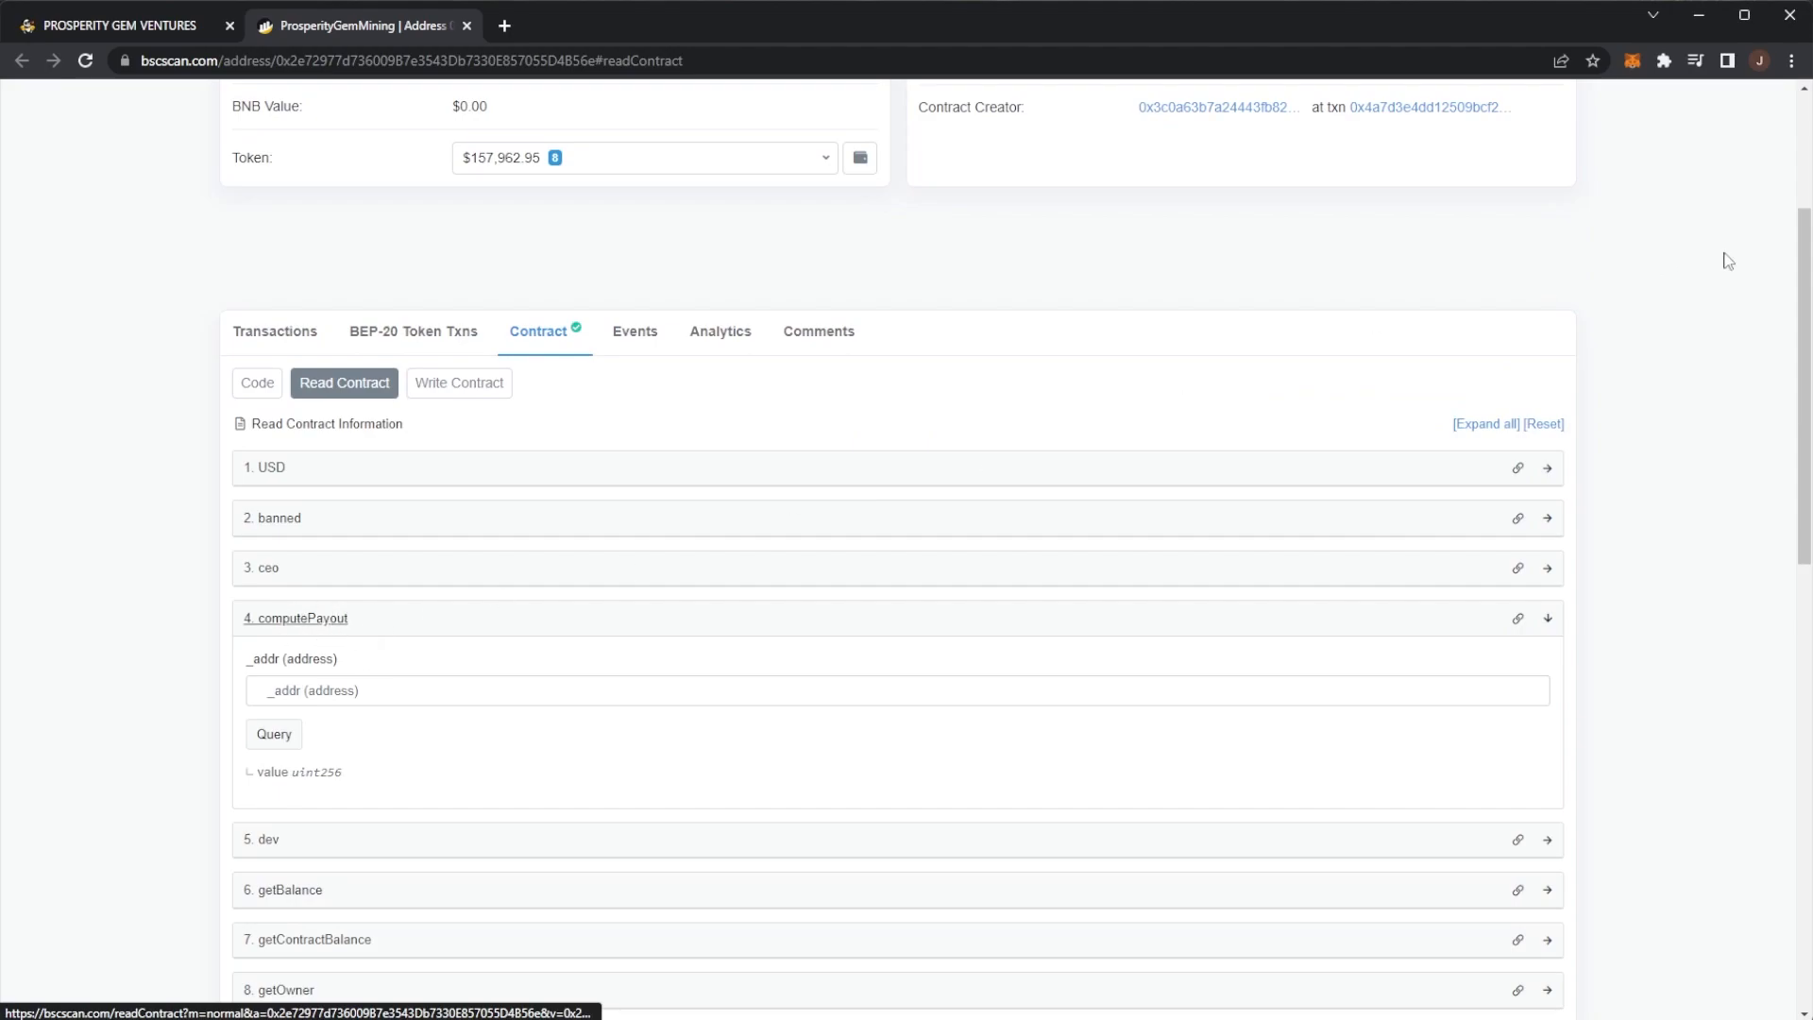
type("0x210E4bB06F65b342f3Cd8e3A7054B22560a0e45D")
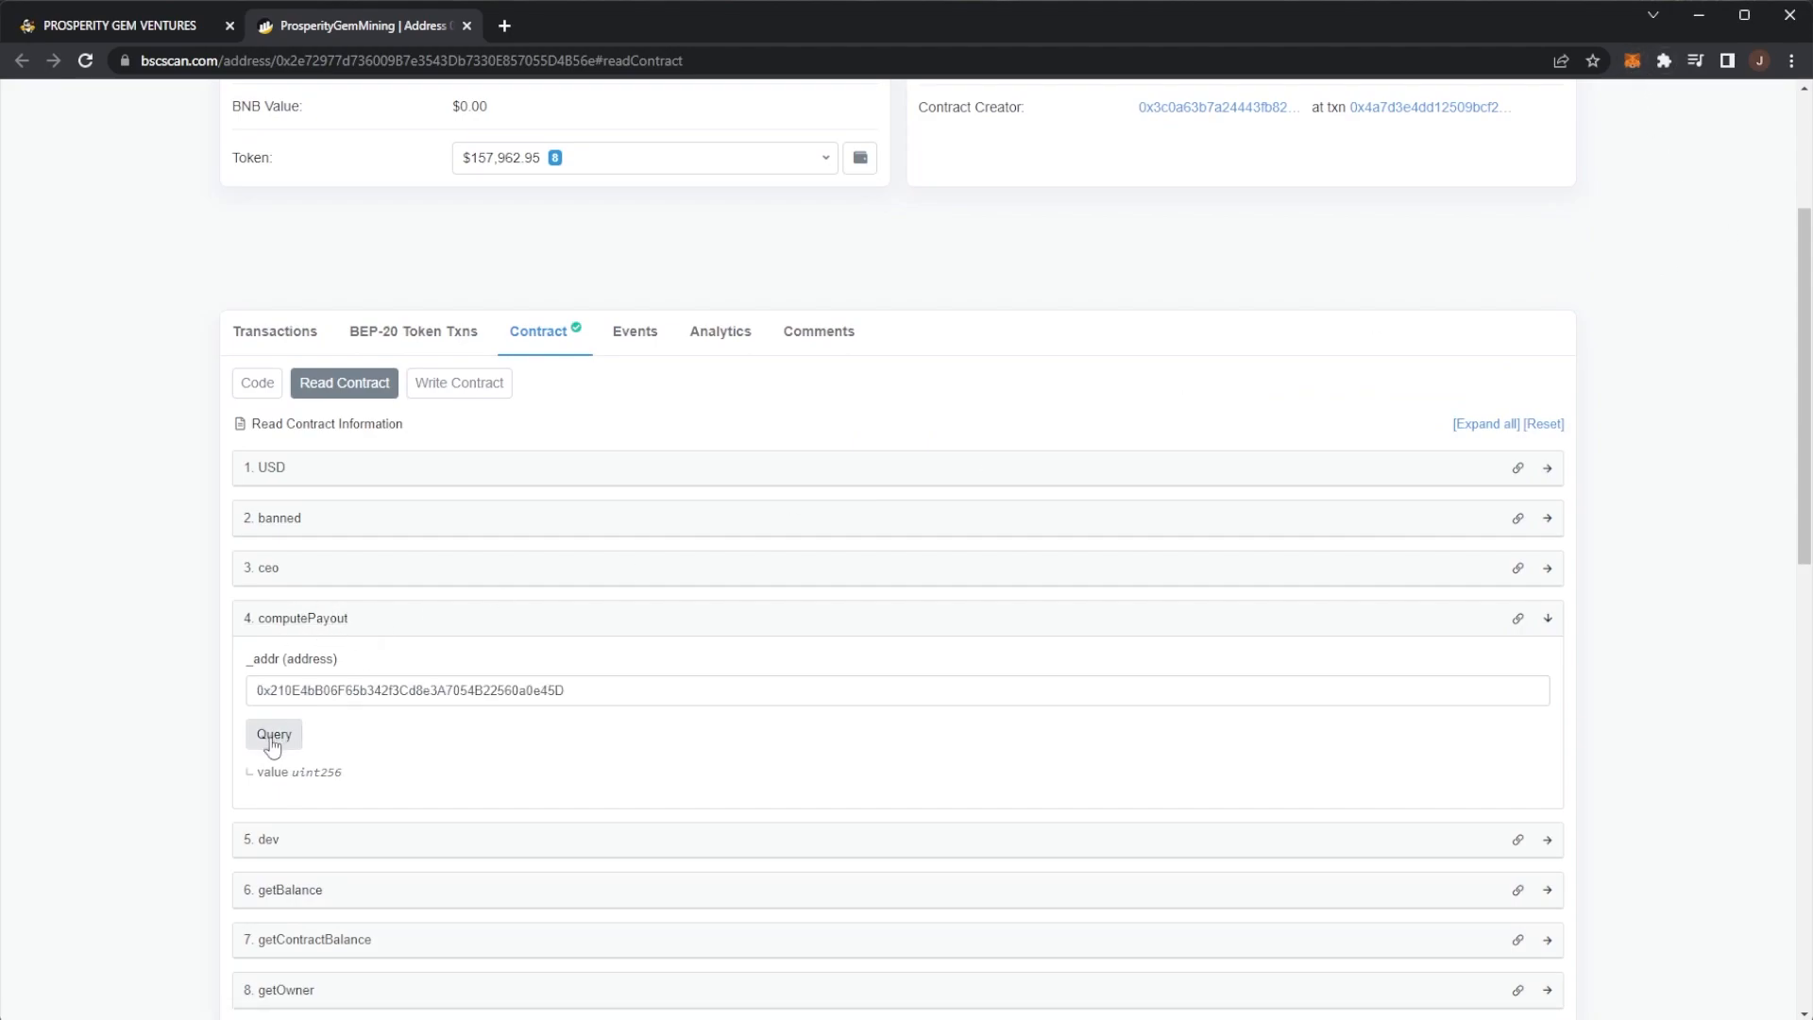
left_click(274, 734)
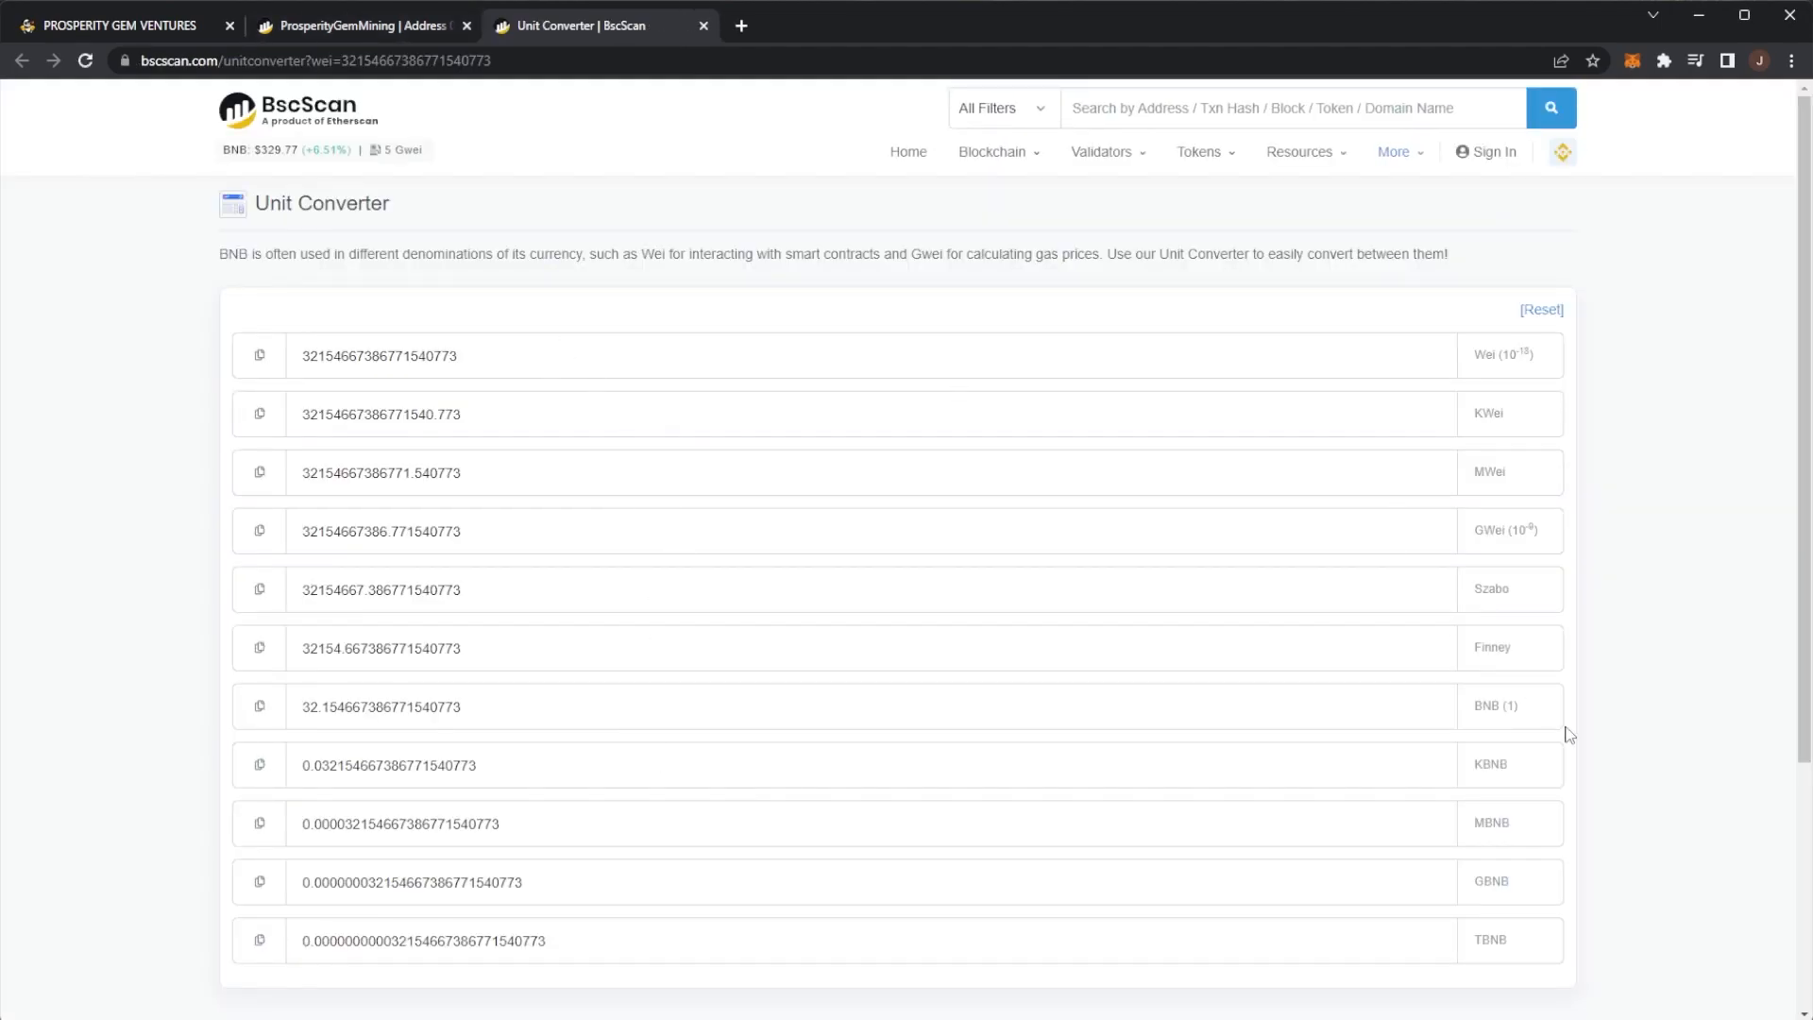
- Select the converted BNB payout and return to the contract's read page showing about 32.16 BNB
triple_click(381, 707)
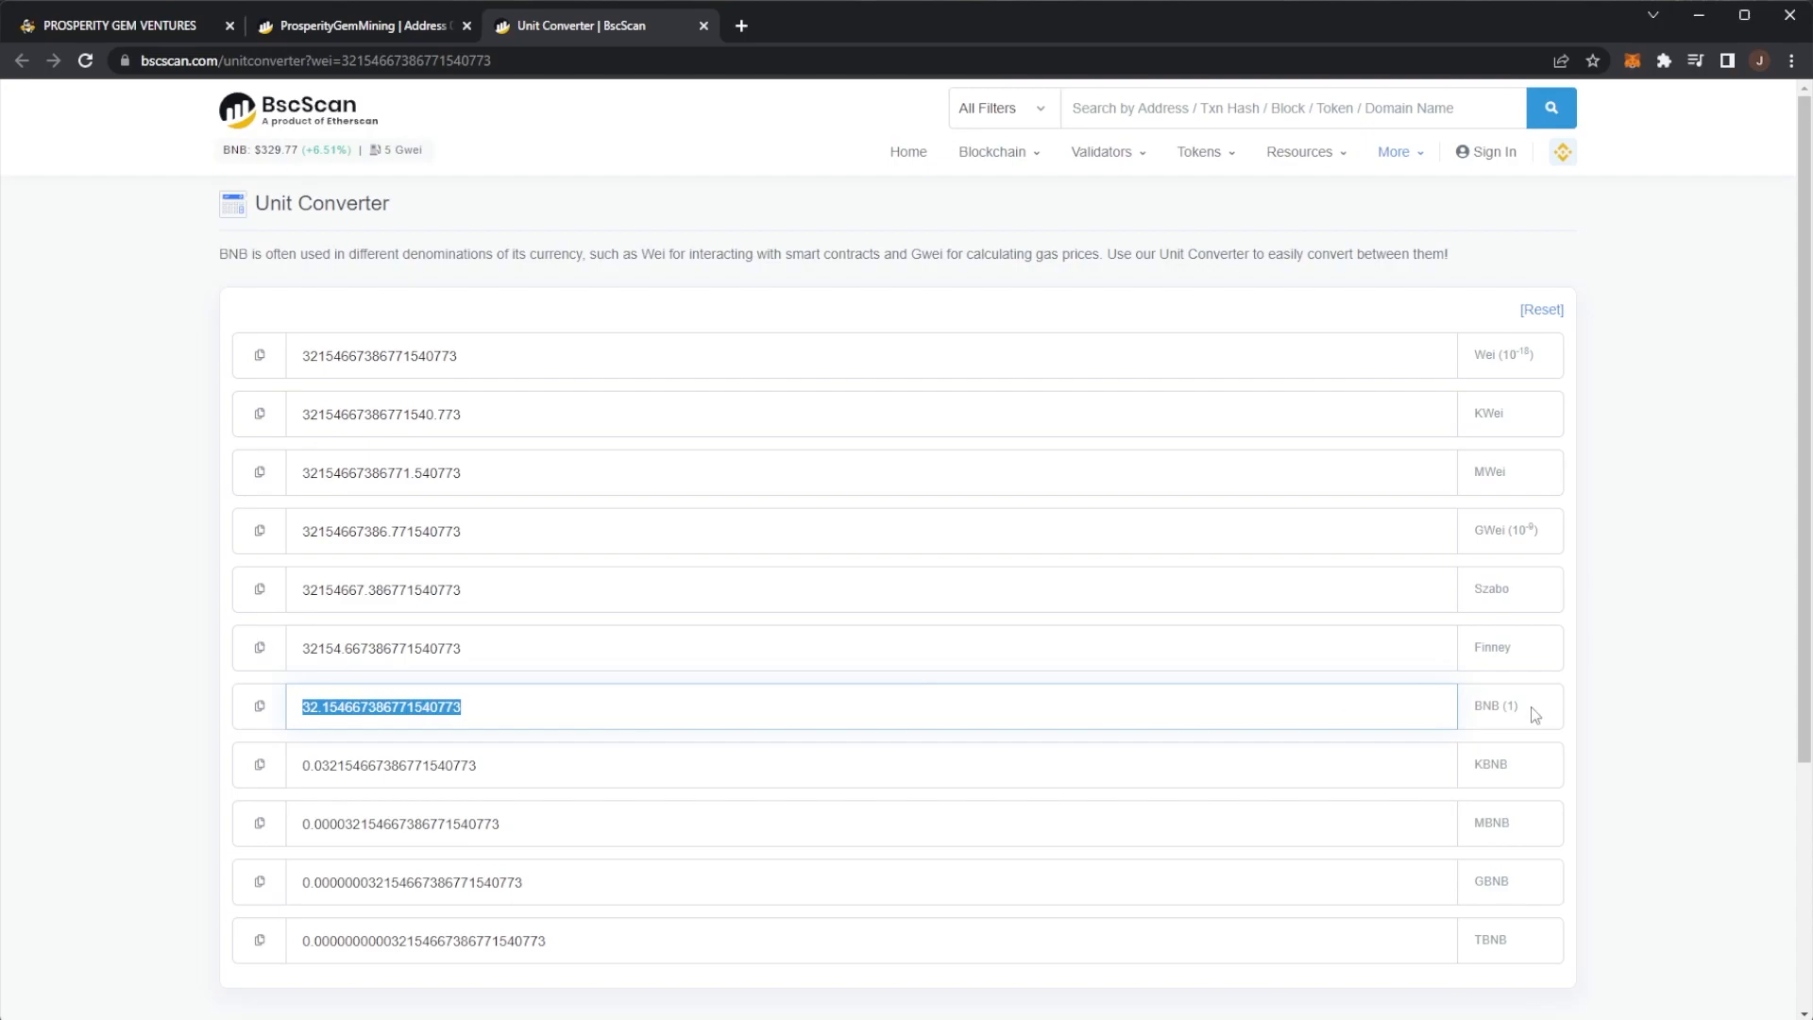
mouse_move(1496, 706)
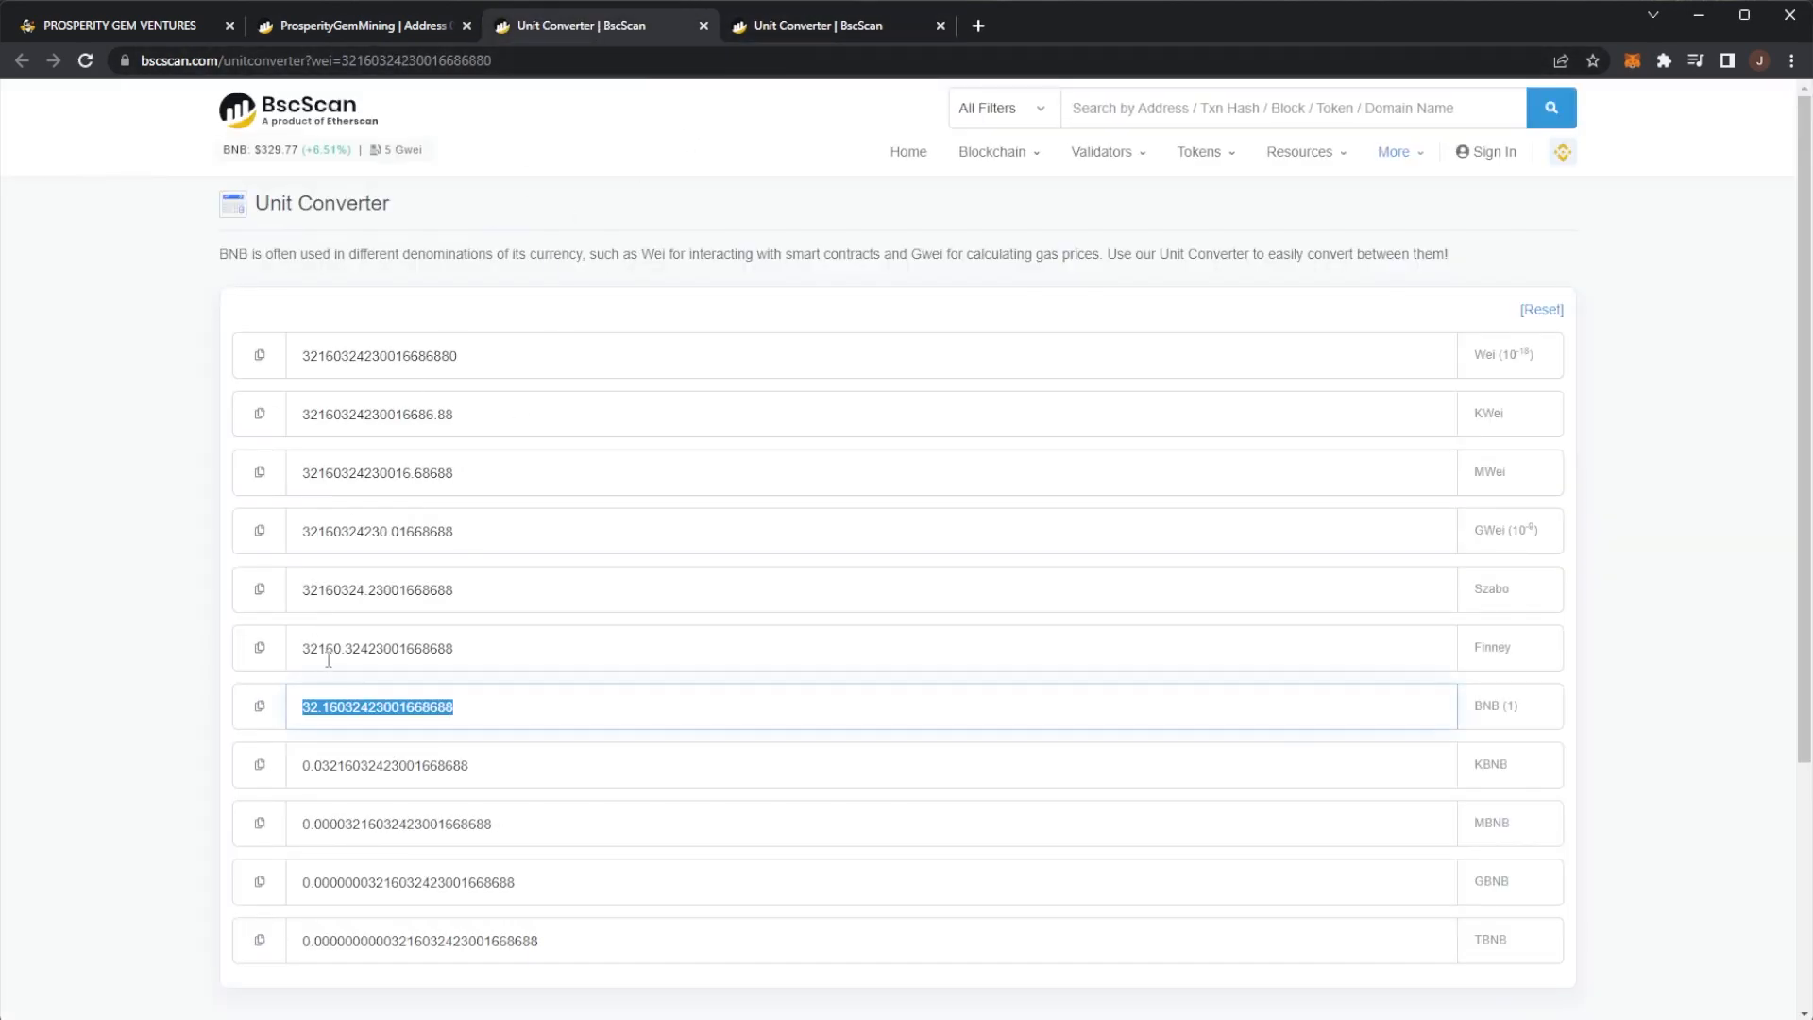
left_click(364, 25)
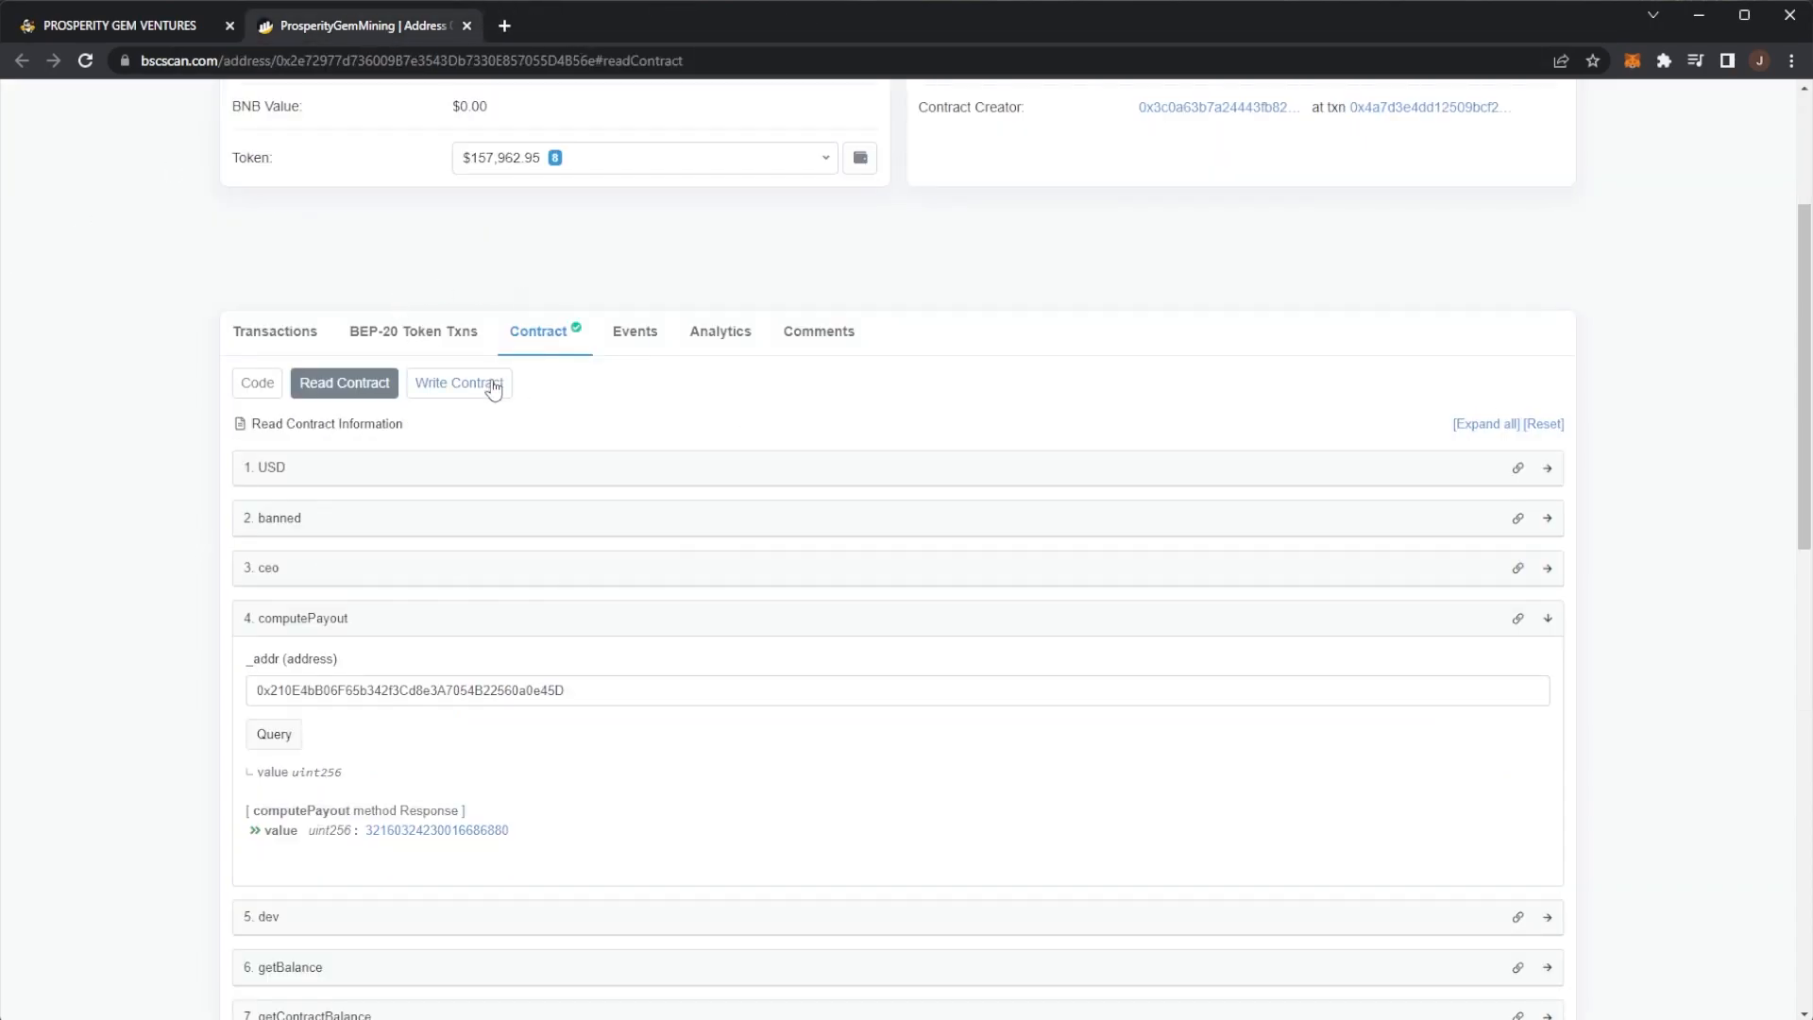
- Connect a Web3 wallet on the Write Contract tab, accepting the beta disclaimer
left_click(458, 383)
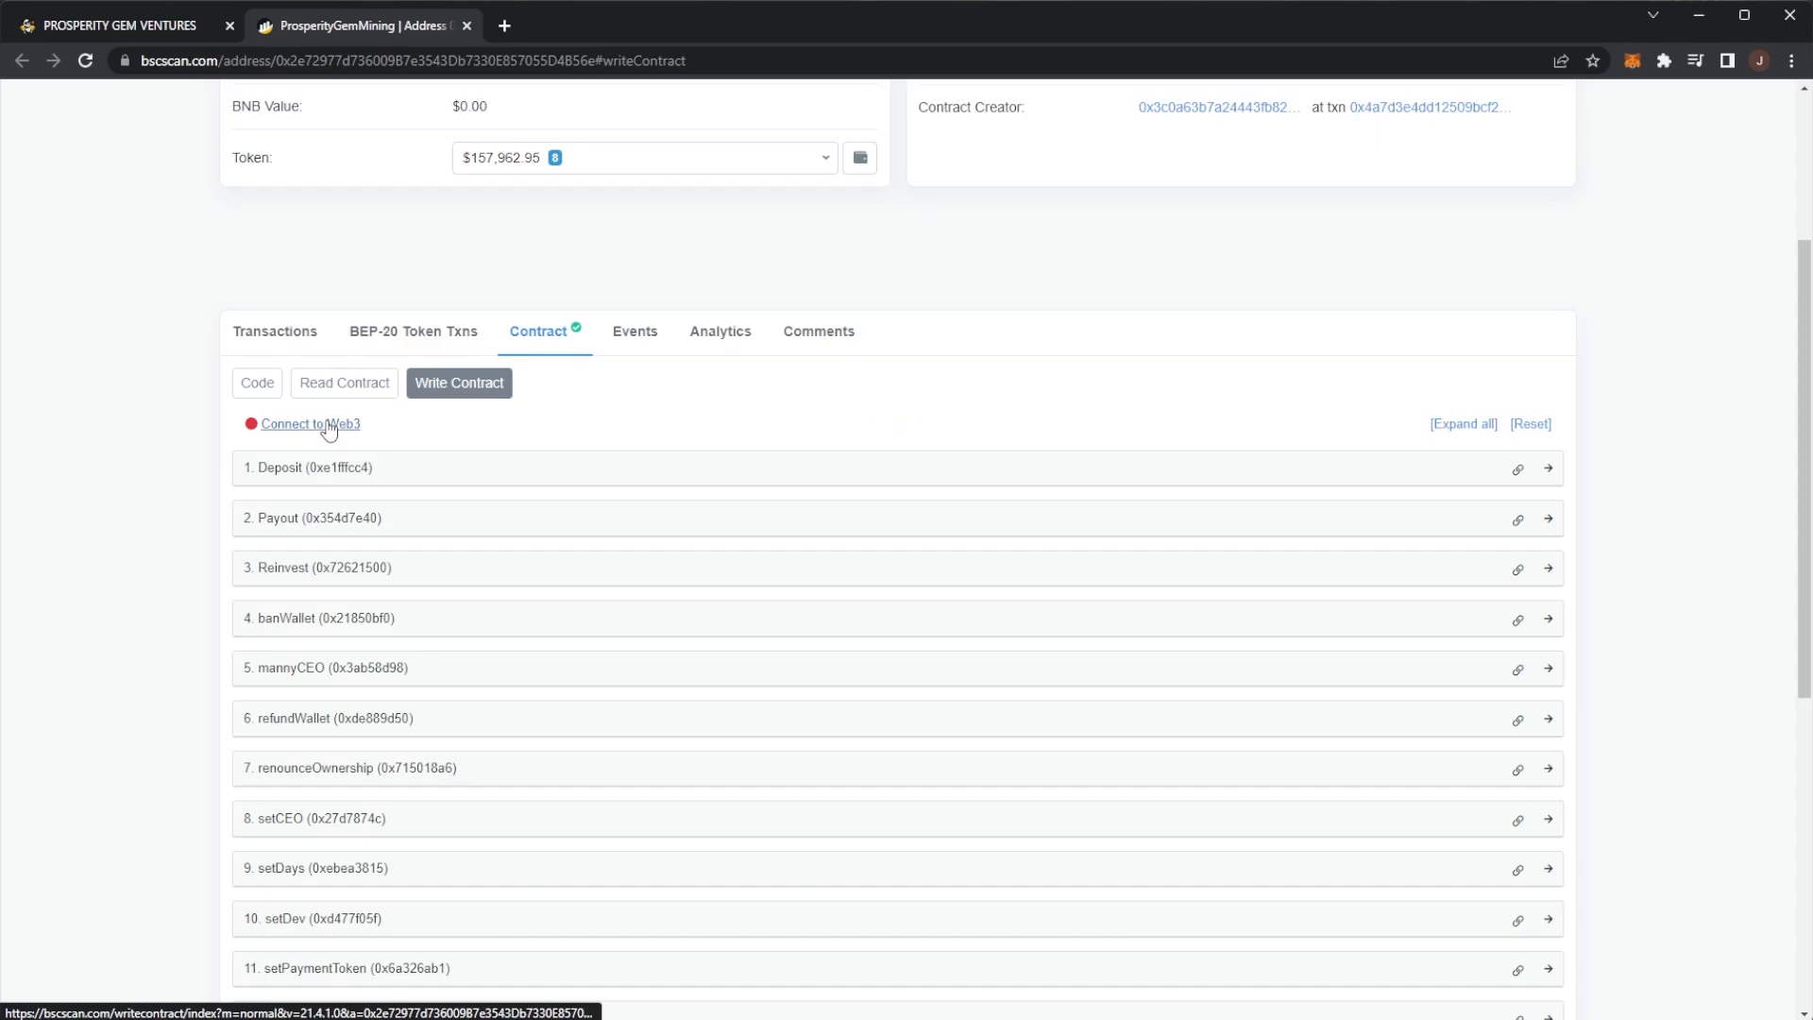
left_click(309, 423)
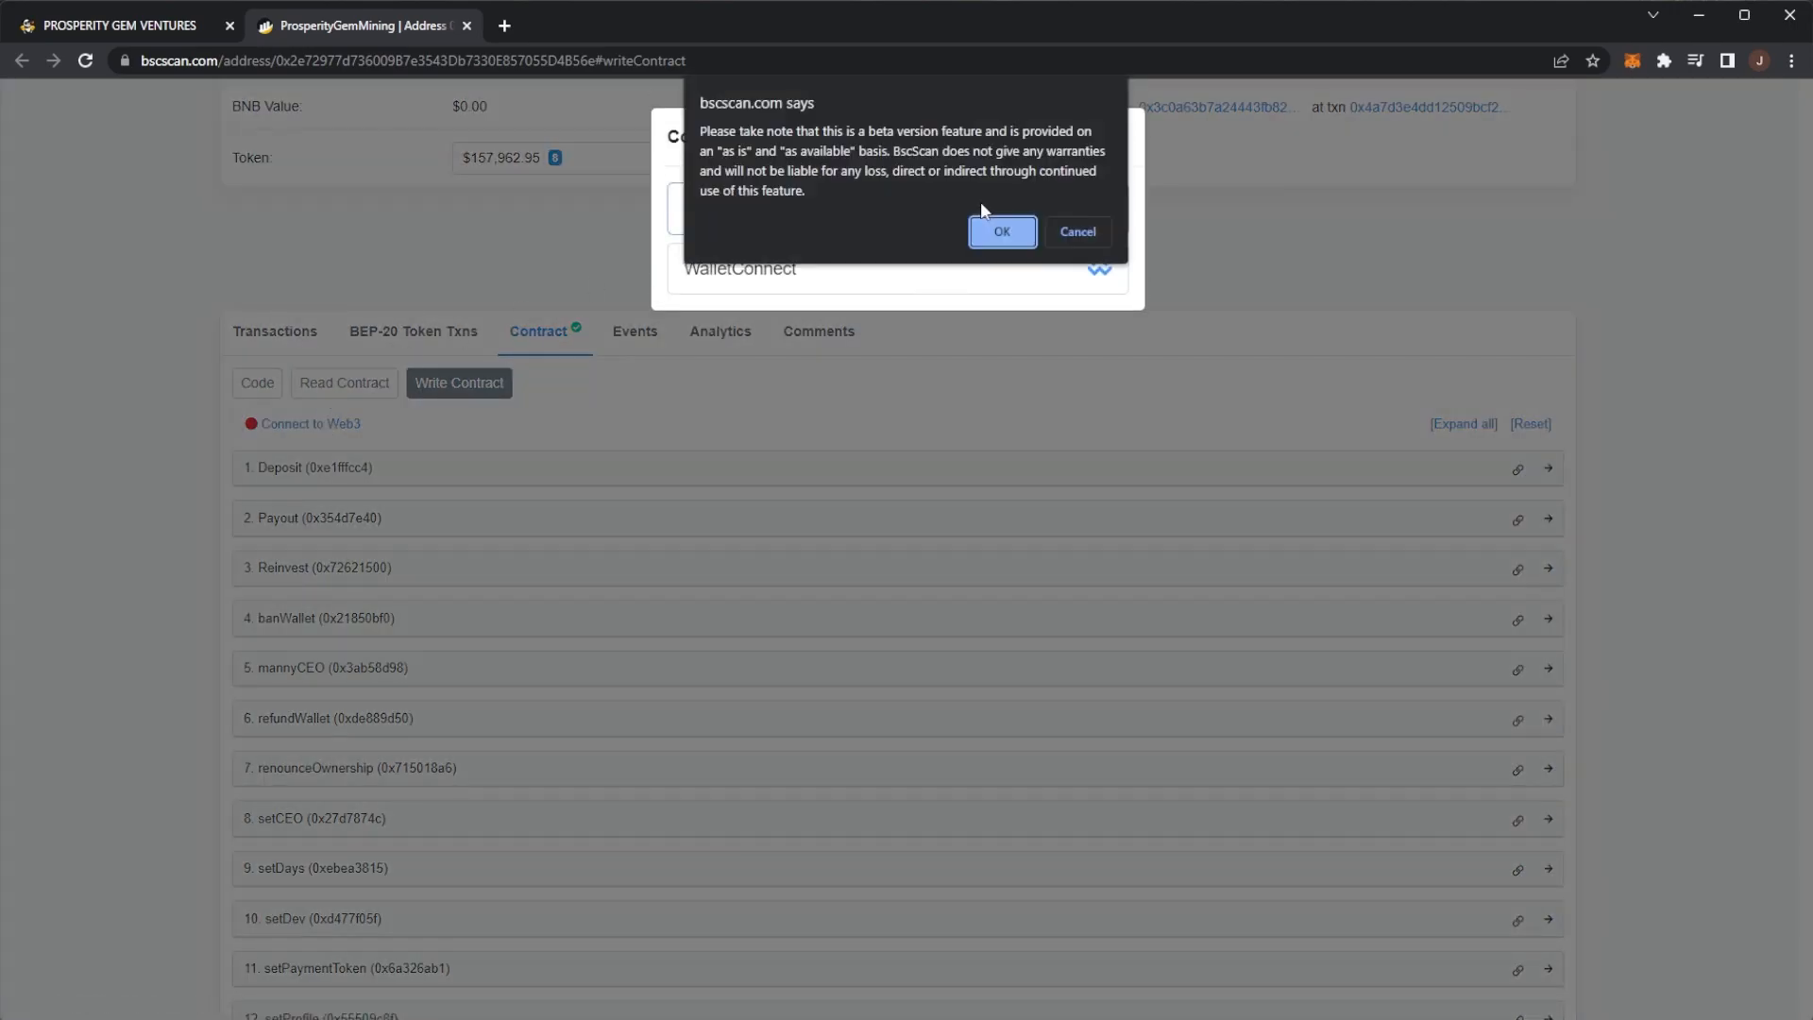
left_click(1000, 231)
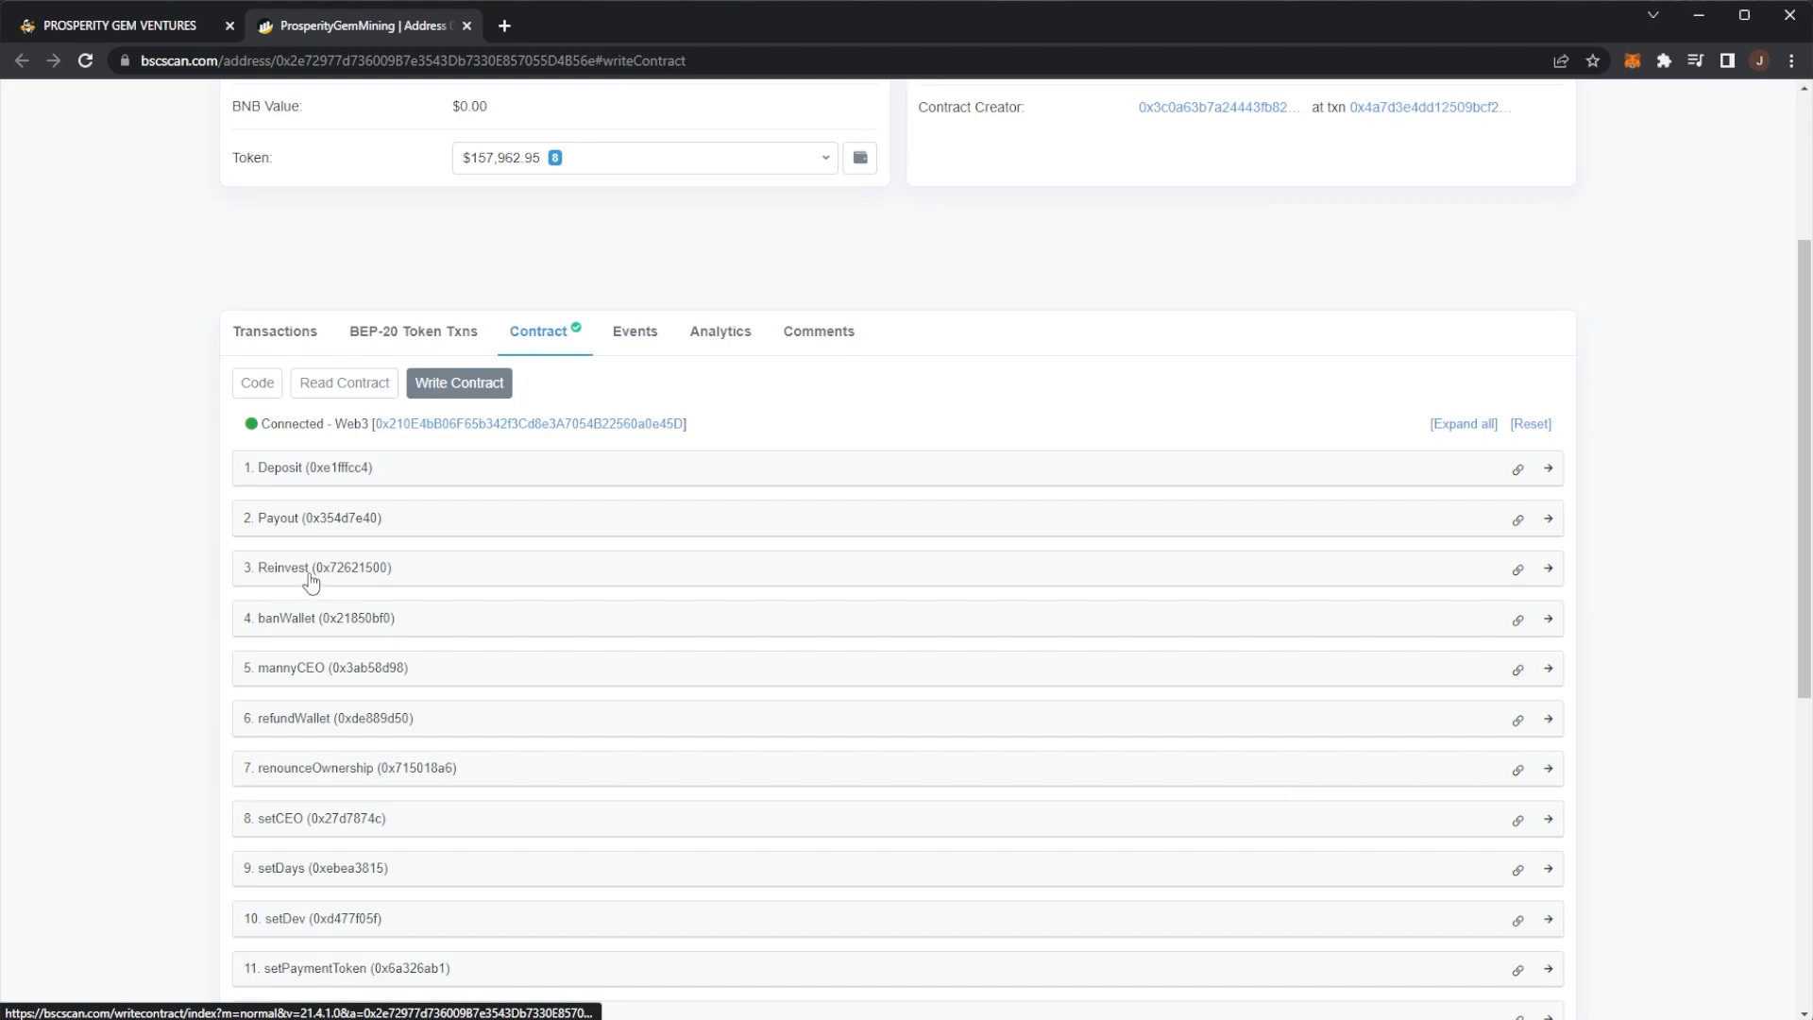
- Send the Reinvest write transaction, which is rejected in MetaMask as a denied signature
left_click(315, 566)
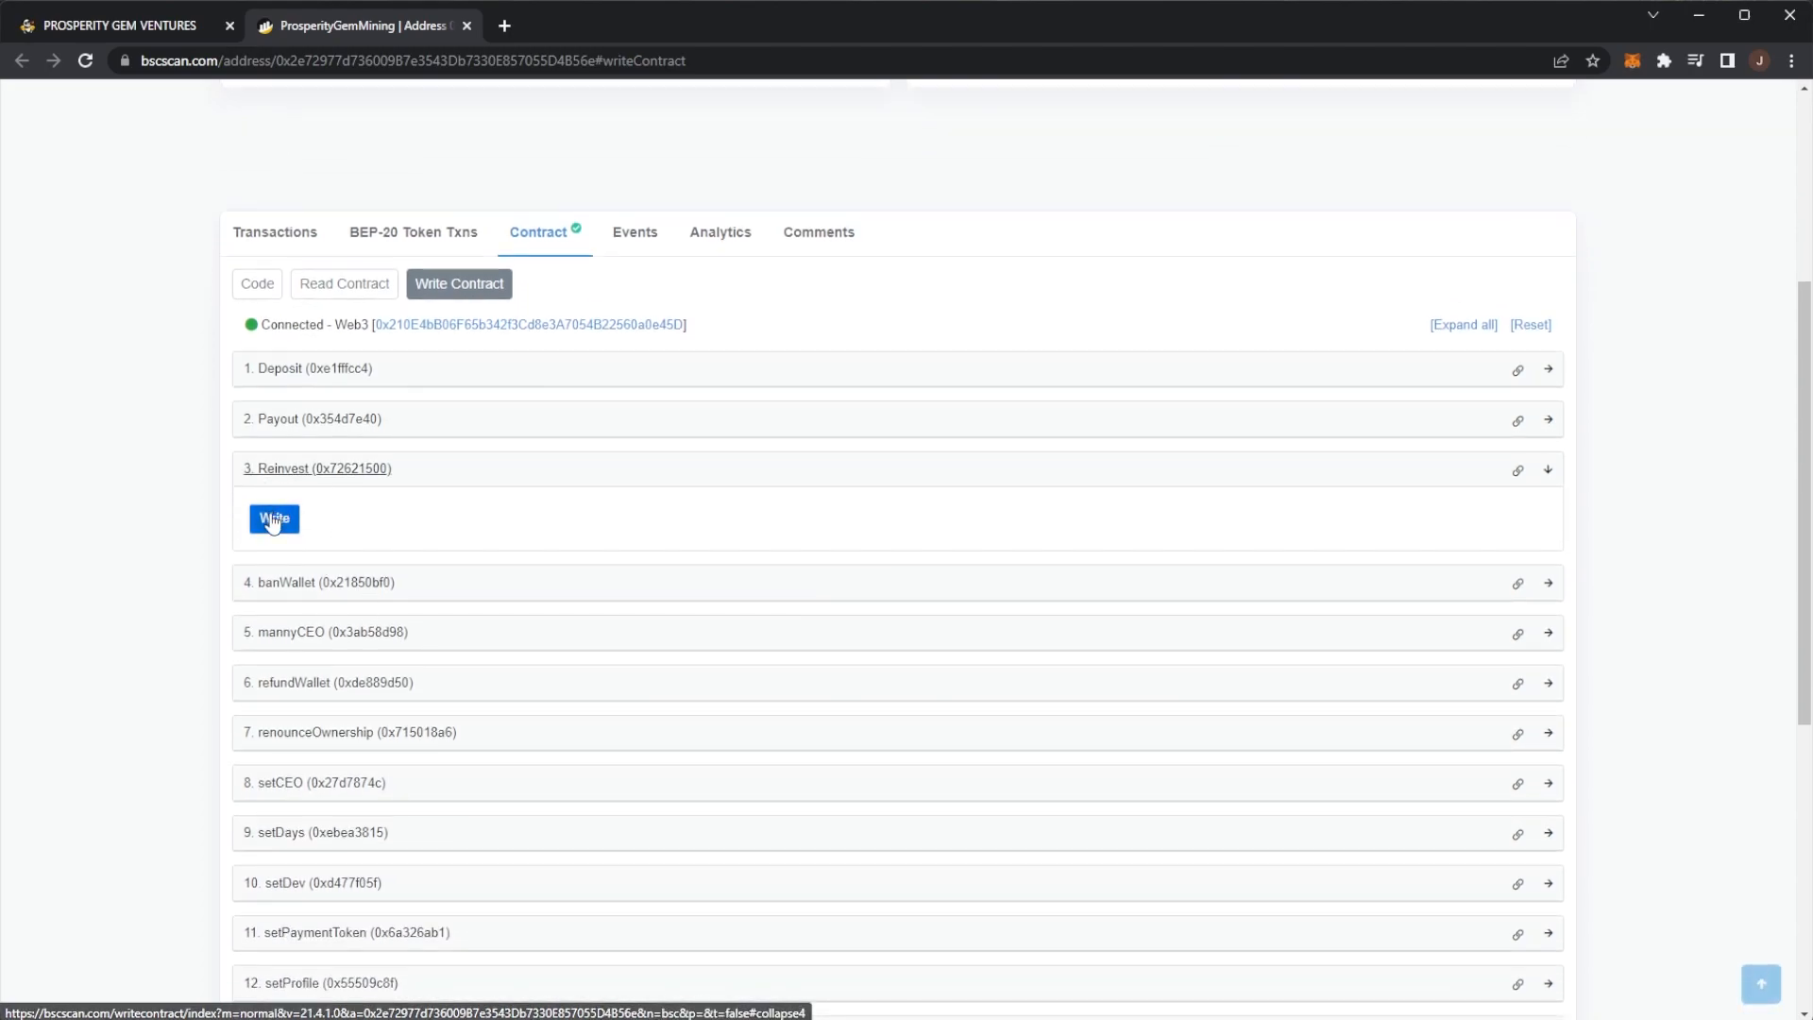
left_click(272, 518)
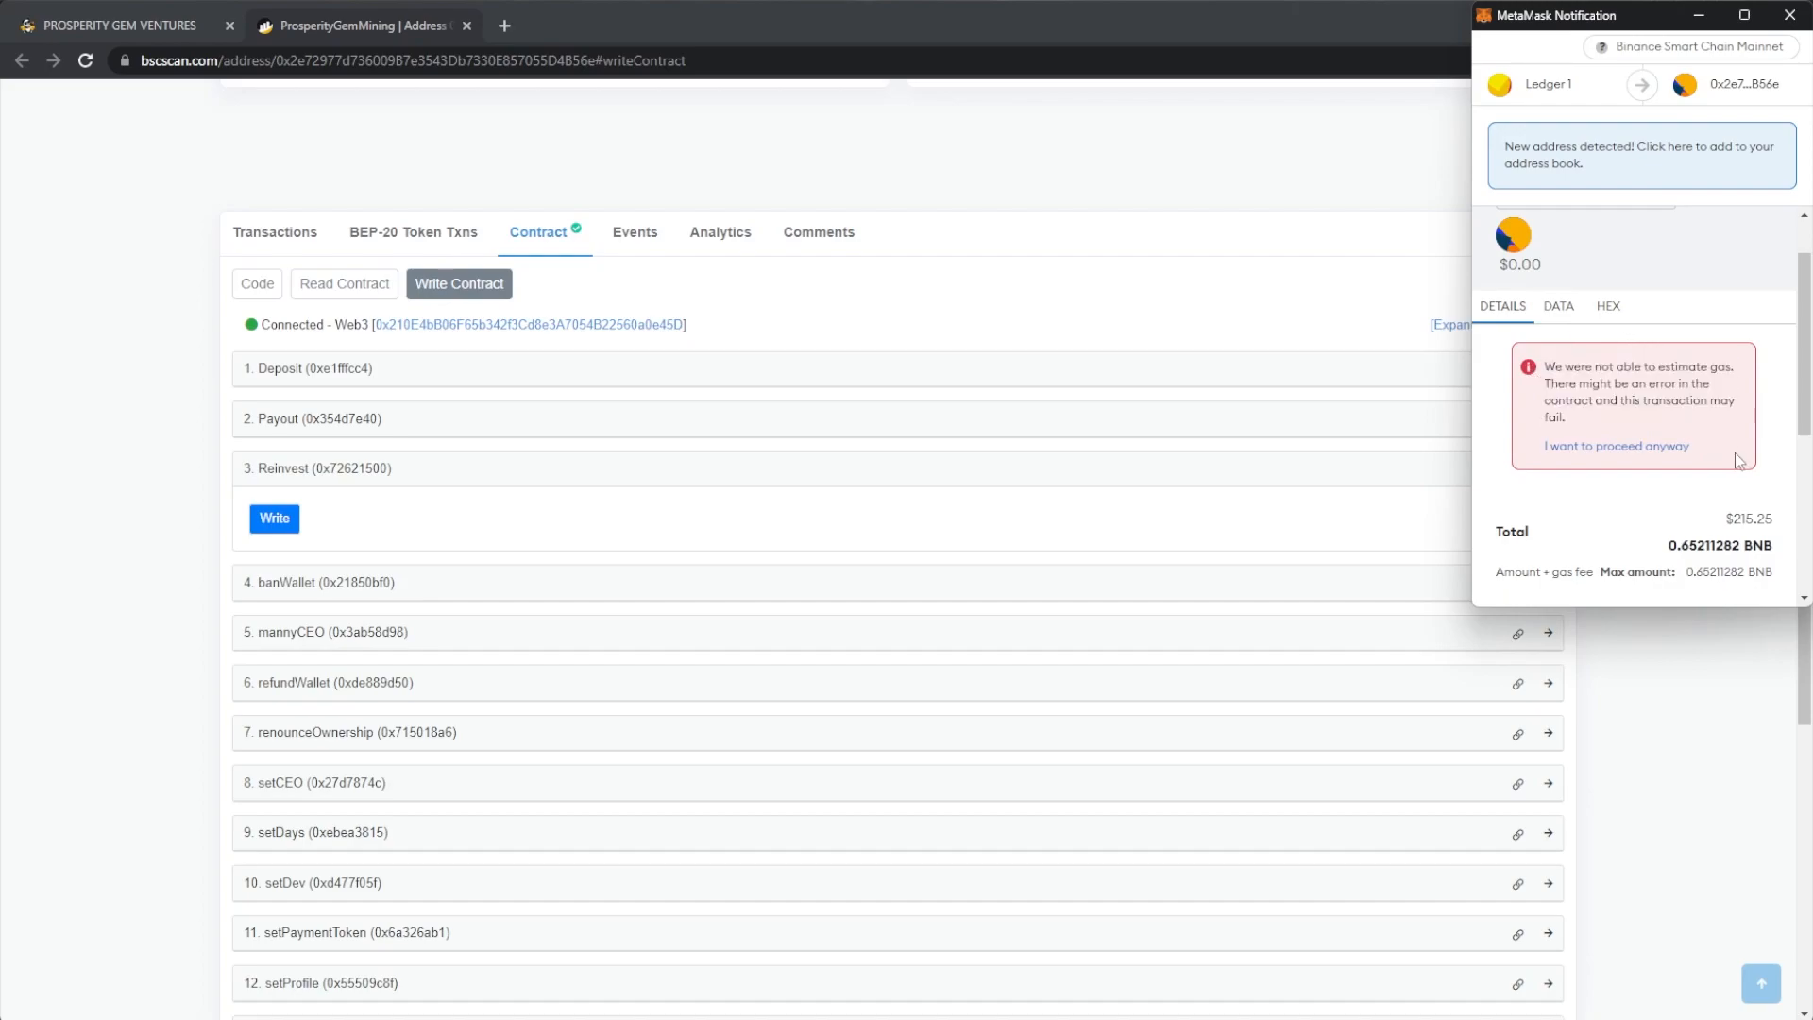
scroll("down", 3)
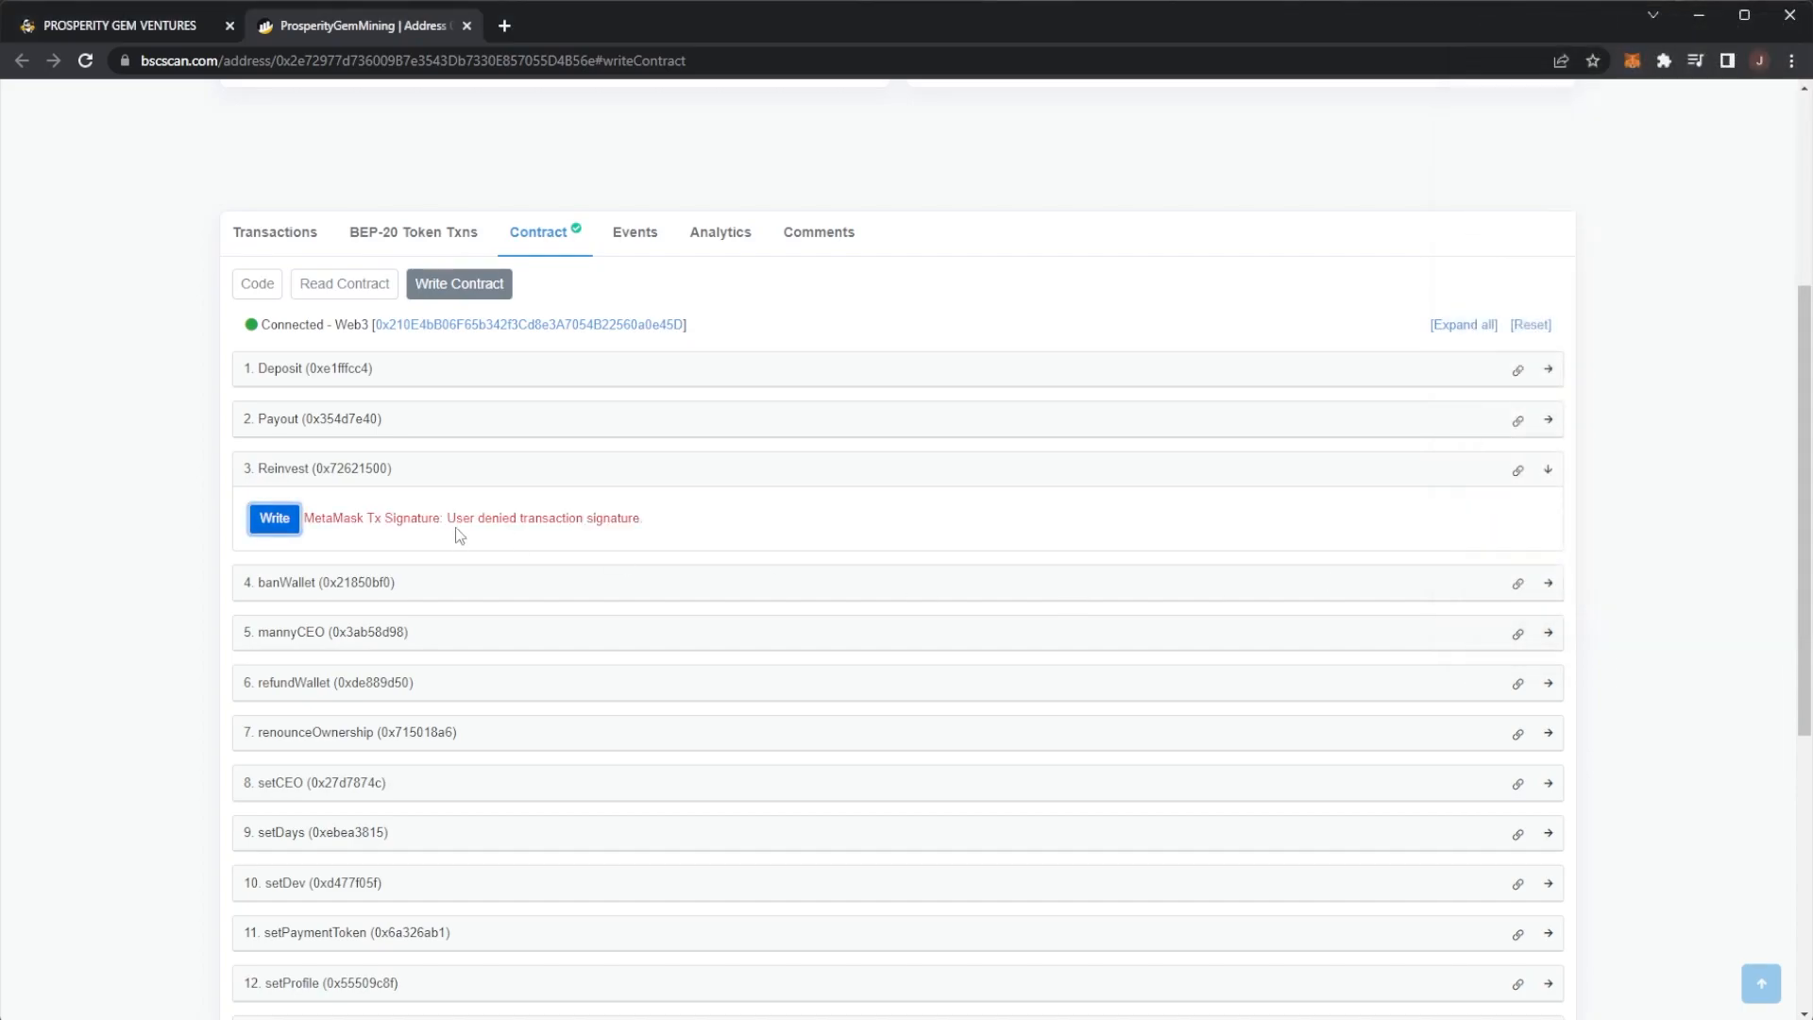
mouse_move(401, 448)
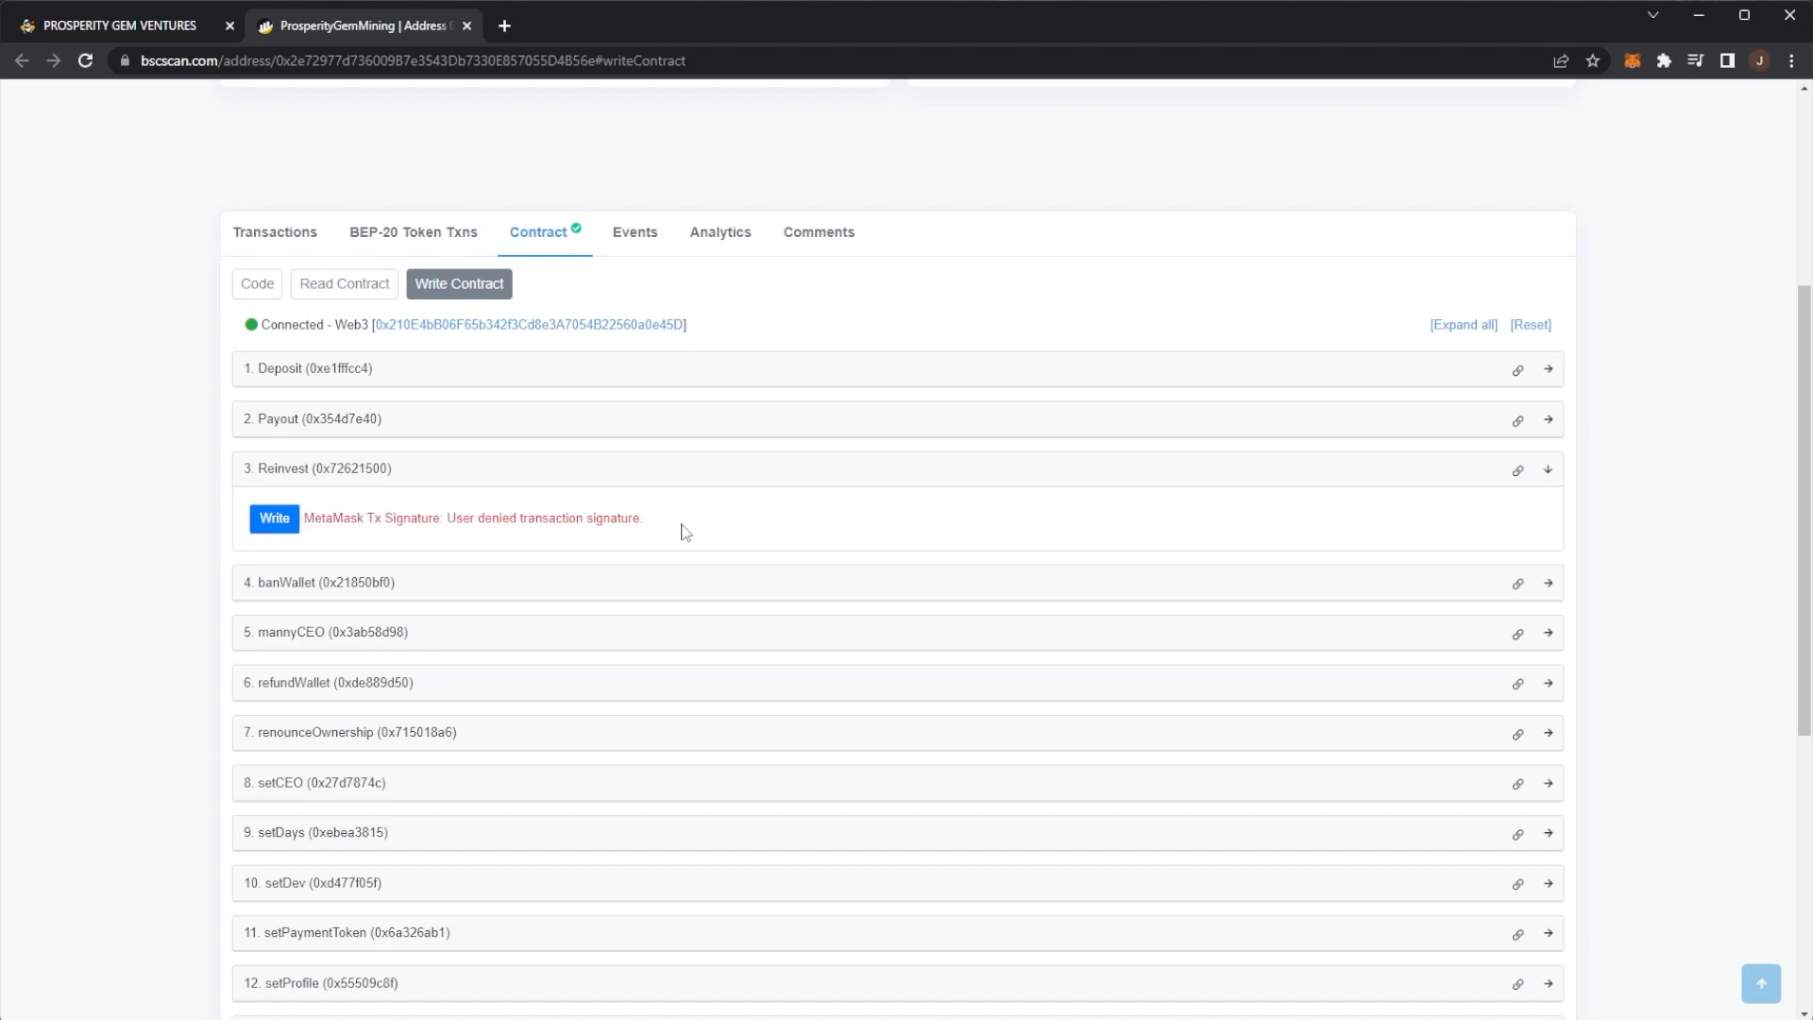
scroll("down", 3)
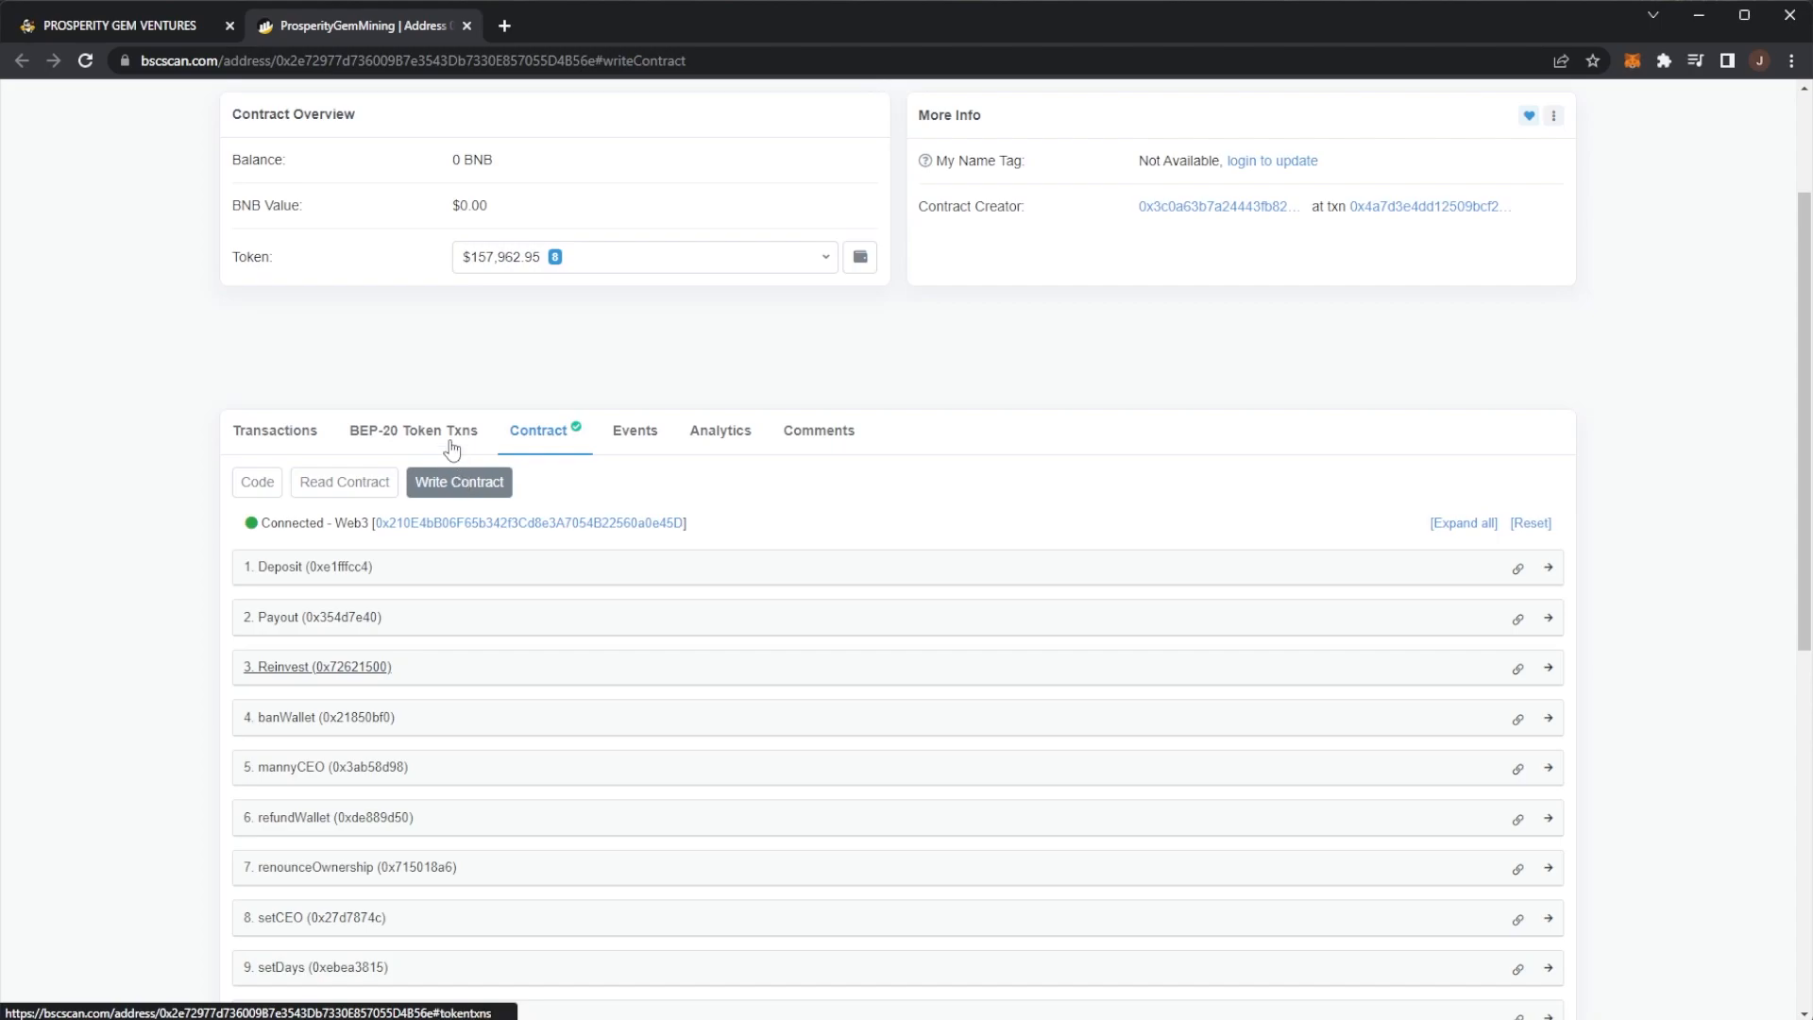
- View the contract's BEP-20 token transfers, then scroll its recent Reinvest transactions
left_click(413, 431)
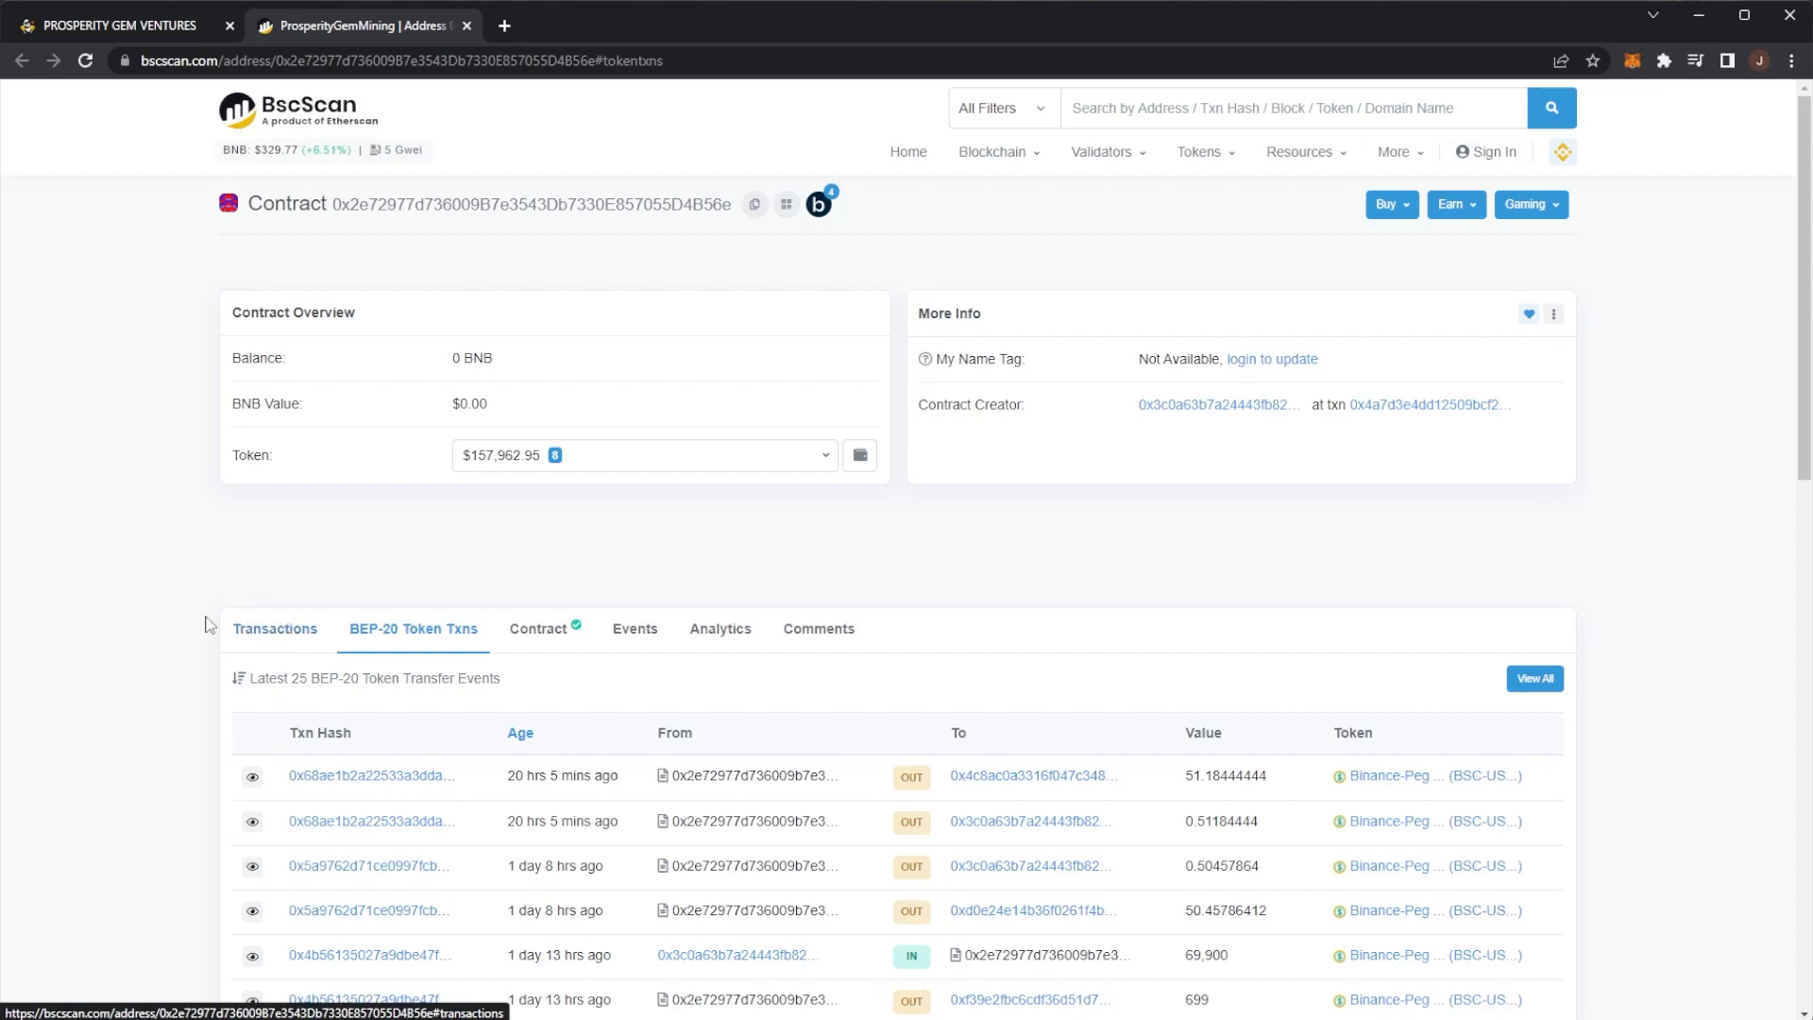
mouse_move(274, 627)
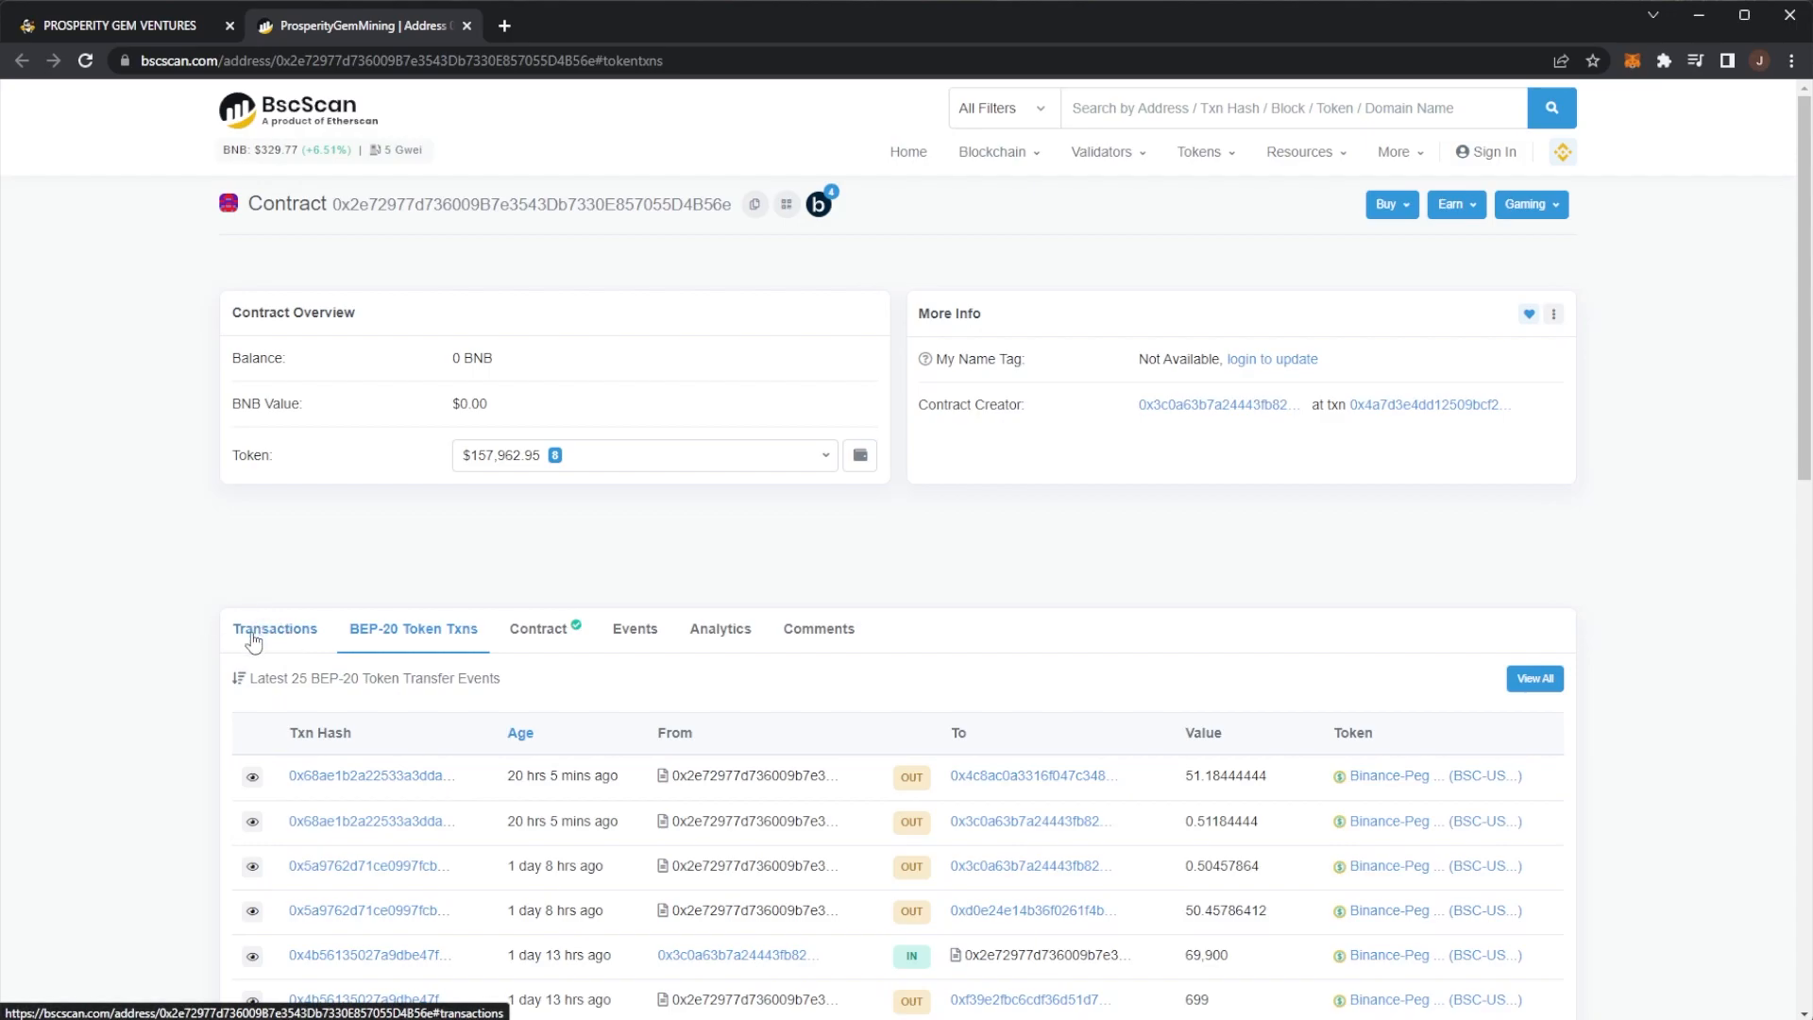
left_click(274, 628)
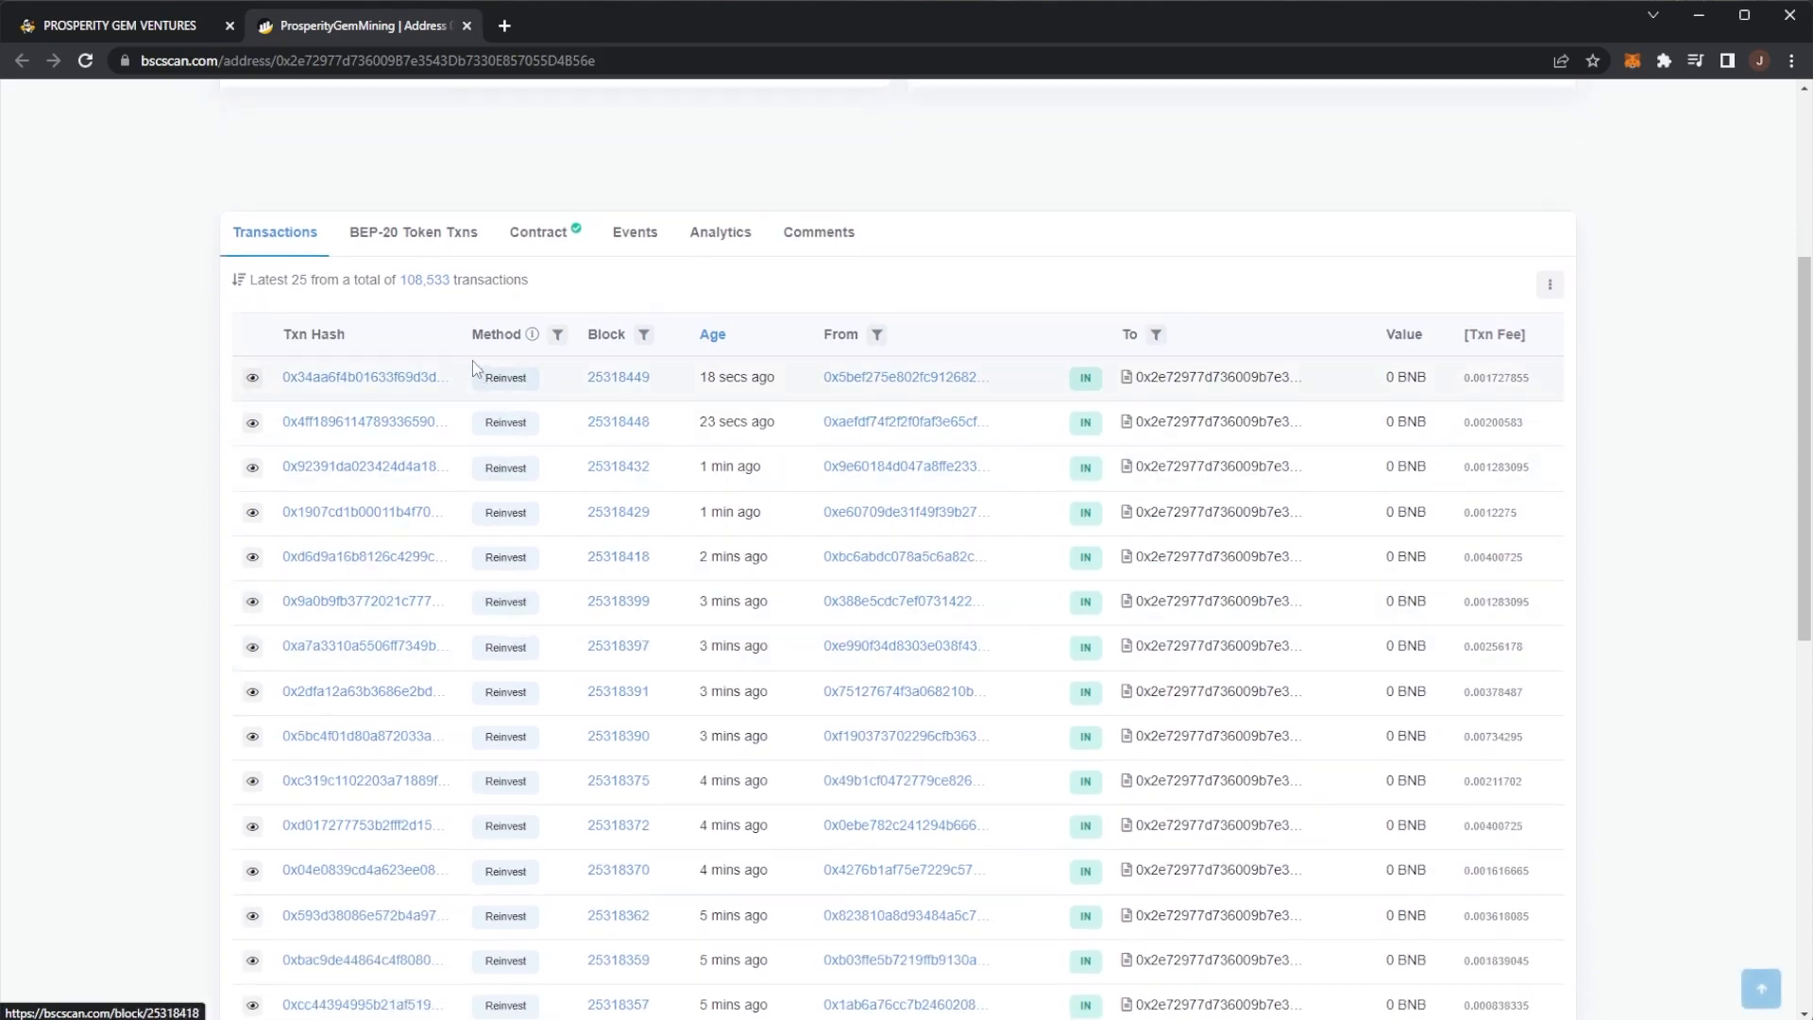
scroll("down", 3)
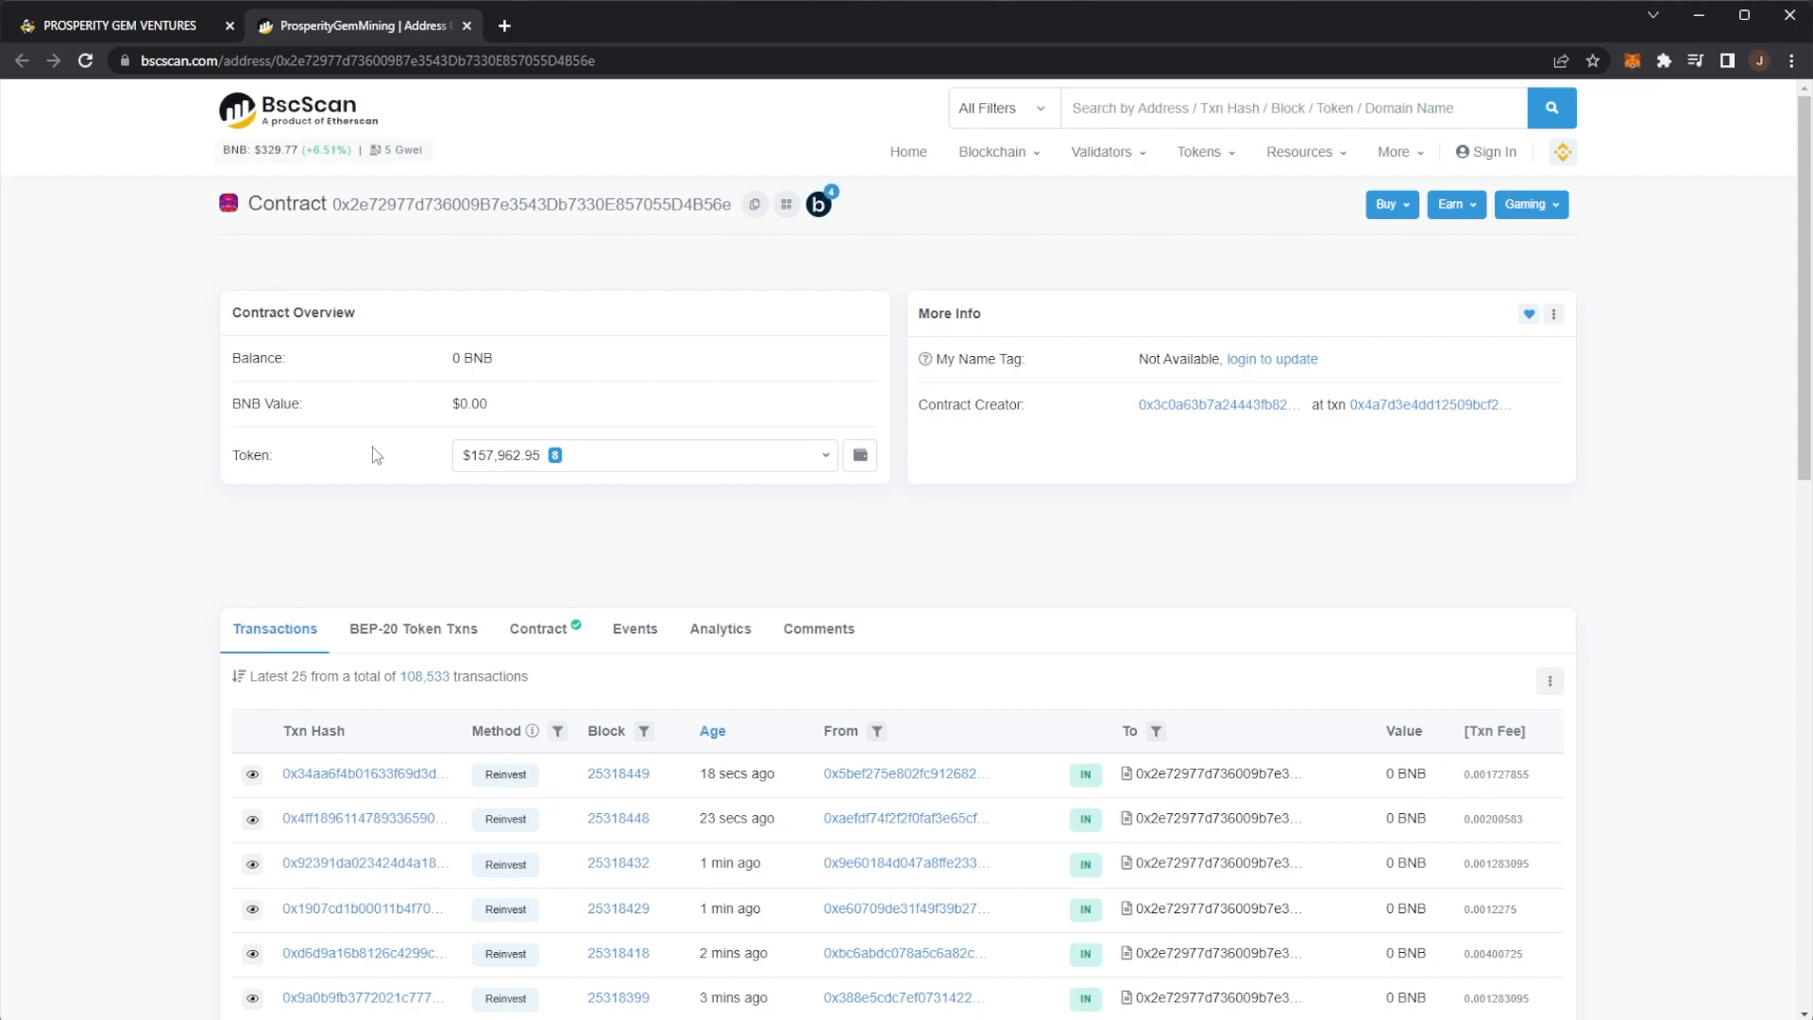
mouse_move(906, 953)
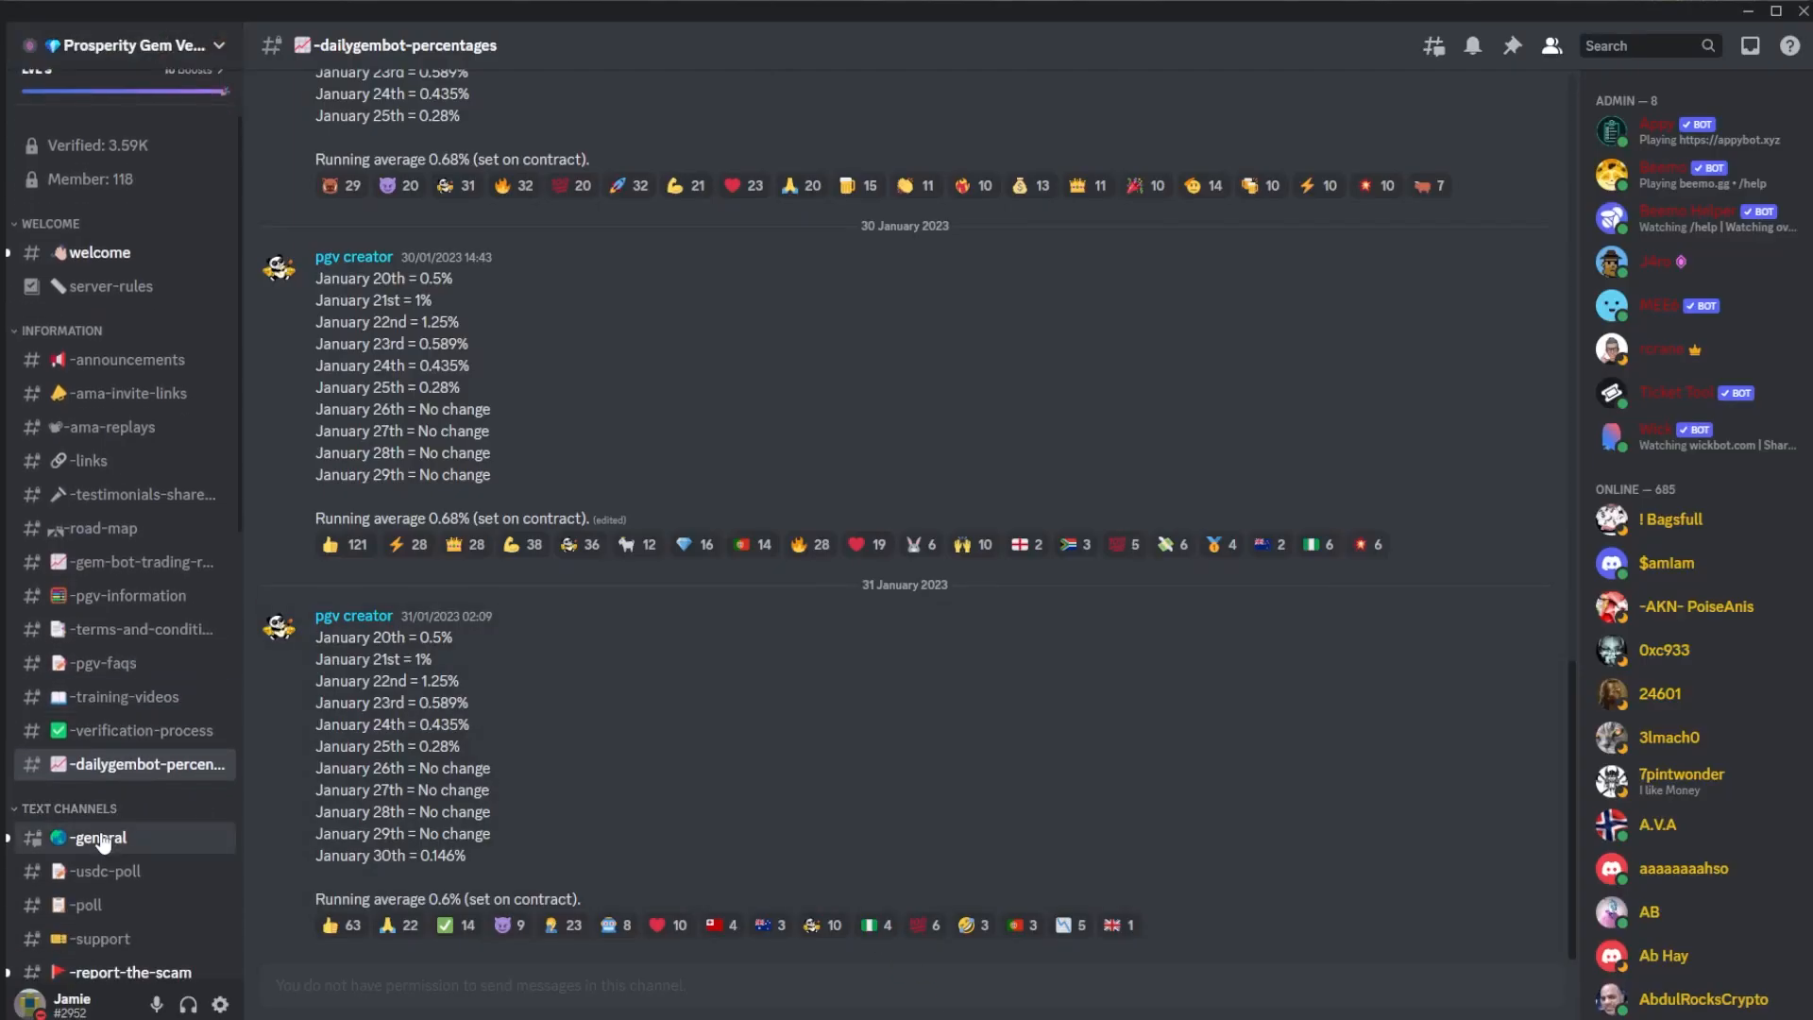
- Go from #general to #training-videos and select the USDT check-and-reinvest tutorial links
left_click(97, 837)
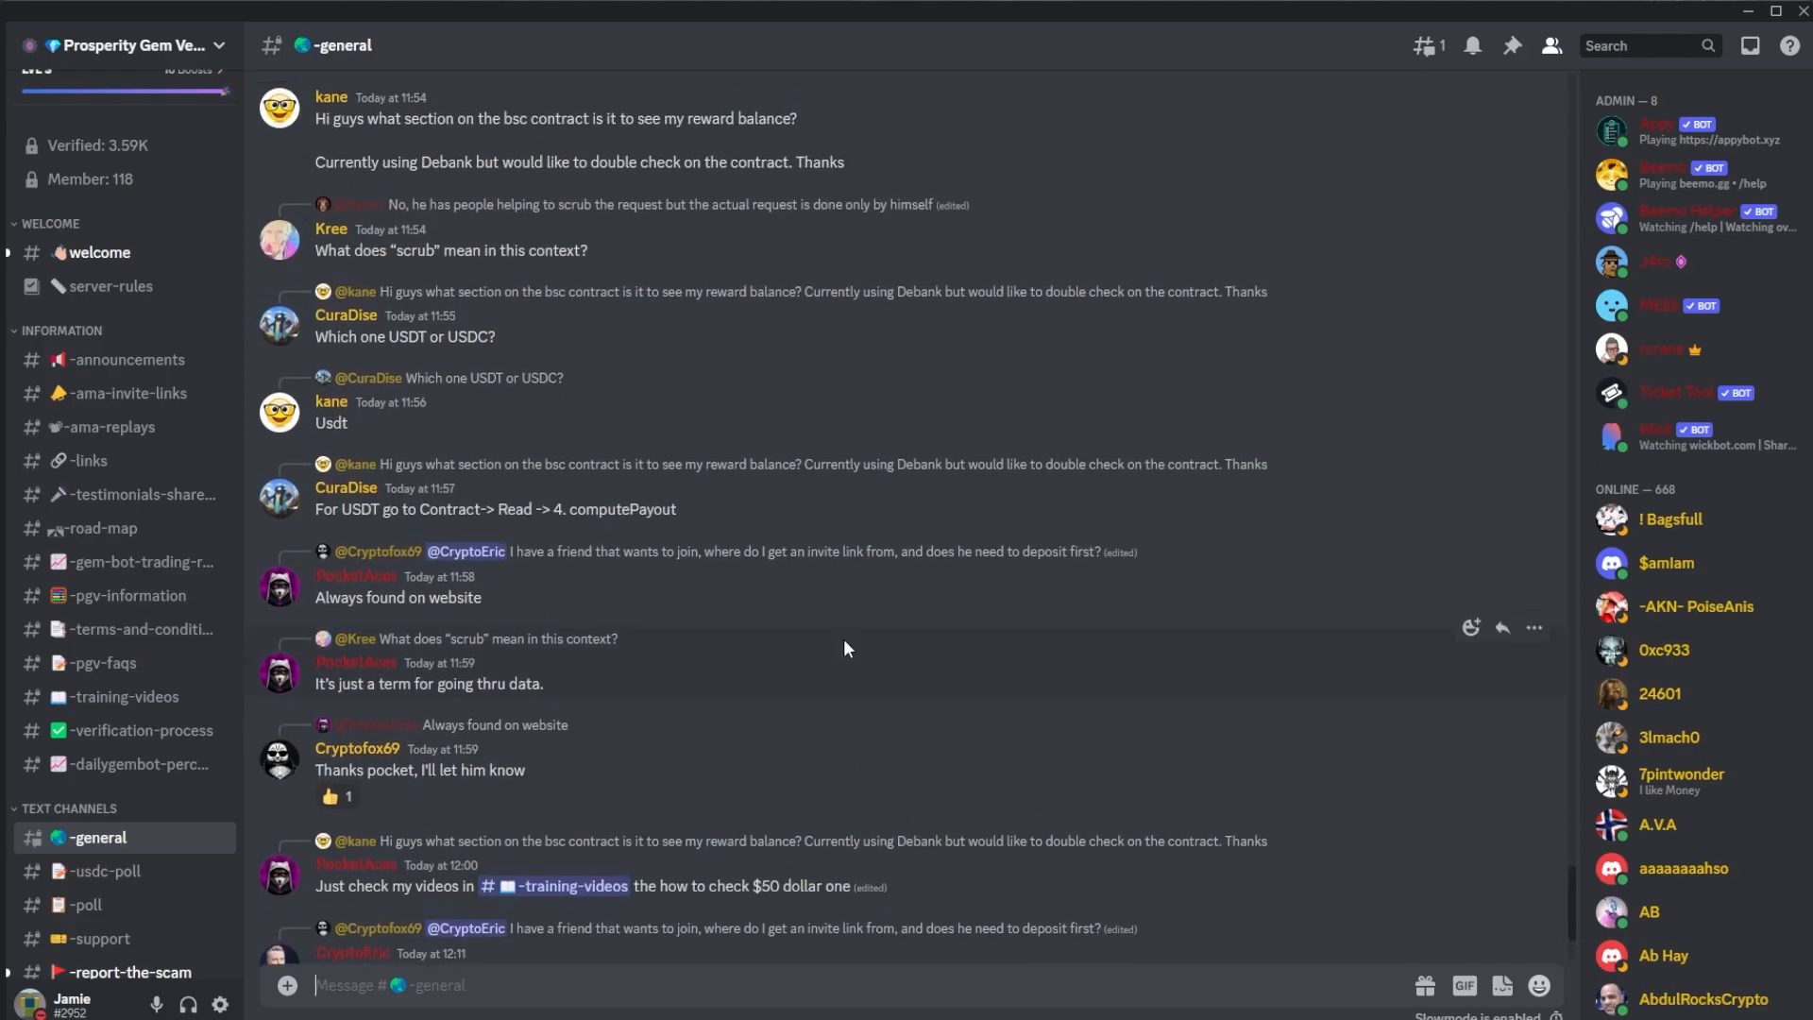
scroll("down", 3)
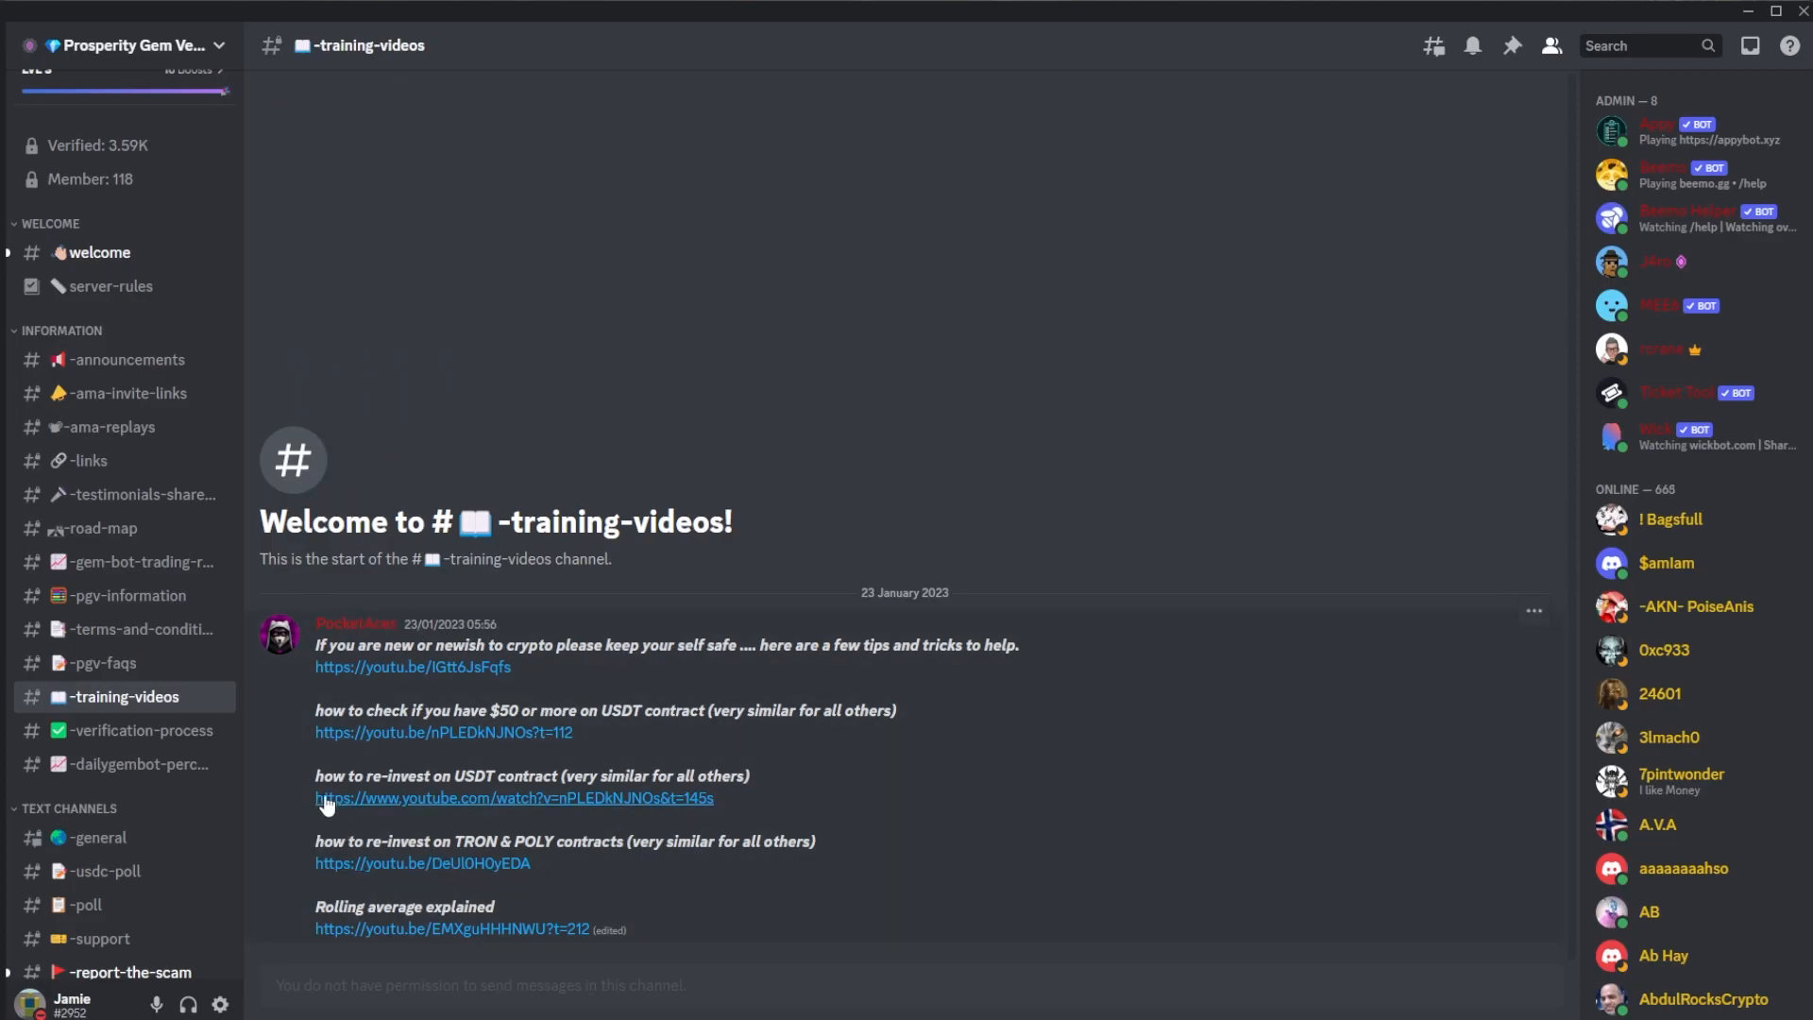
left_click_drag(318, 776, 809, 867)
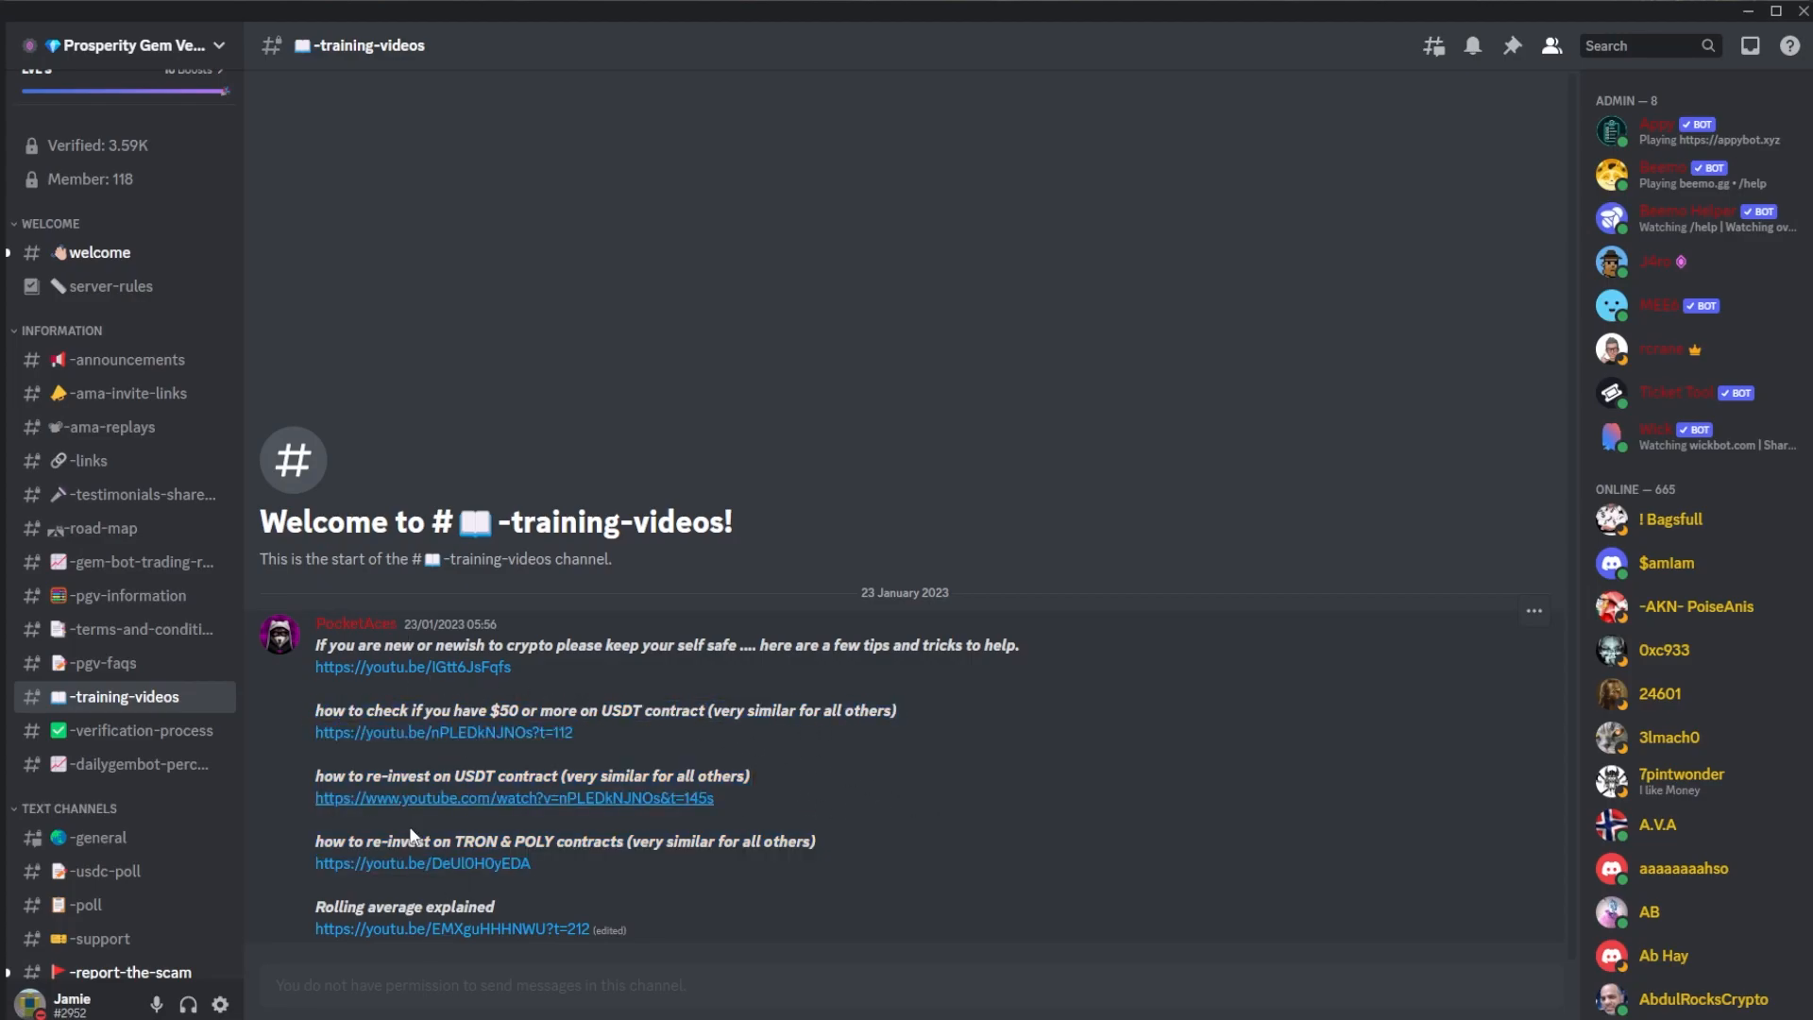
mouse_move(196, 666)
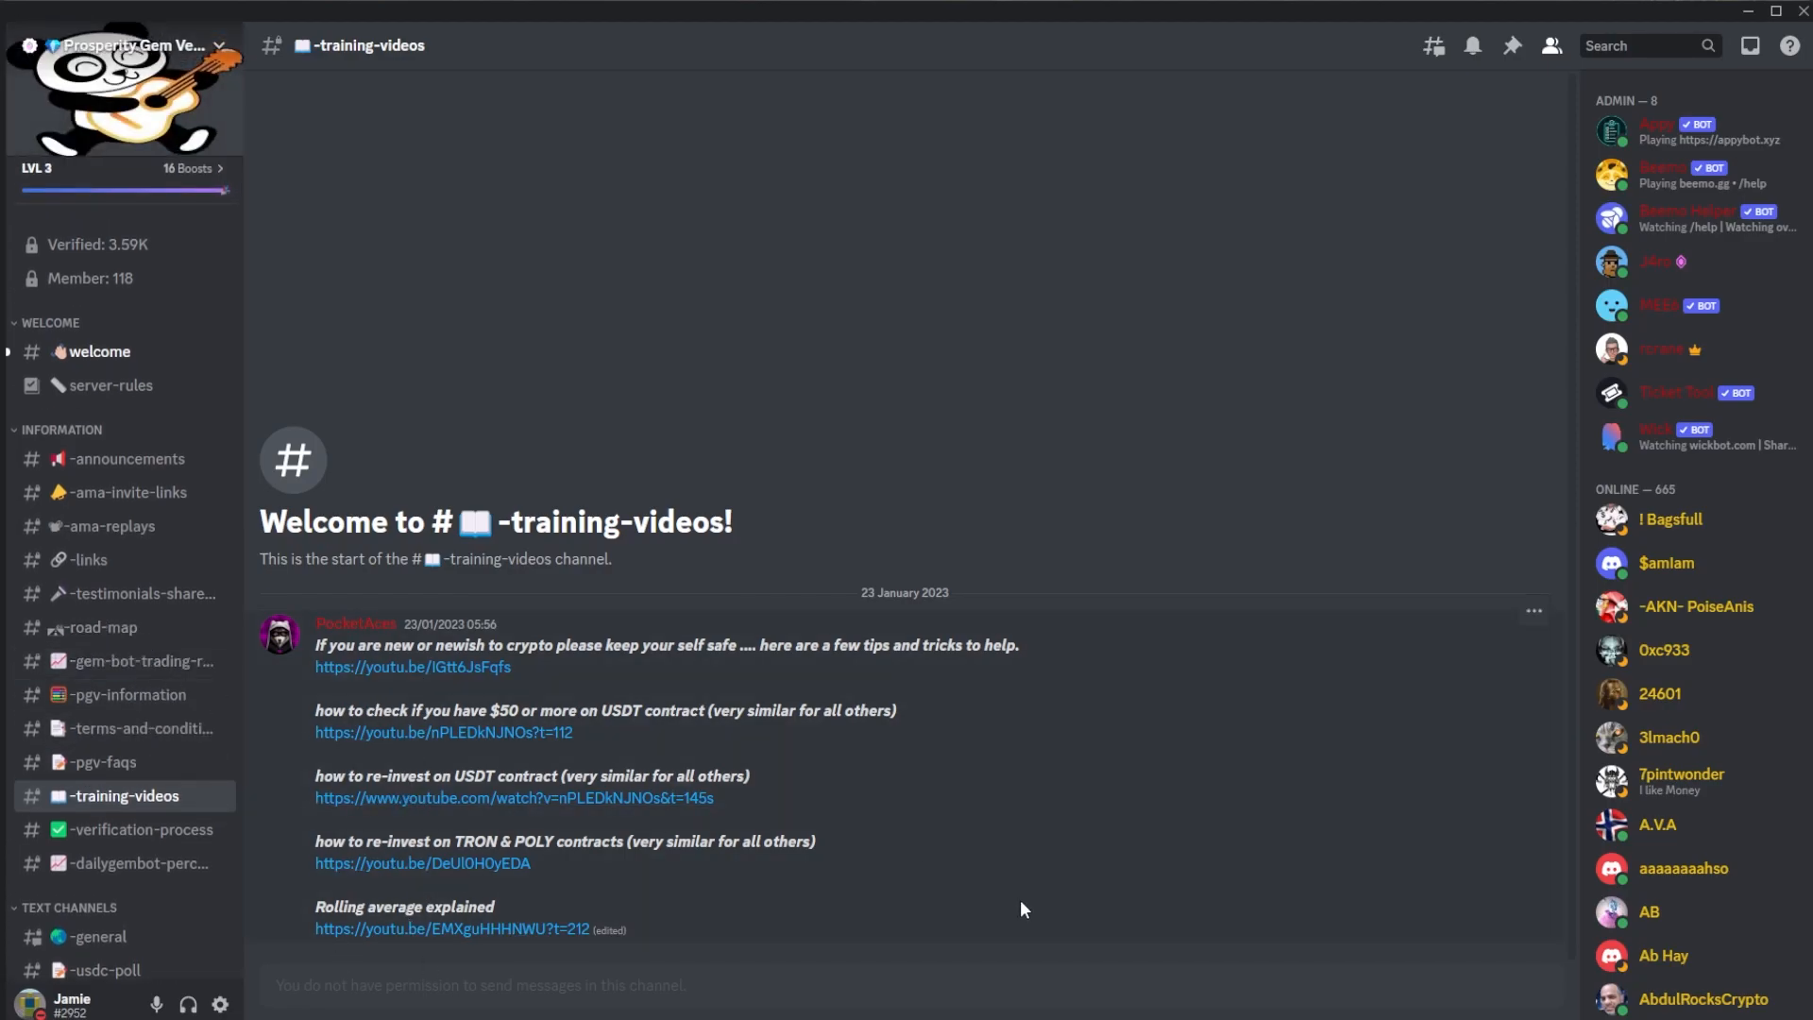
- Read the site's Join Discord instructions, then go back to the four-contract home page
left_click(362, 25)
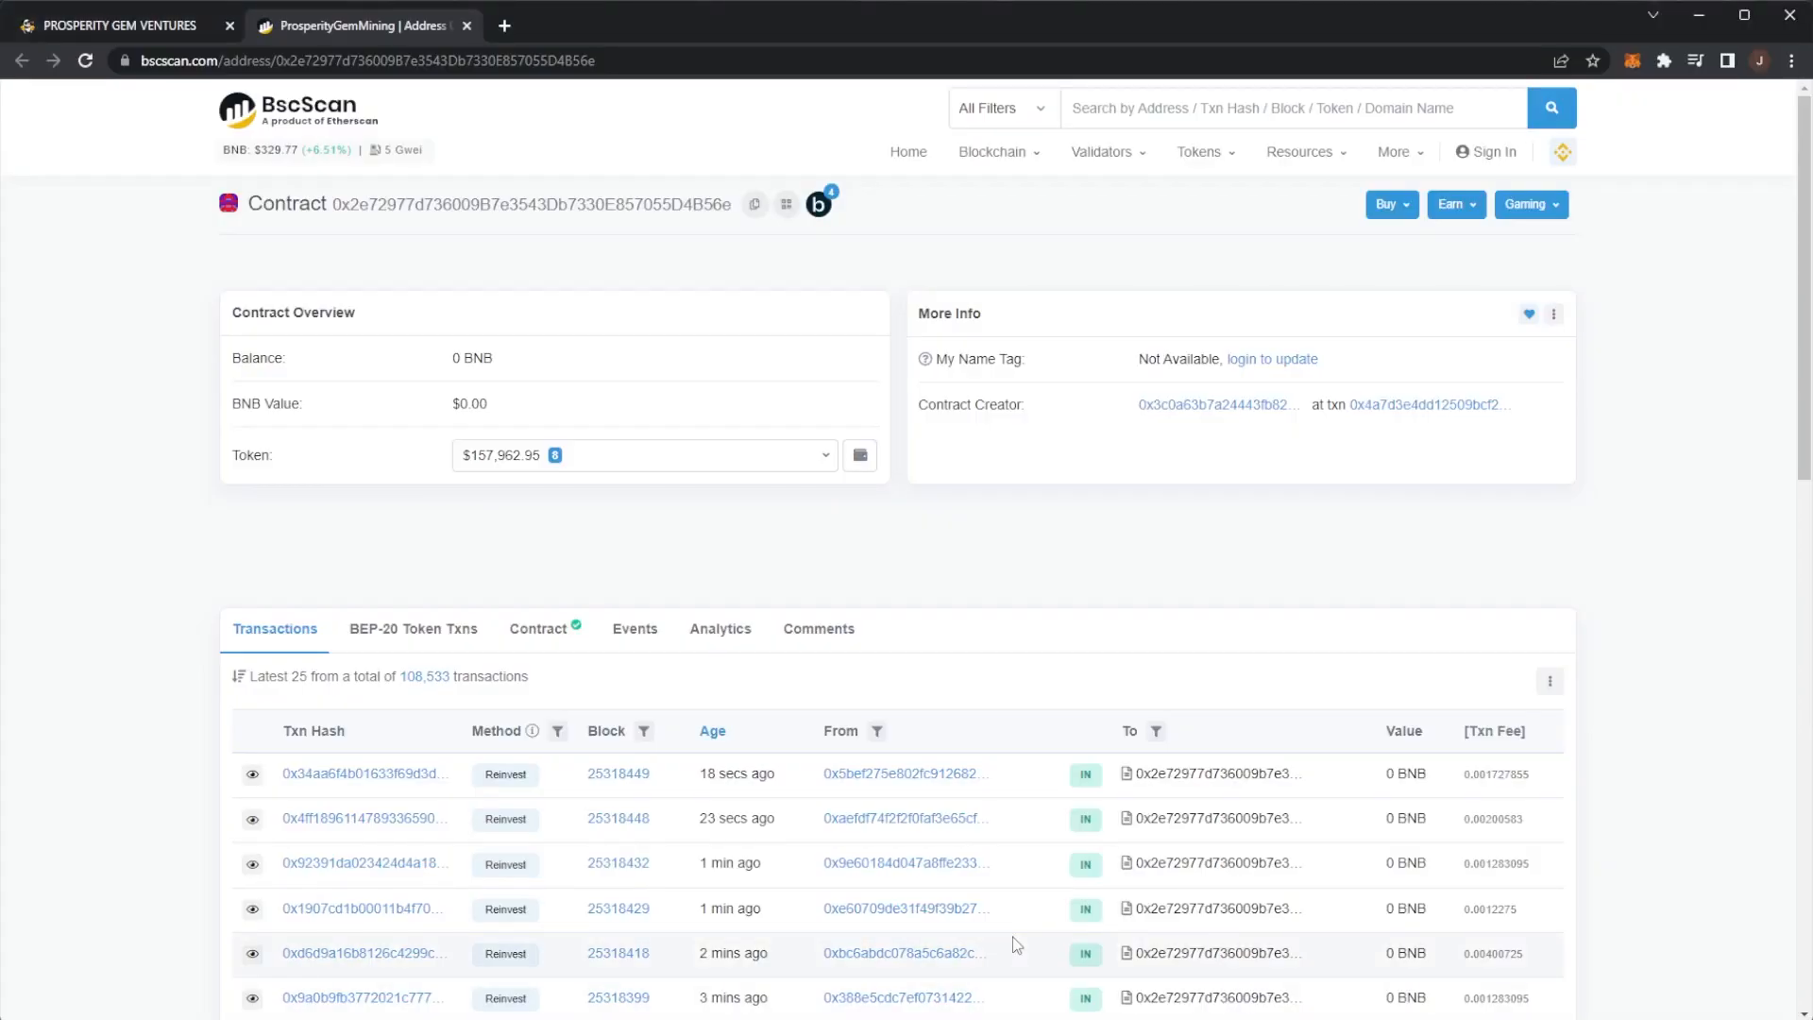
mouse_move(437, 279)
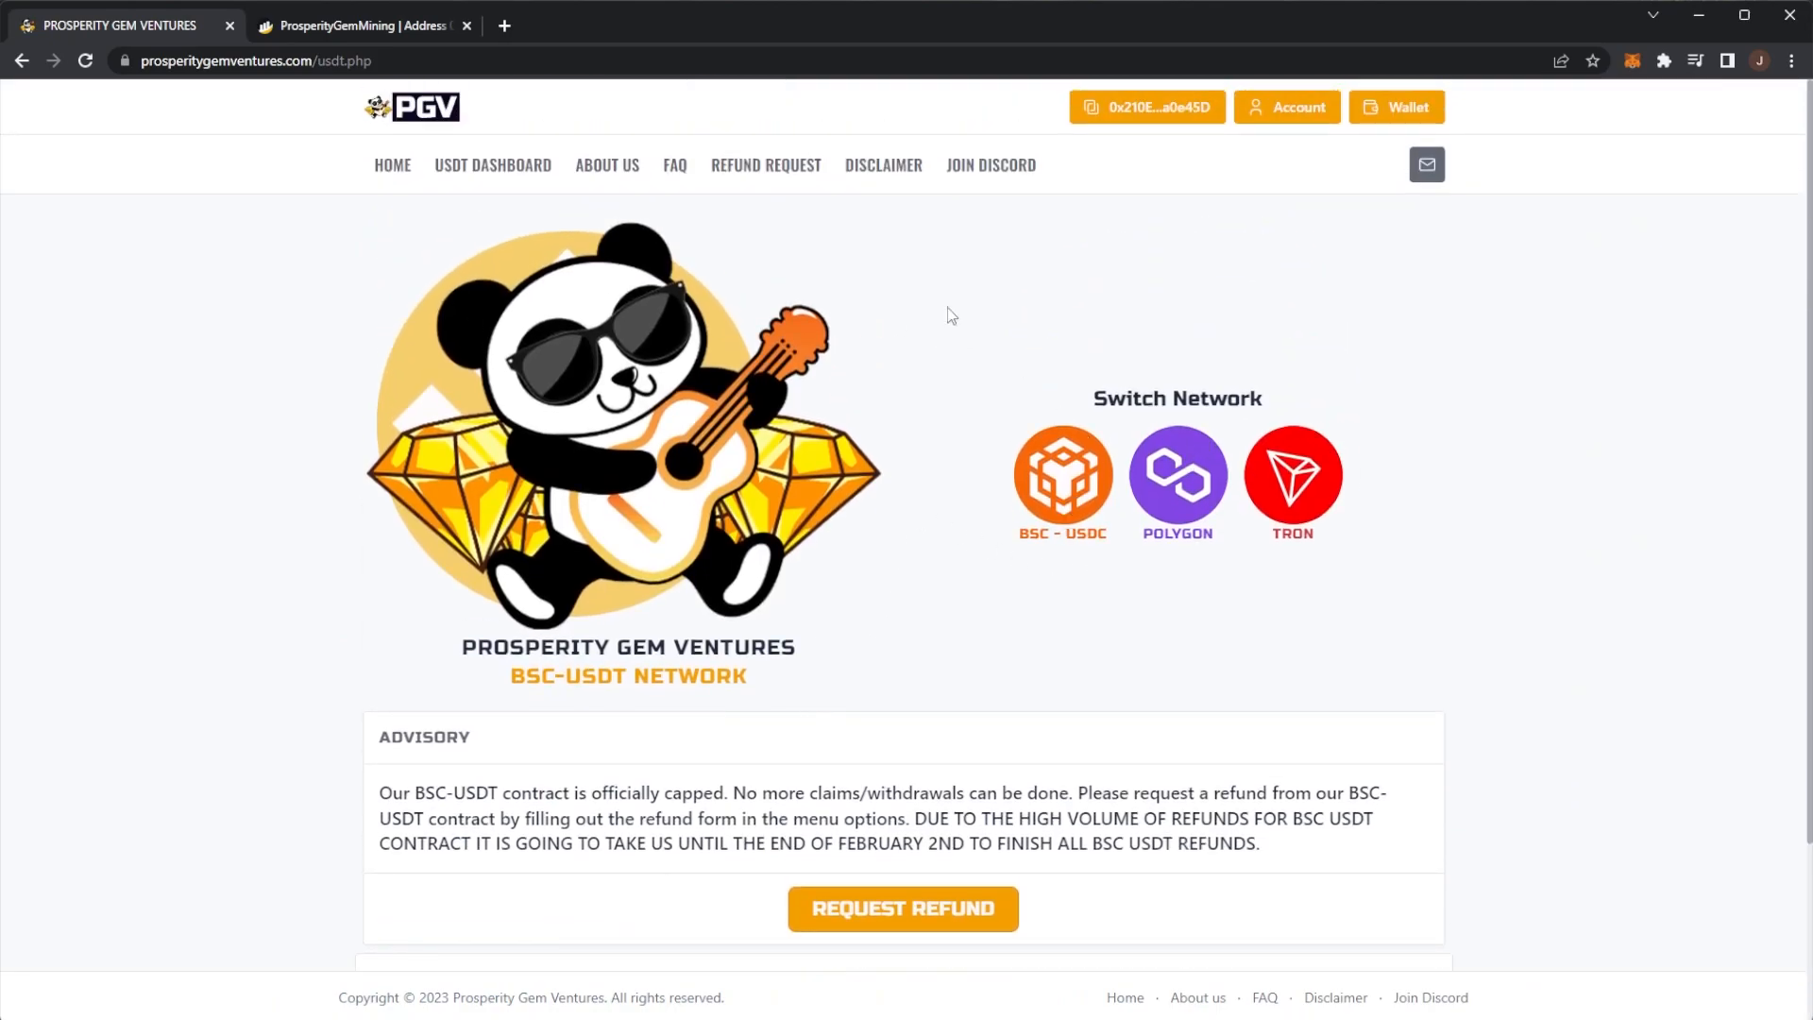
left_click(990, 164)
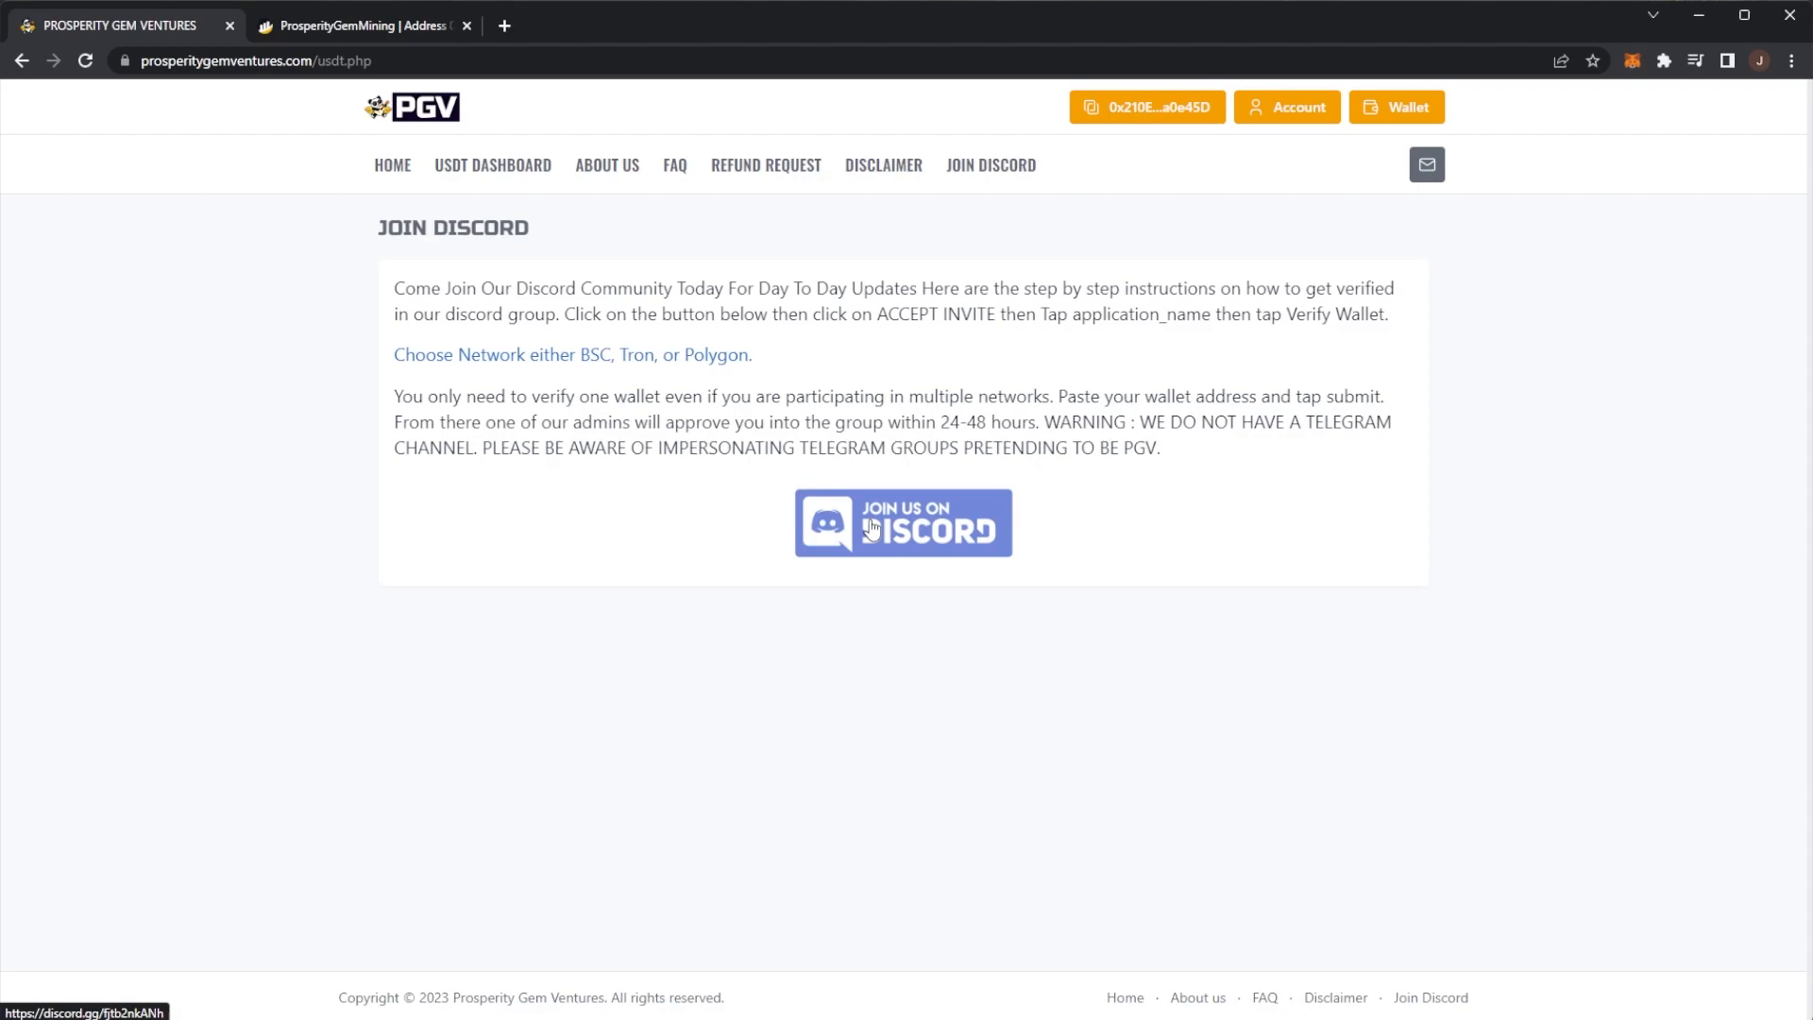
mouse_move(979, 578)
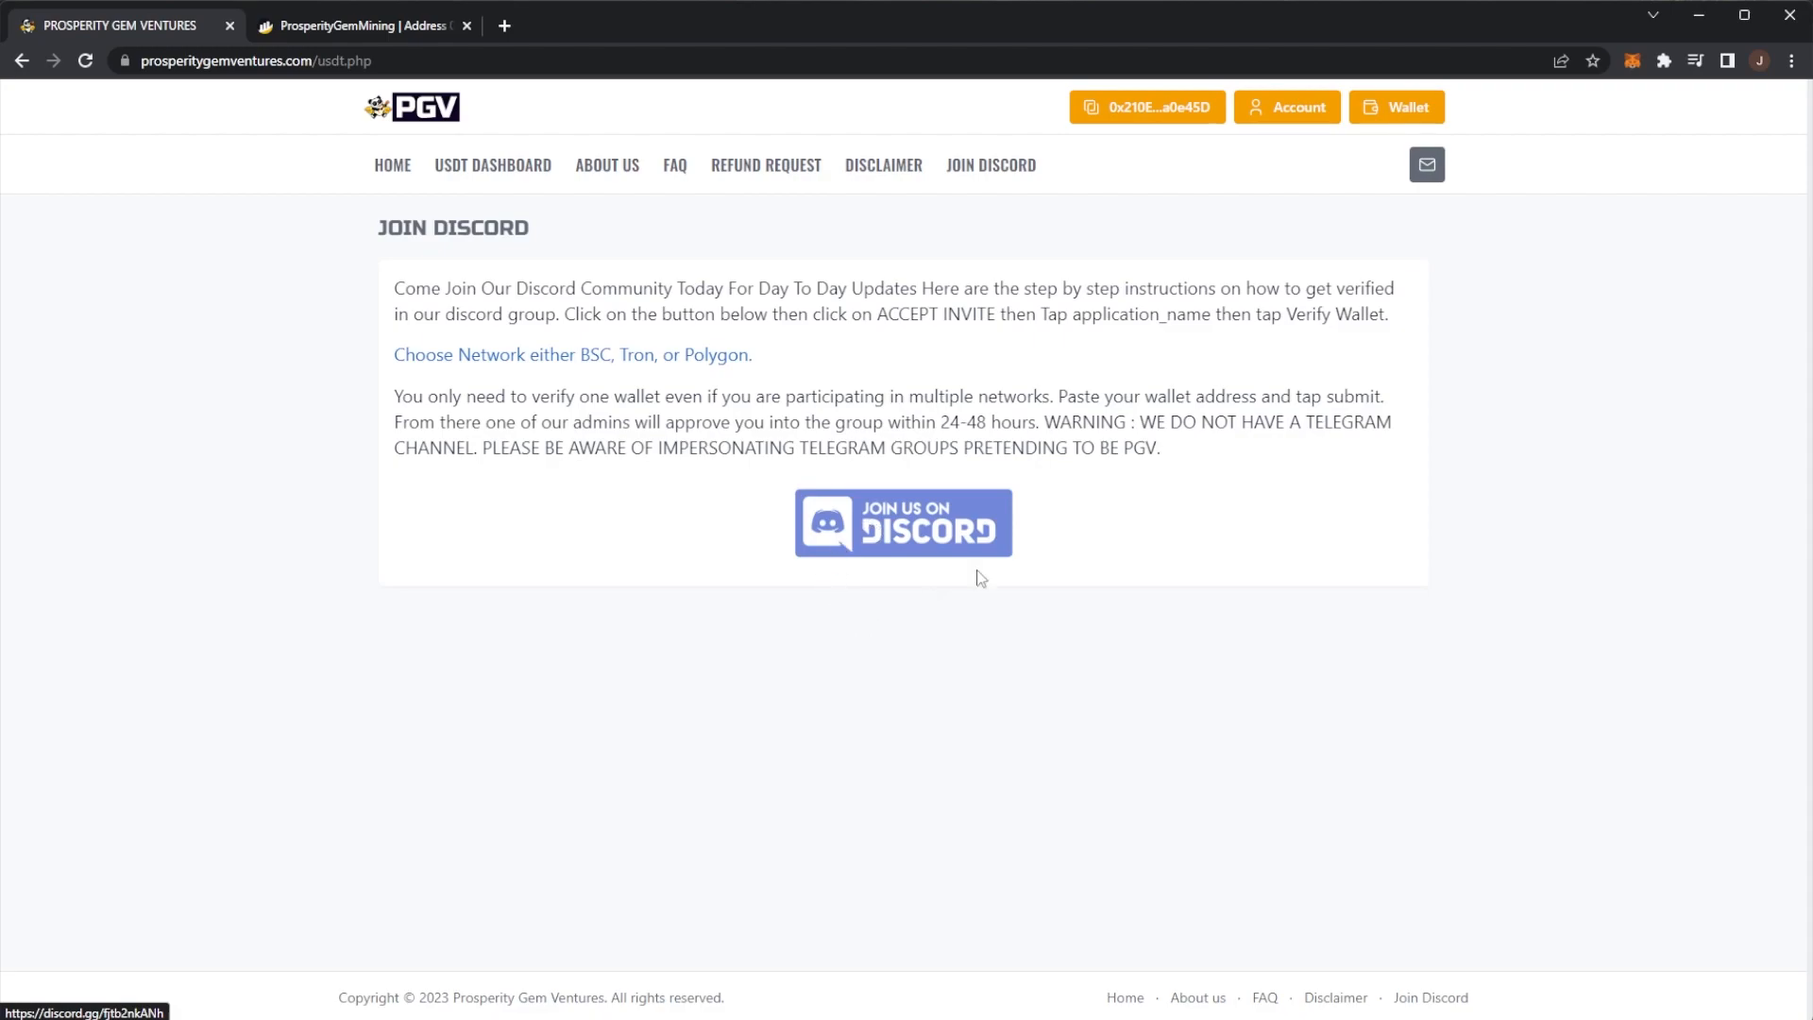
mouse_move(1113, 583)
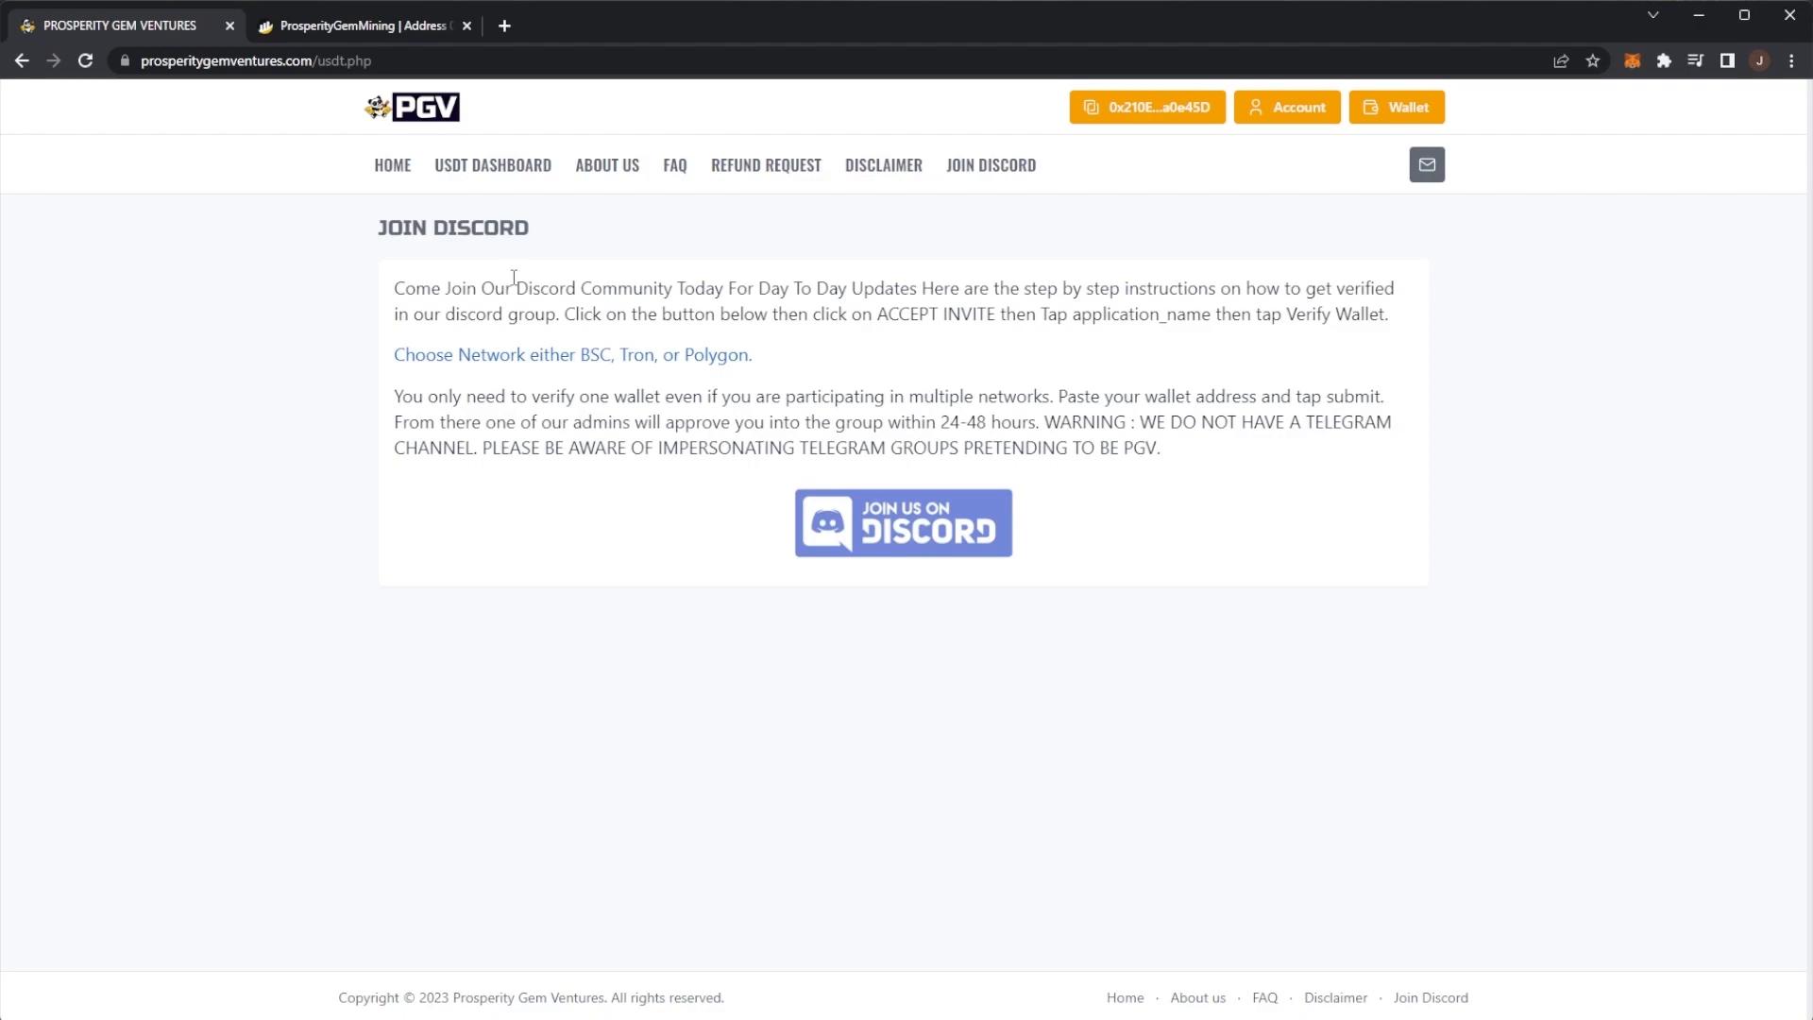
mouse_move(490, 204)
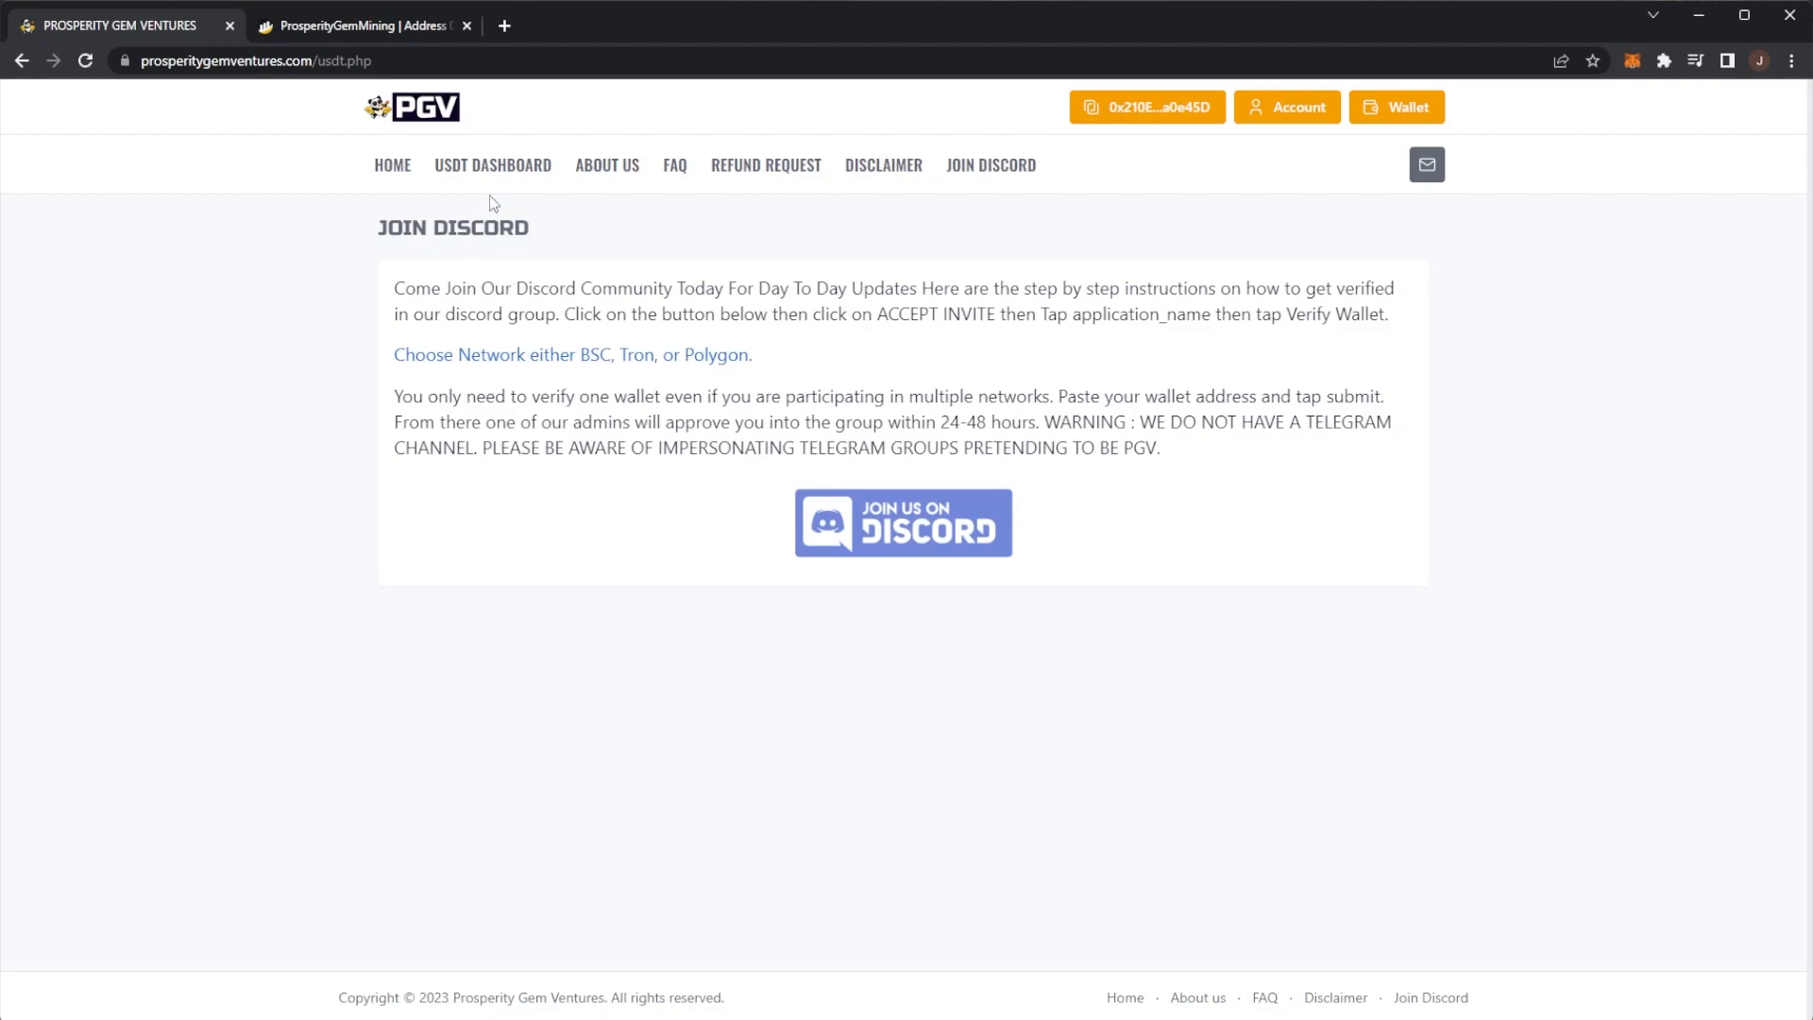
left_click(392, 165)
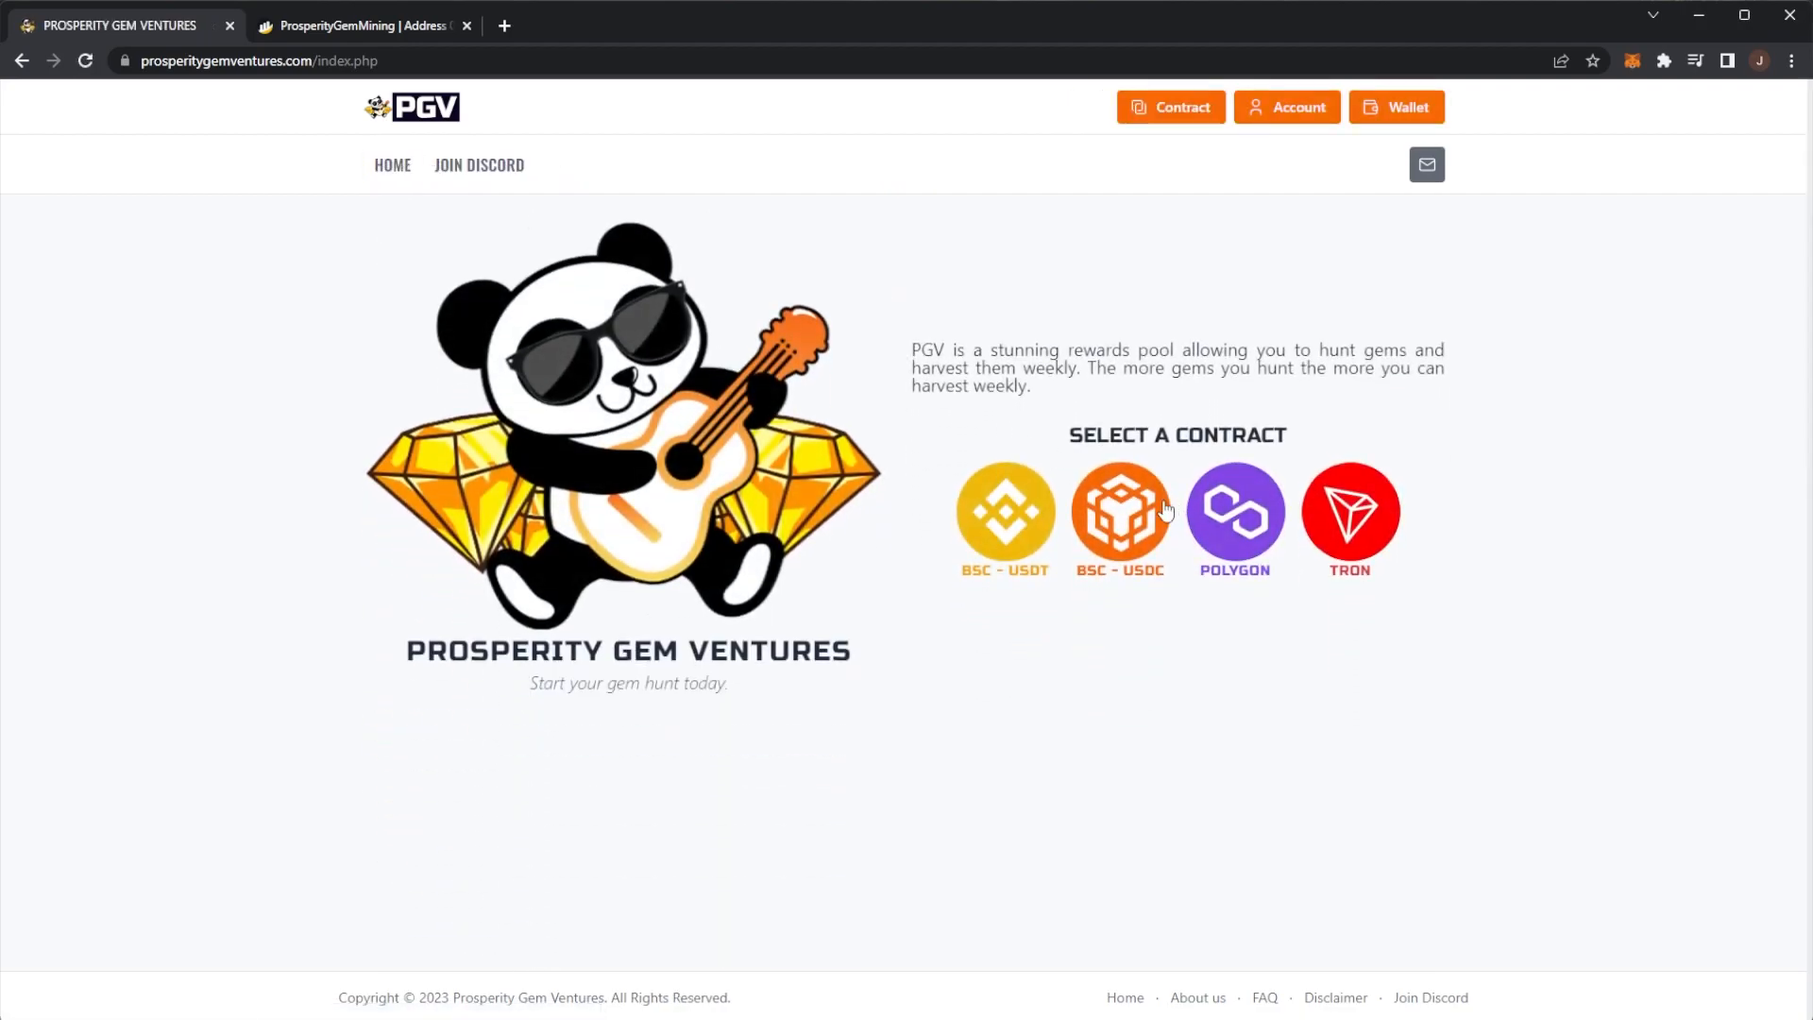
- Open the BSC-USDC dashboard and review the Hunt and Harvest panels showing 378.62 USDC claimable
left_click(1117, 514)
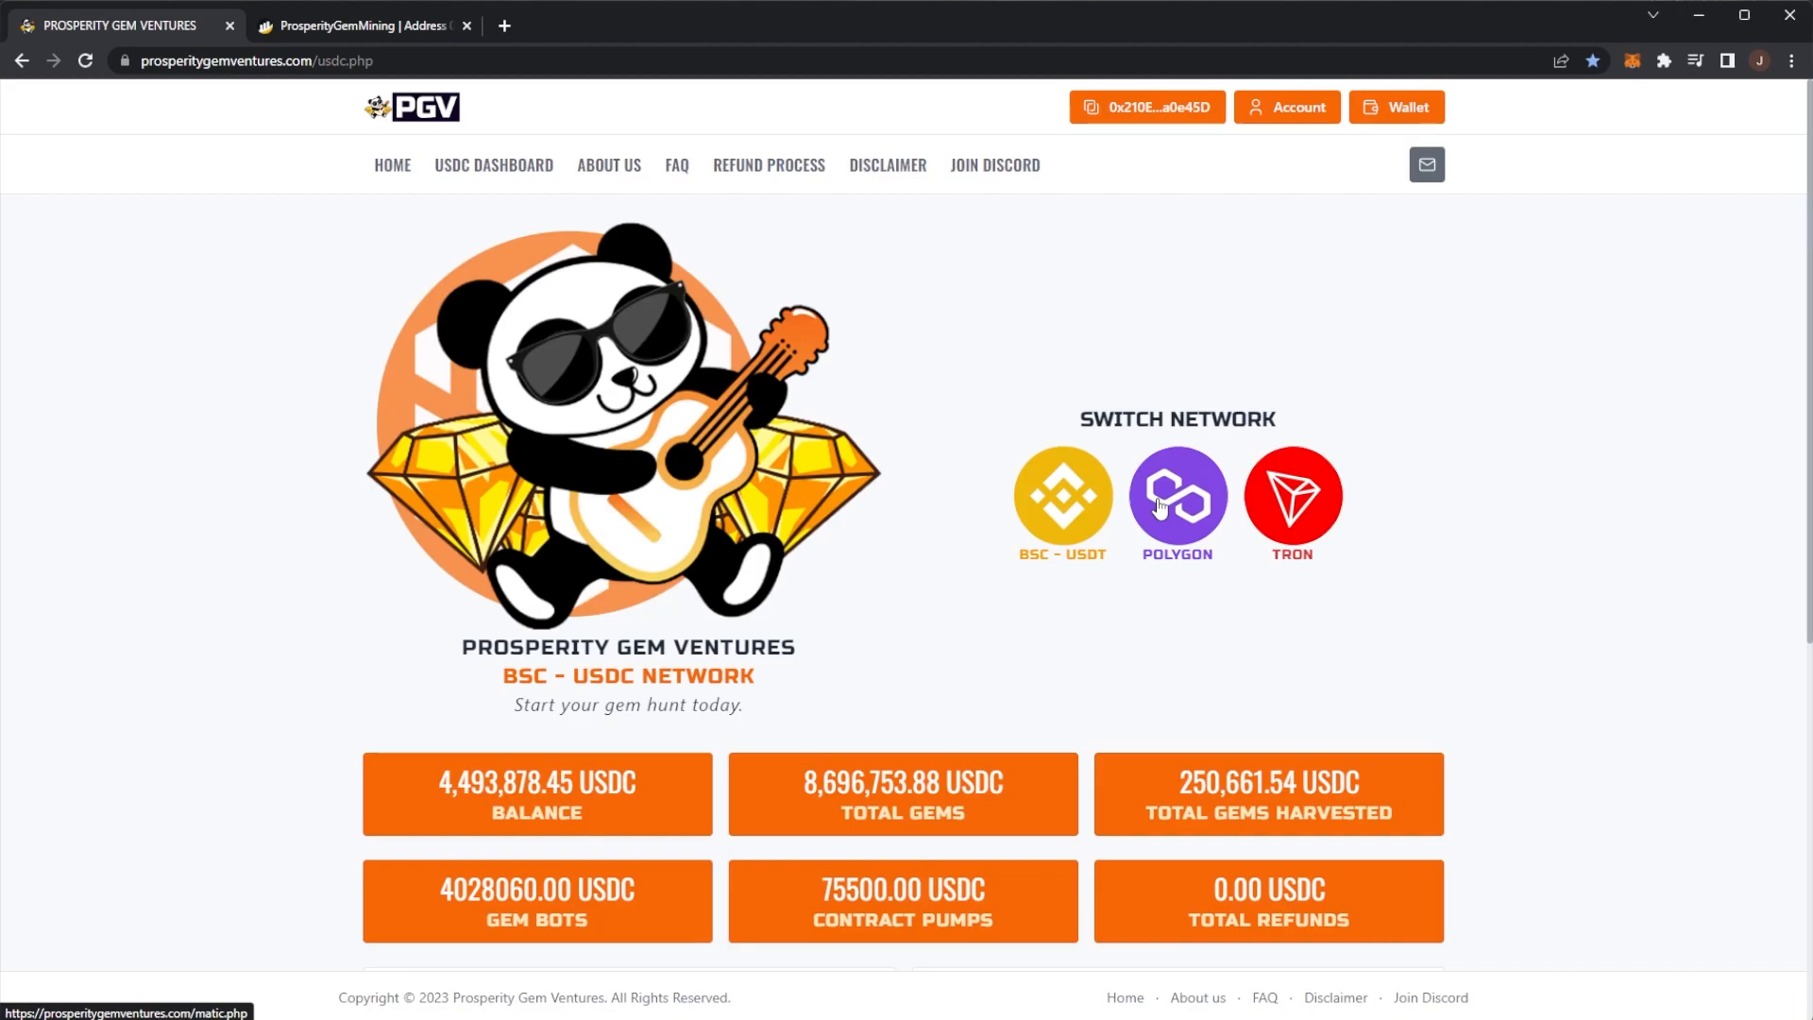
scroll("down", 3)
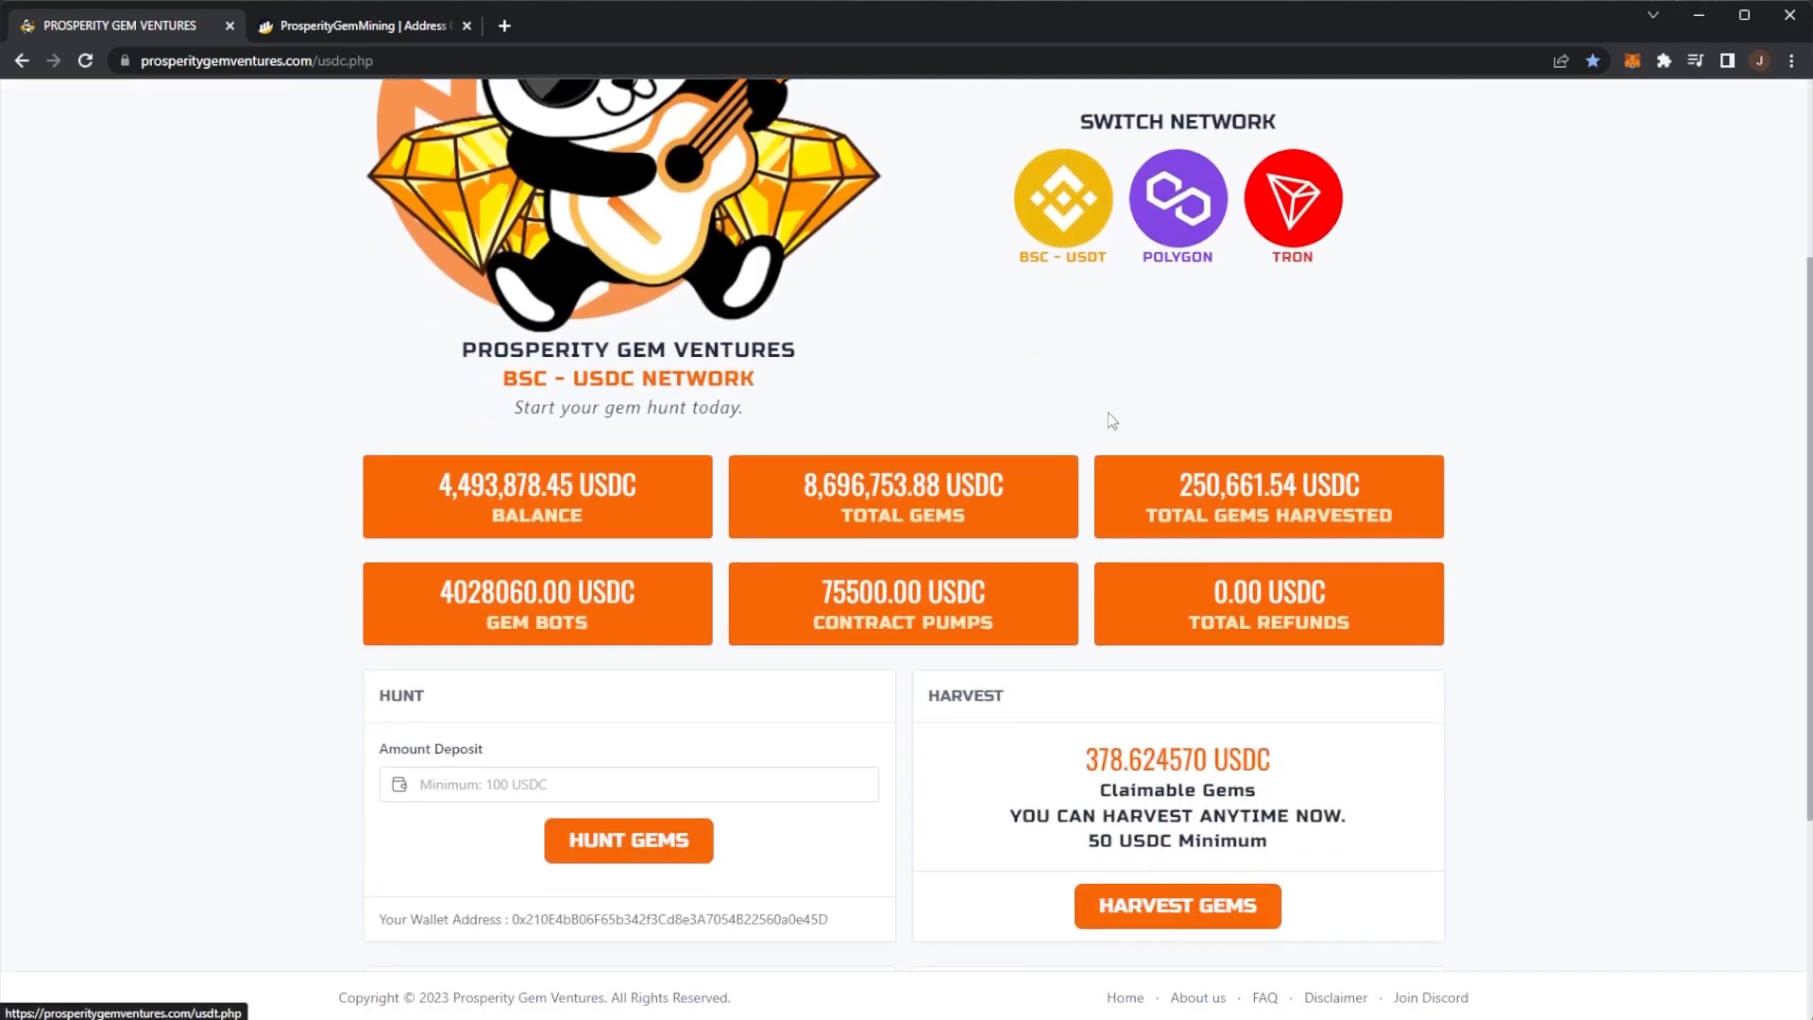
mouse_move(1047, 407)
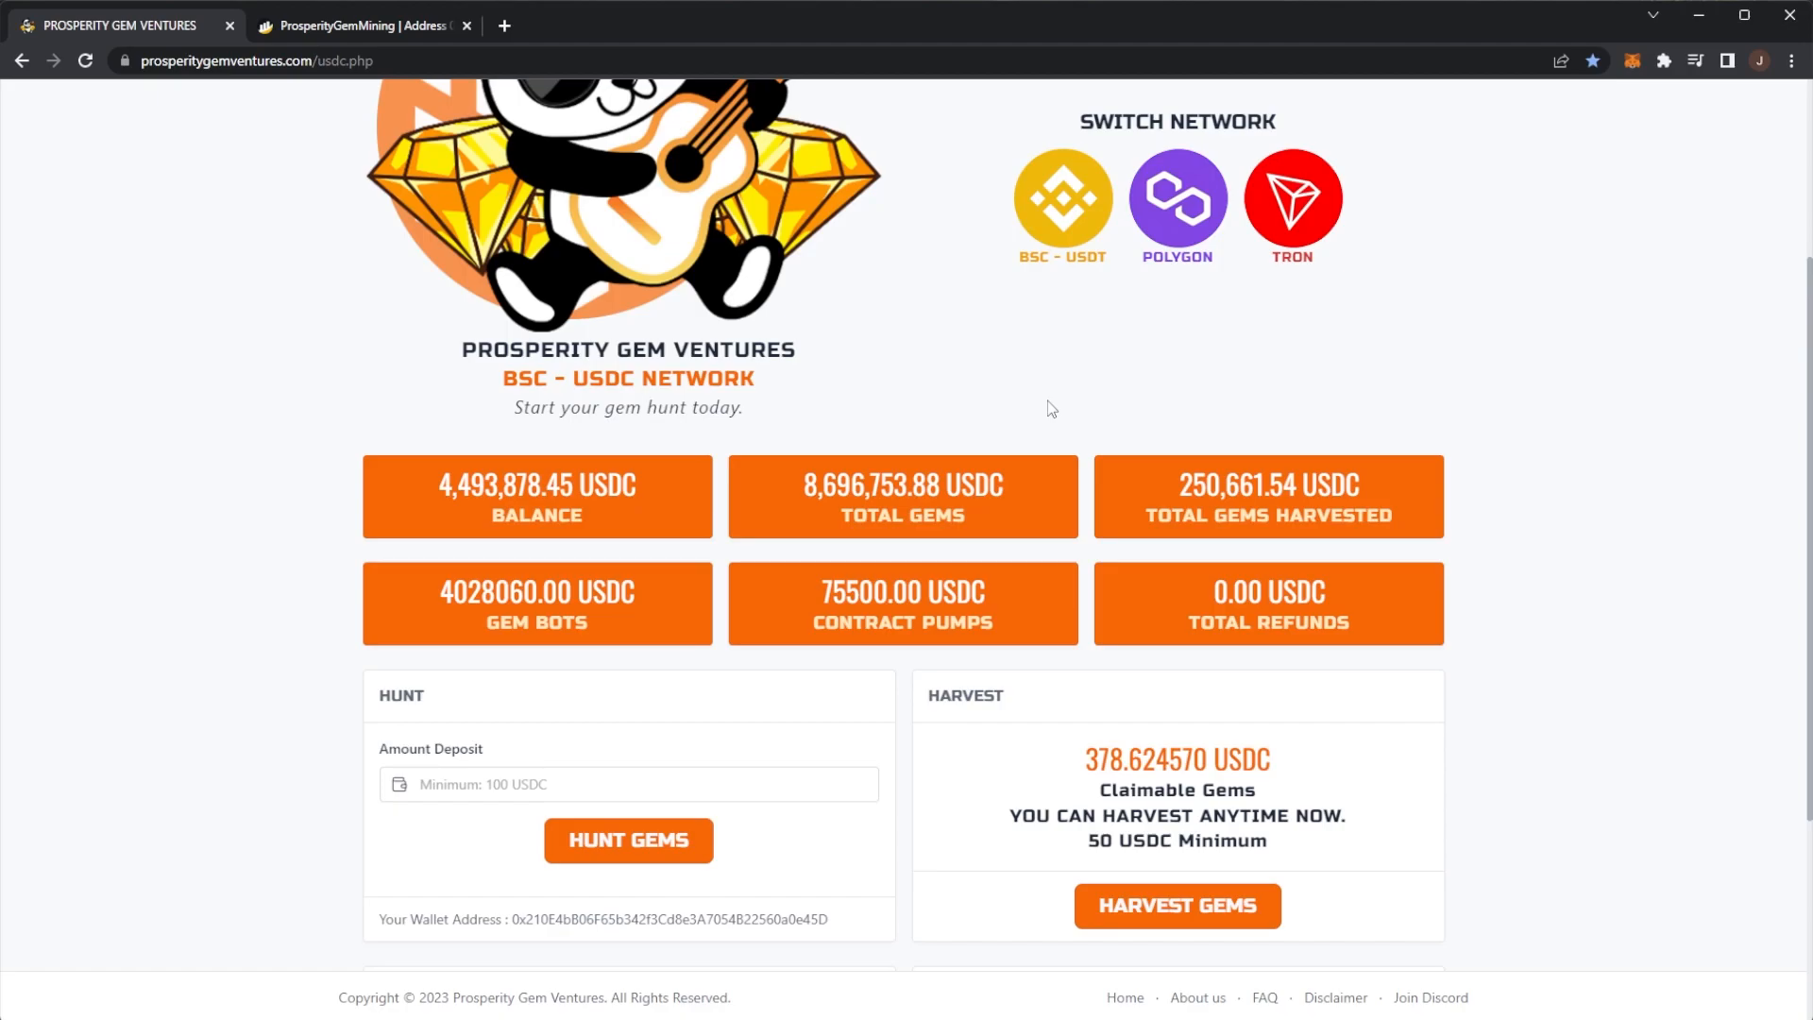
scroll("up", 3)
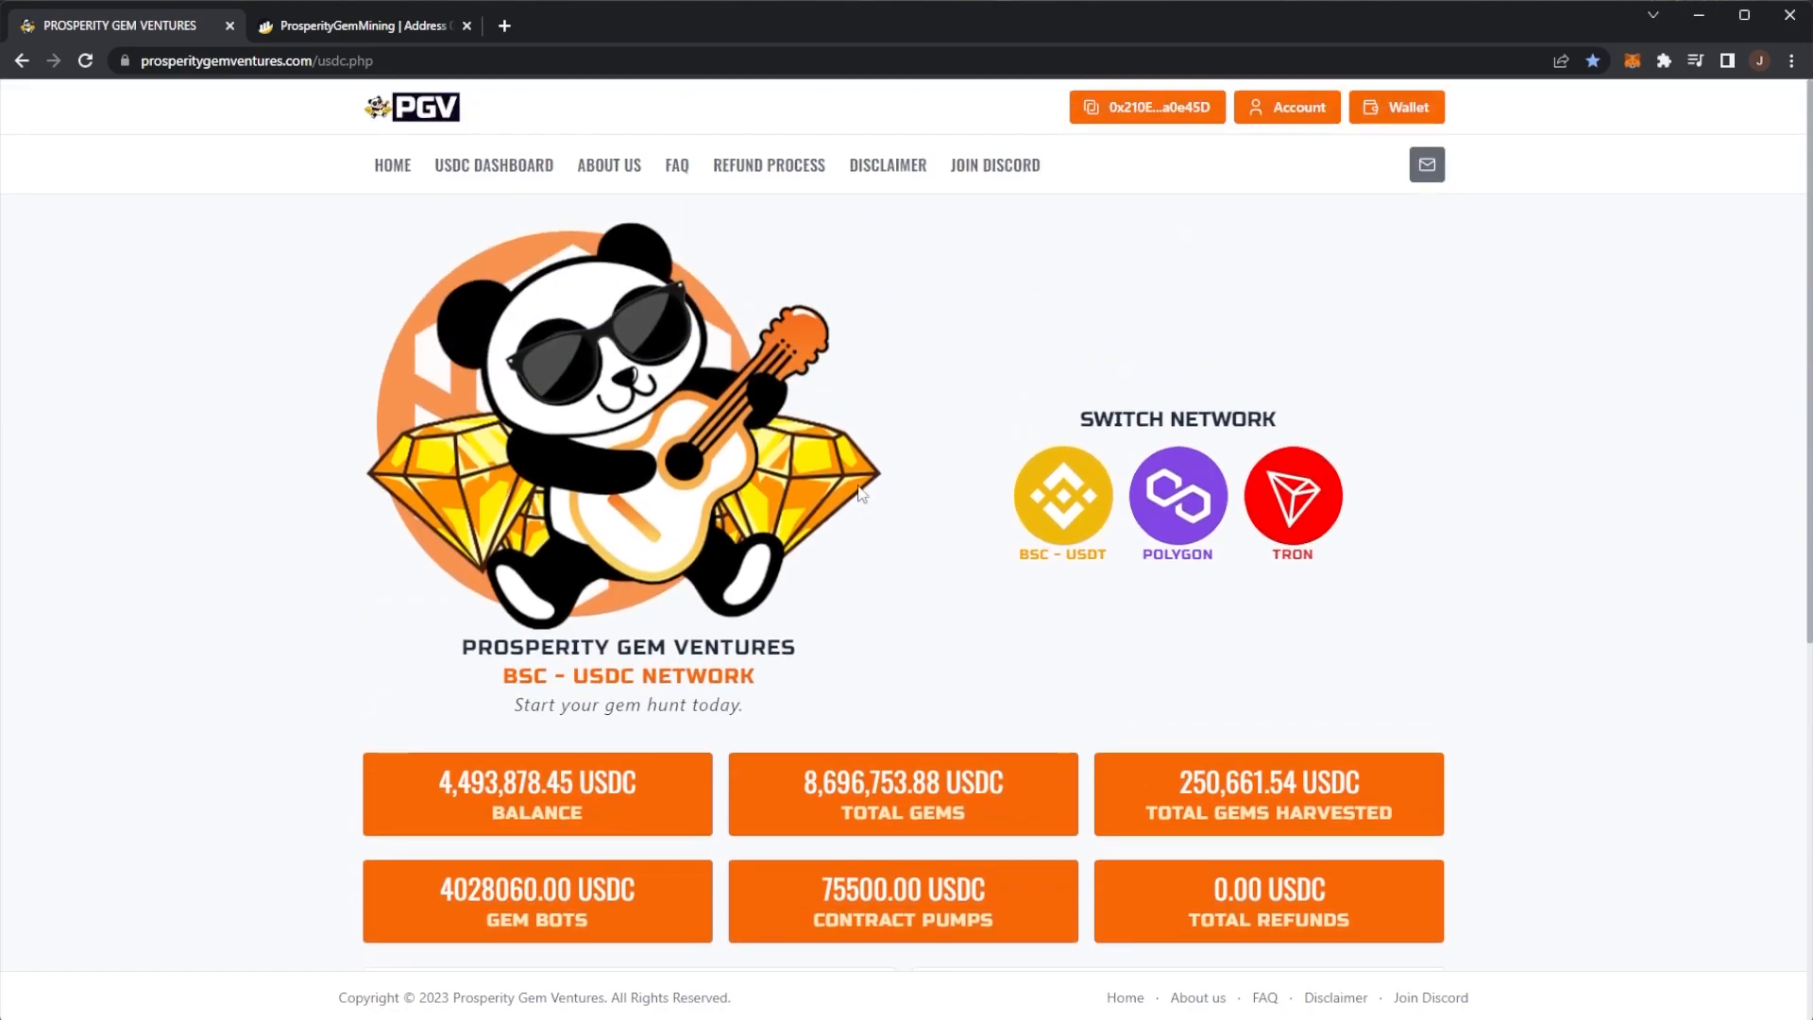